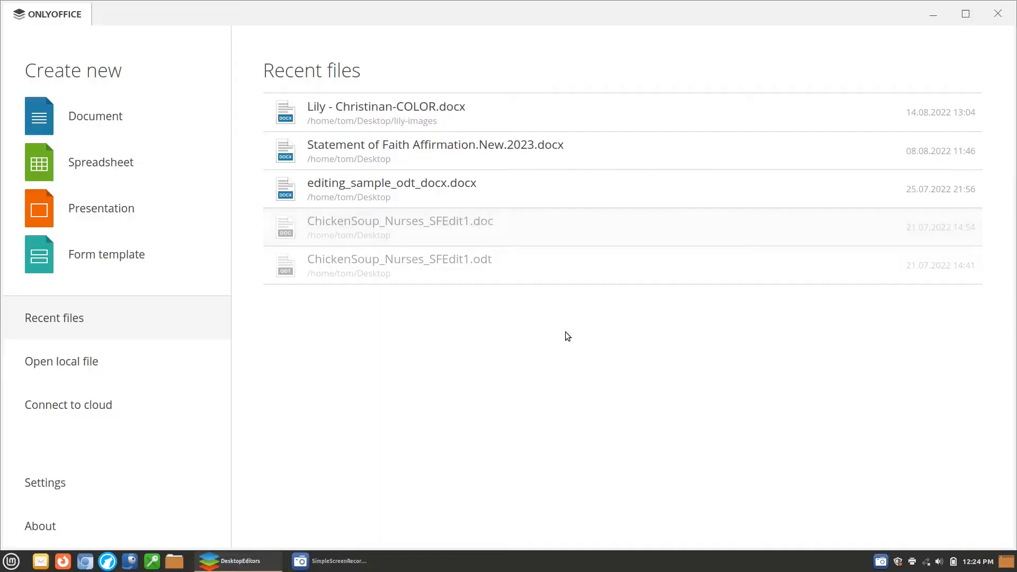
pyautogui.moveTo(465, 389)
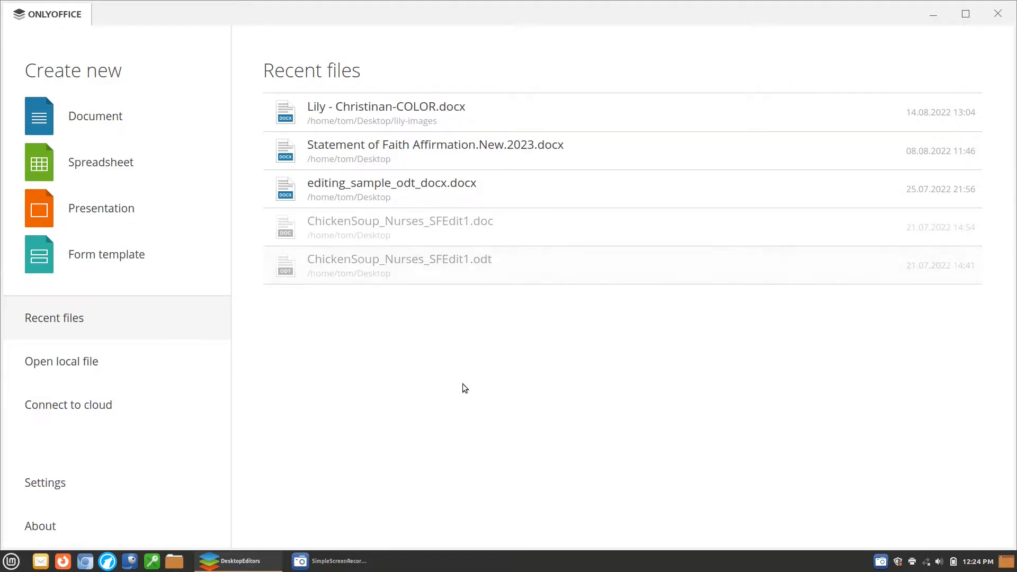
pyautogui.moveTo(481, 373)
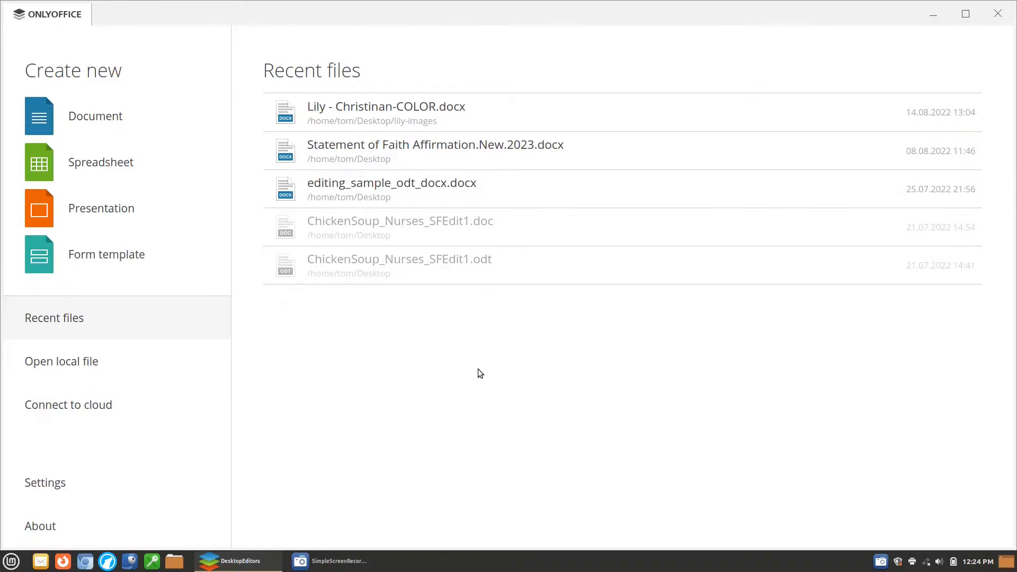
pyautogui.moveTo(489, 369)
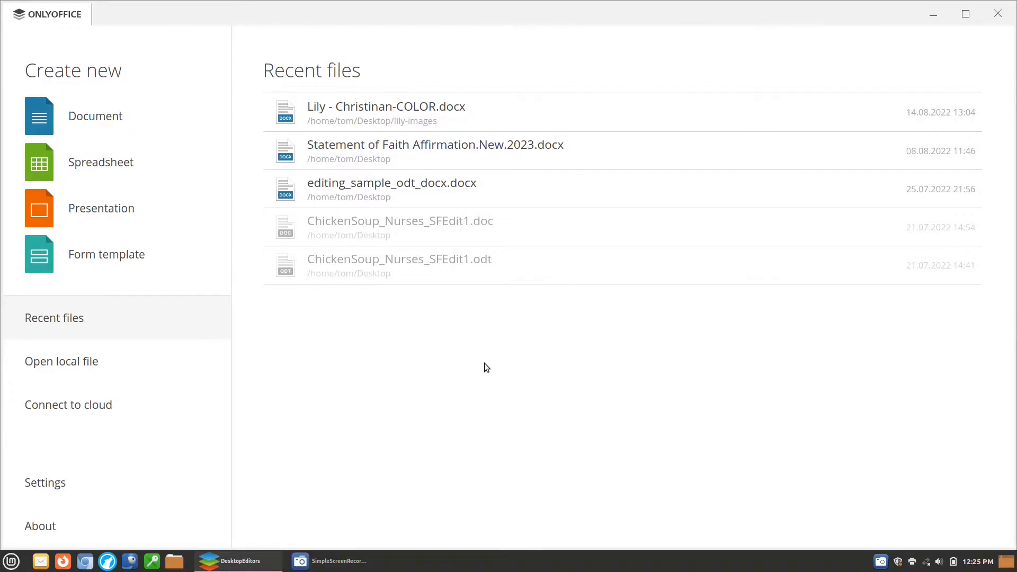
pyautogui.moveTo(965, 13)
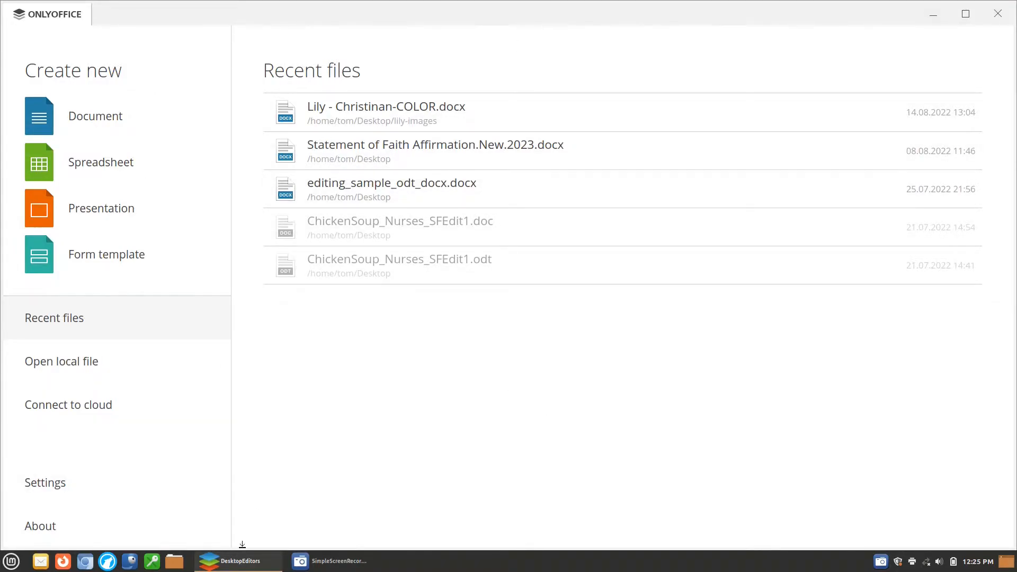
pyautogui.moveTo(965, 14)
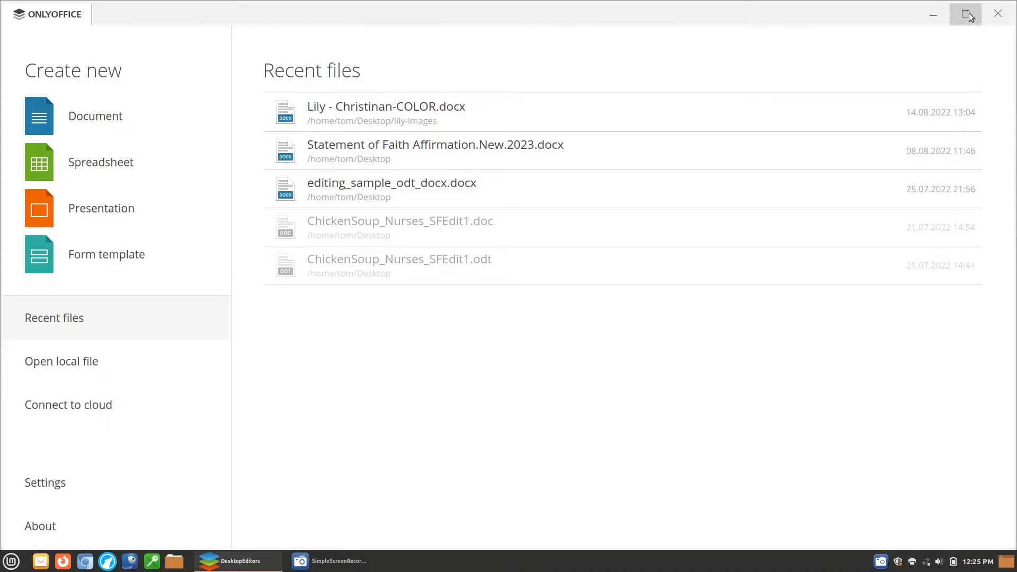
pyautogui.moveTo(996, 14)
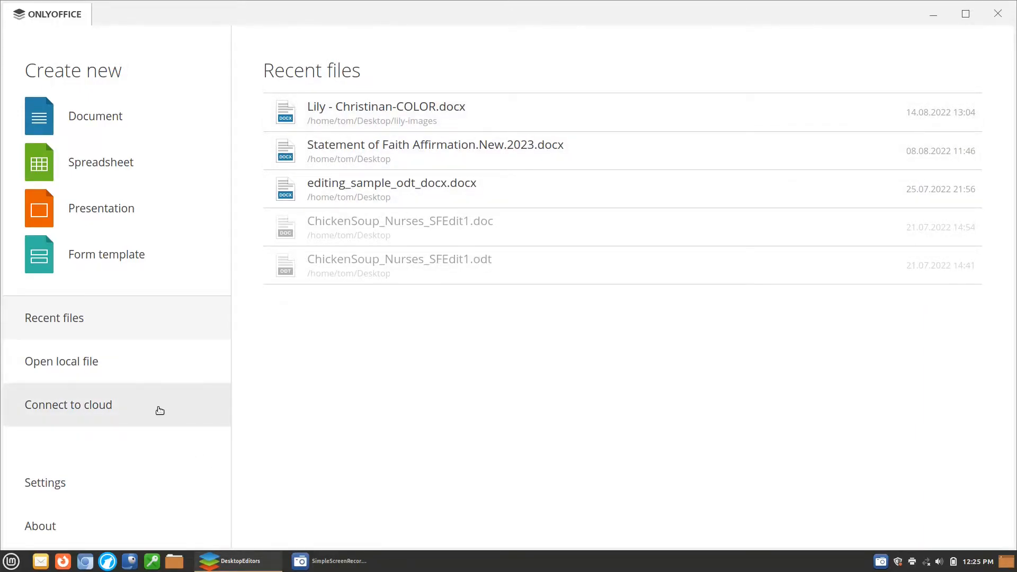
pyautogui.moveTo(246, 174)
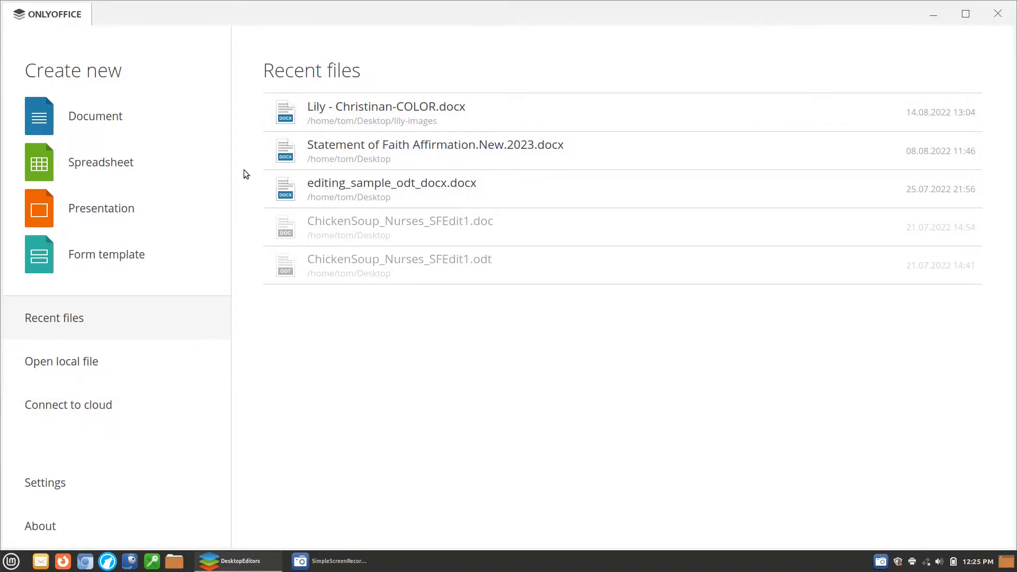
pyautogui.moveTo(461, 138)
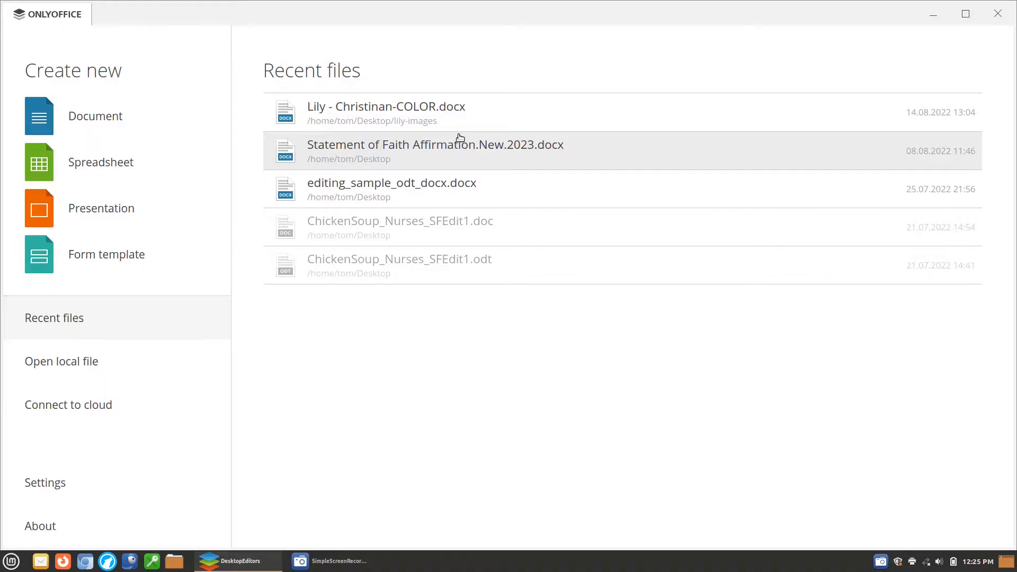
pyautogui.moveTo(348, 174)
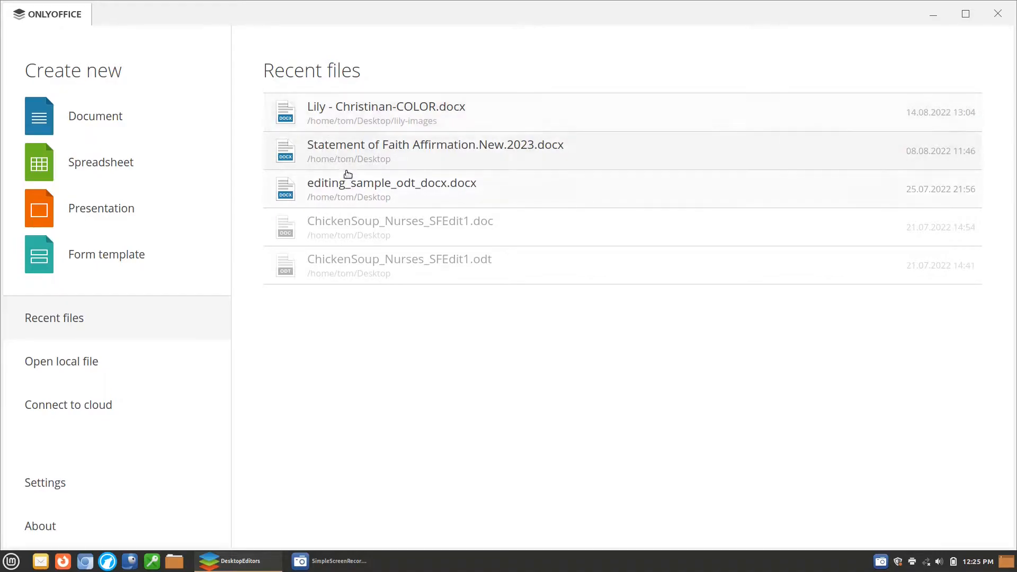
pyautogui.moveTo(285, 301)
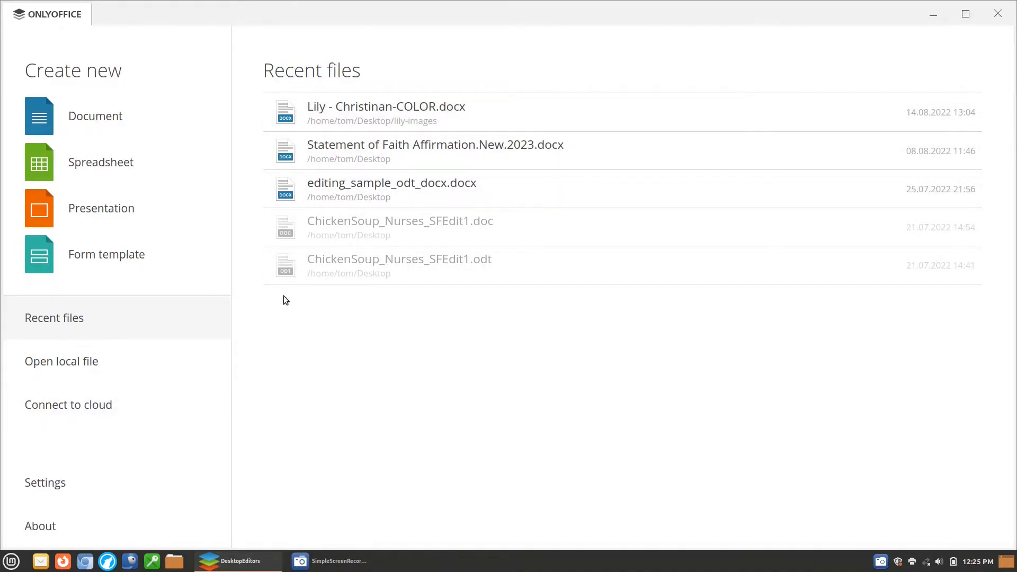
# Step: In Settings, keep Auto scaling and files opening in tabs; try Dark, then apply Light theme
pyautogui.click(46, 483)
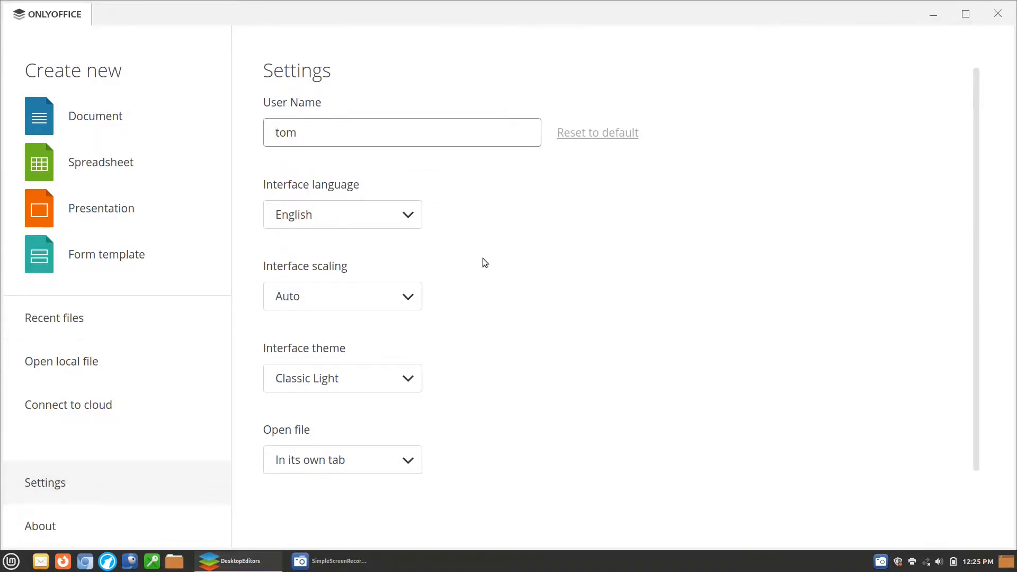
pyautogui.moveTo(410, 299)
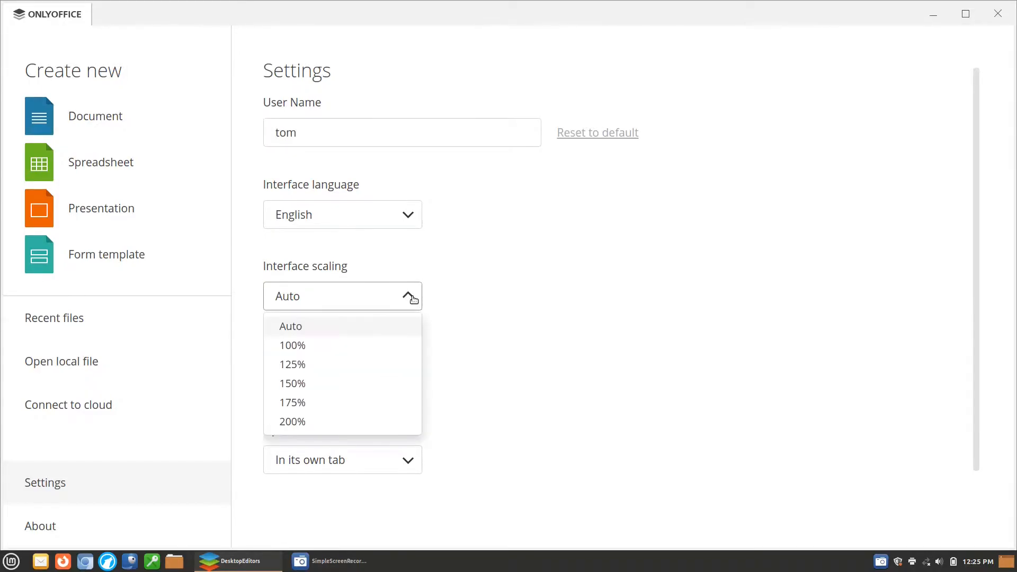
pyautogui.click(290, 326)
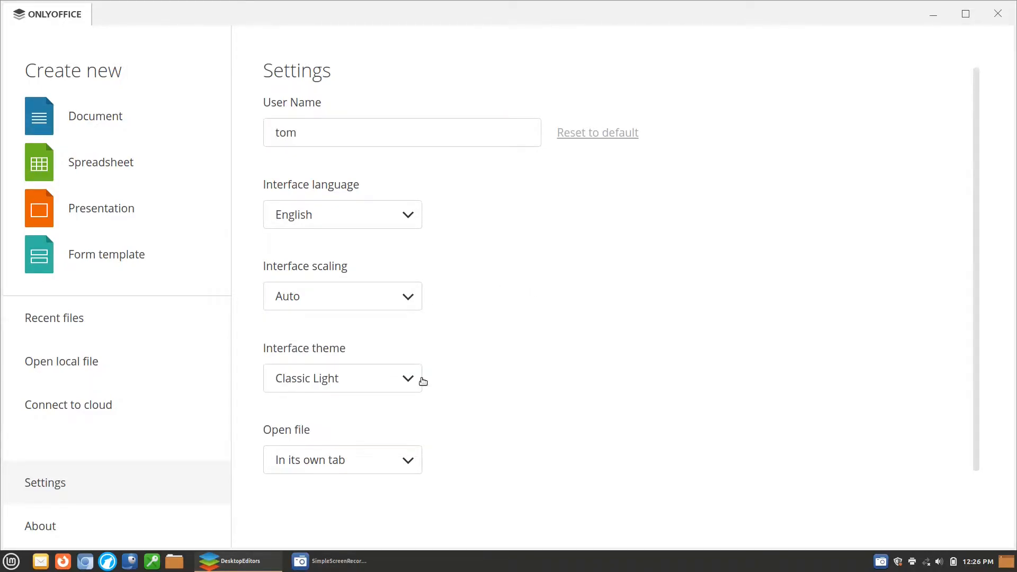
pyautogui.click(342, 378)
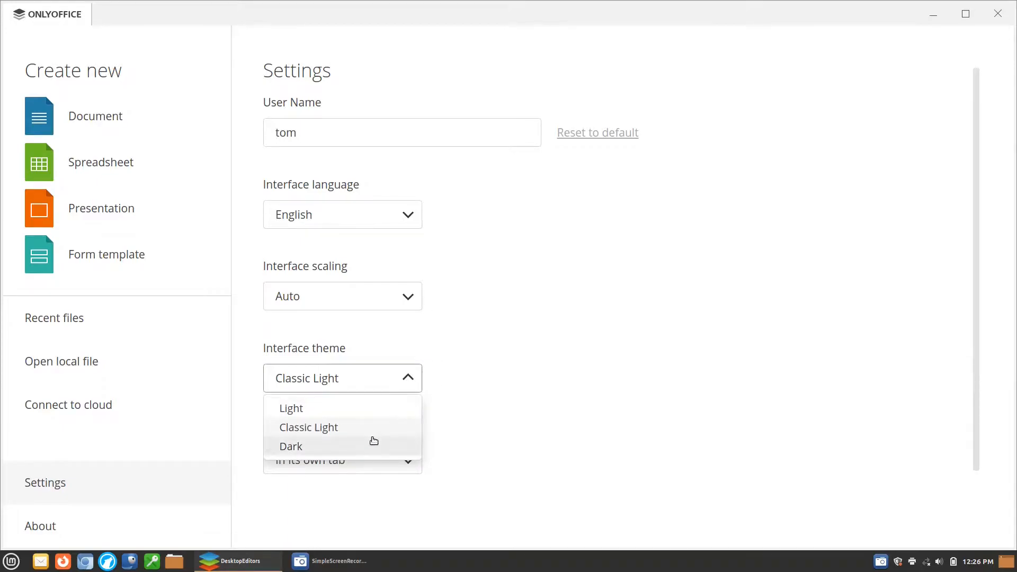
pyautogui.click(291, 446)
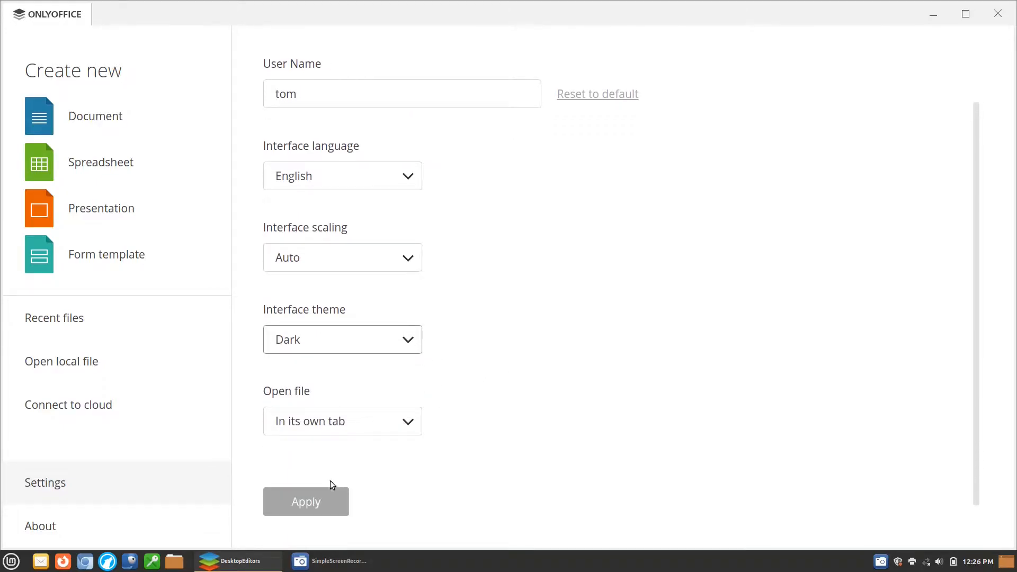
pyautogui.click(343, 421)
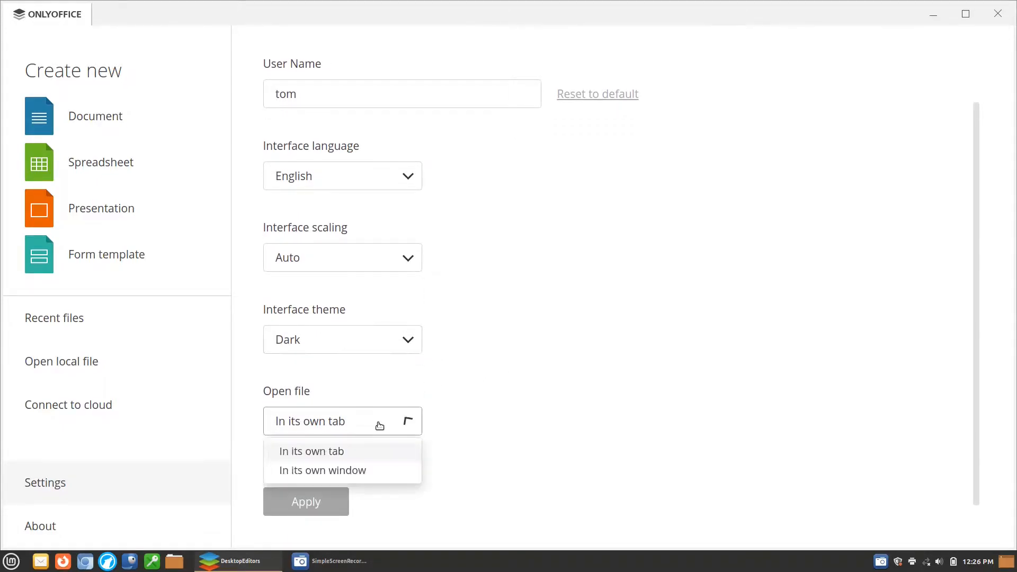
pyautogui.click(311, 451)
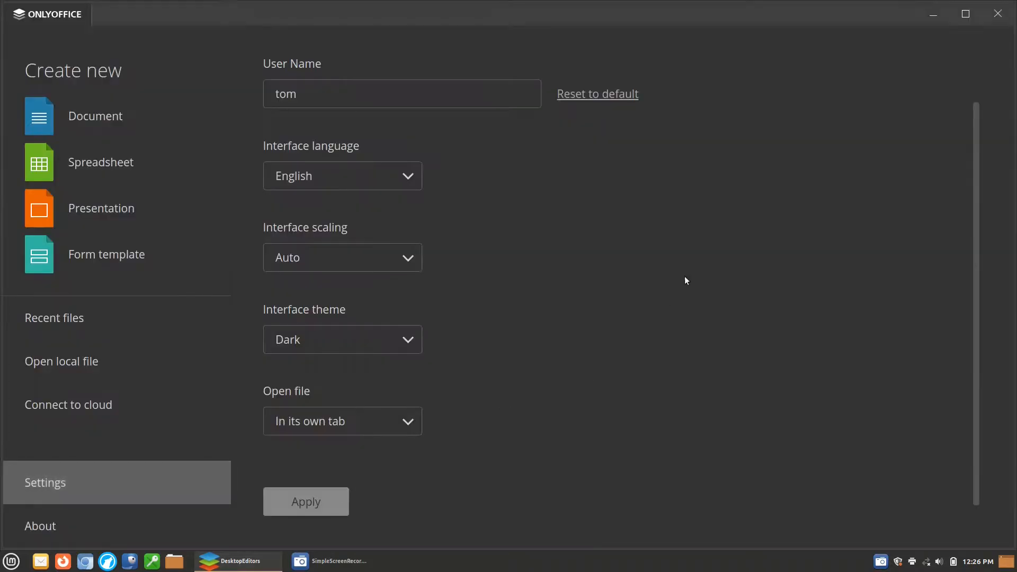
pyautogui.moveTo(302, 250)
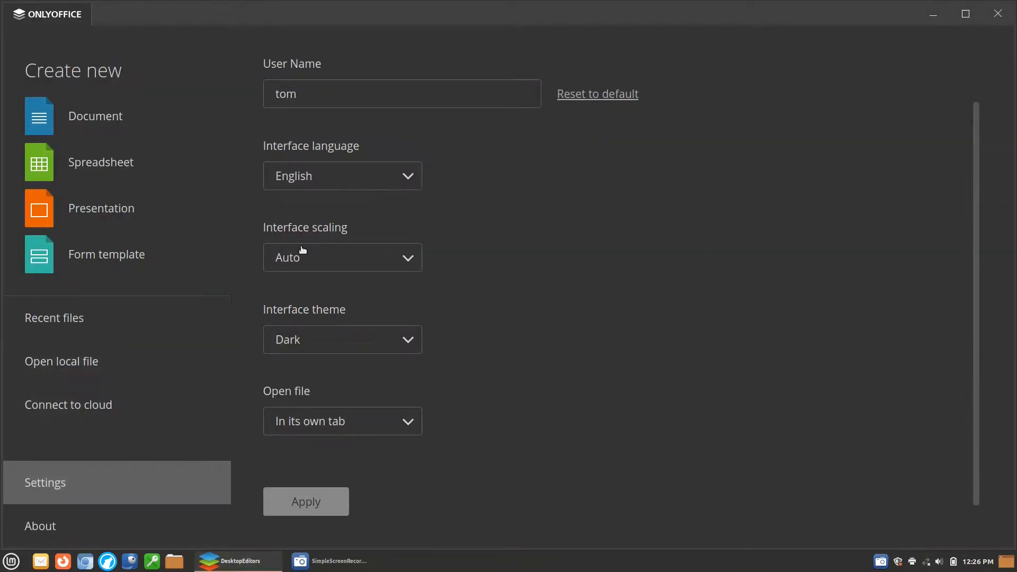
pyautogui.click(342, 340)
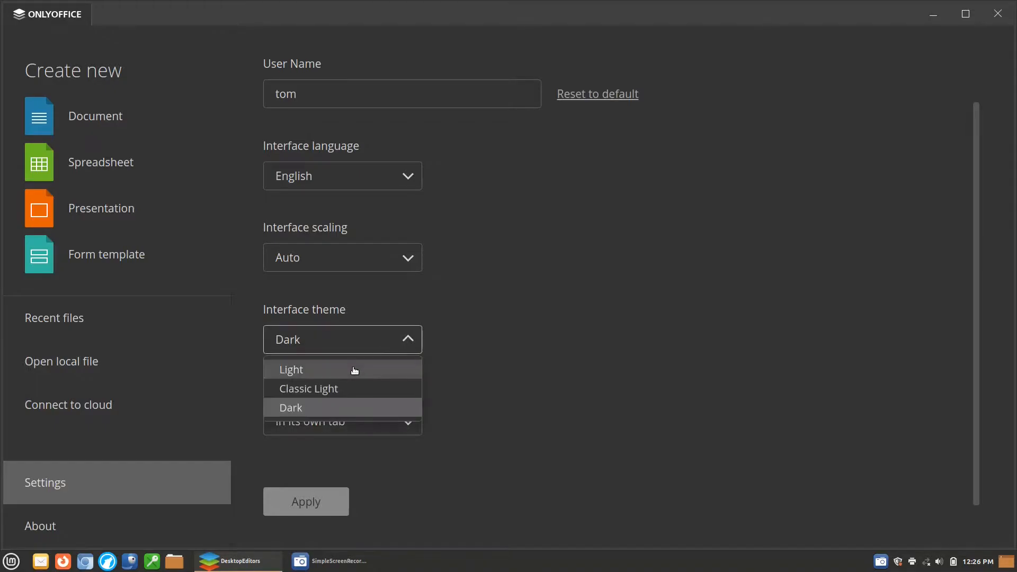
pyautogui.click(291, 369)
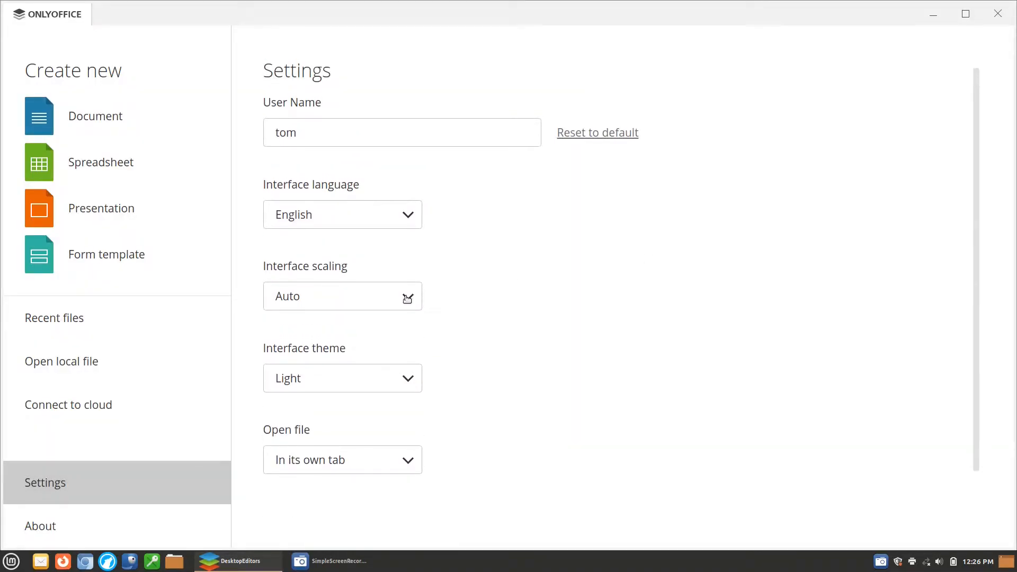
# Step: Show the 'Connect to your cloud' page listing the available cloud providers
pyautogui.click(69, 405)
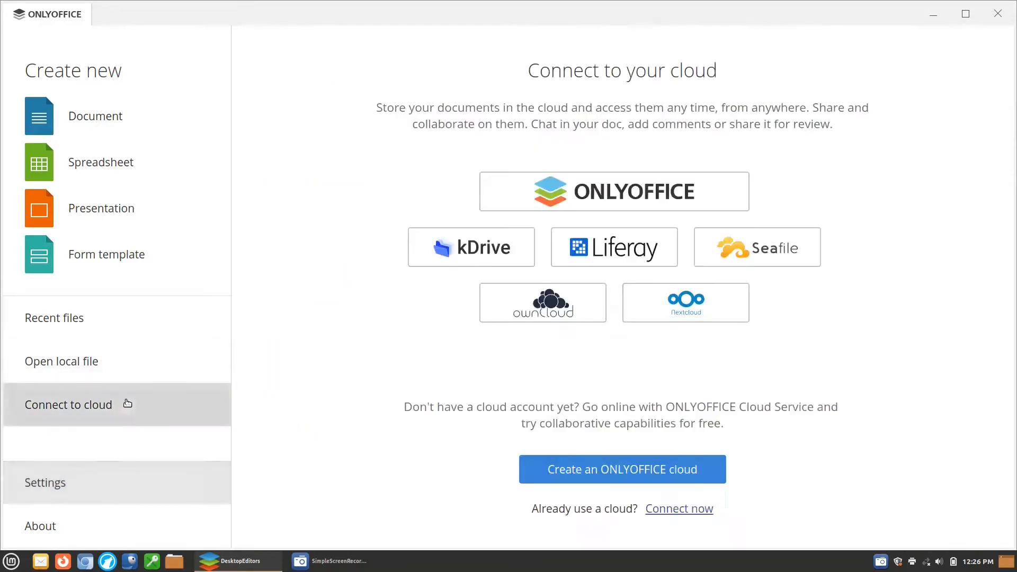
pyautogui.moveTo(996, 481)
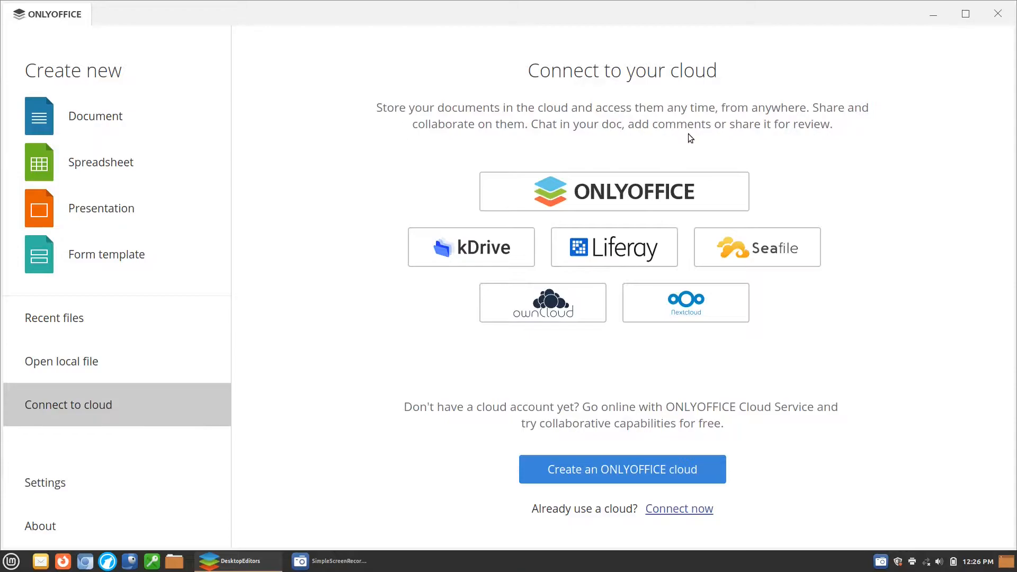
pyautogui.moveTo(637, 219)
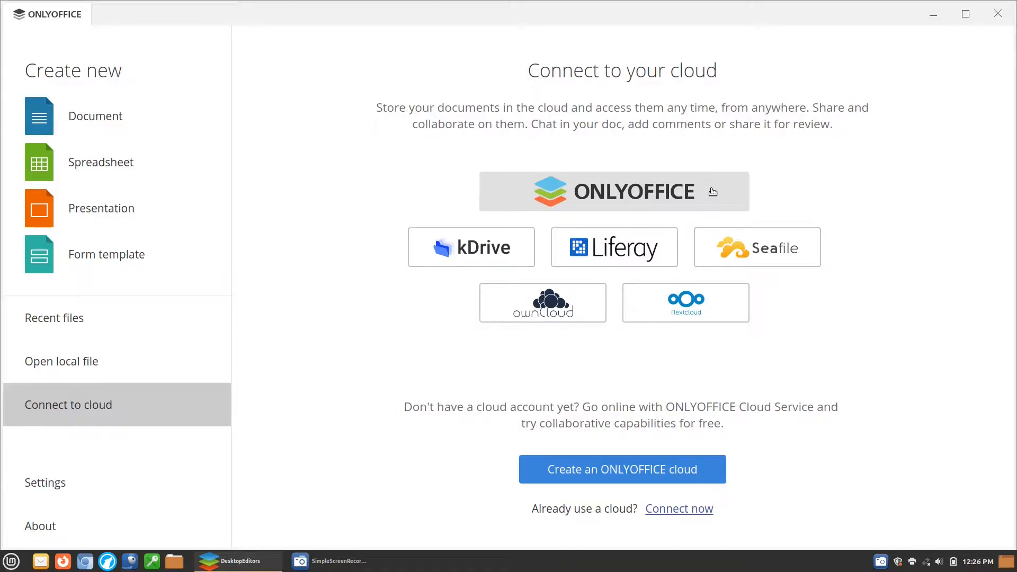
pyautogui.moveTo(827, 172)
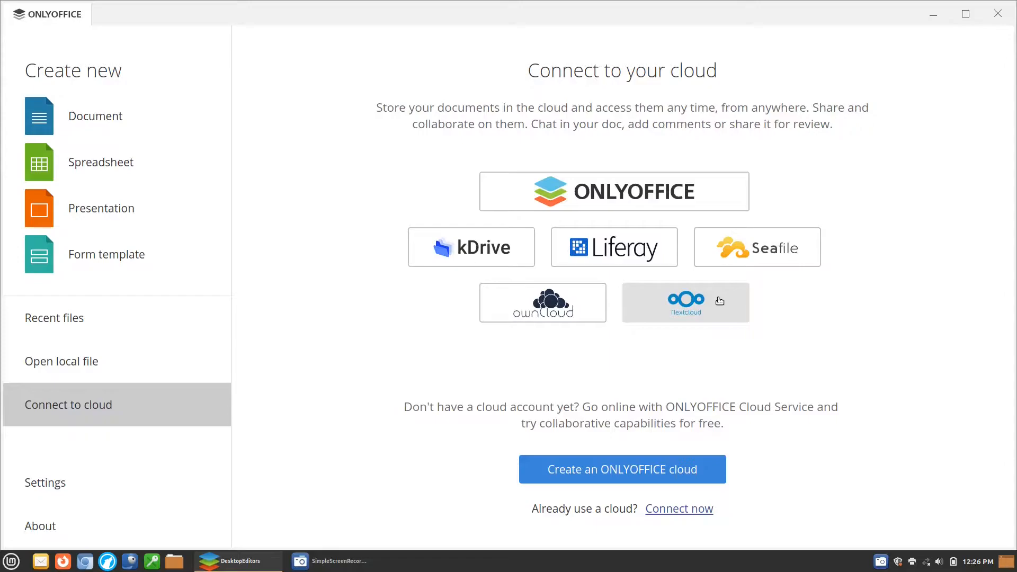
pyautogui.moveTo(644, 313)
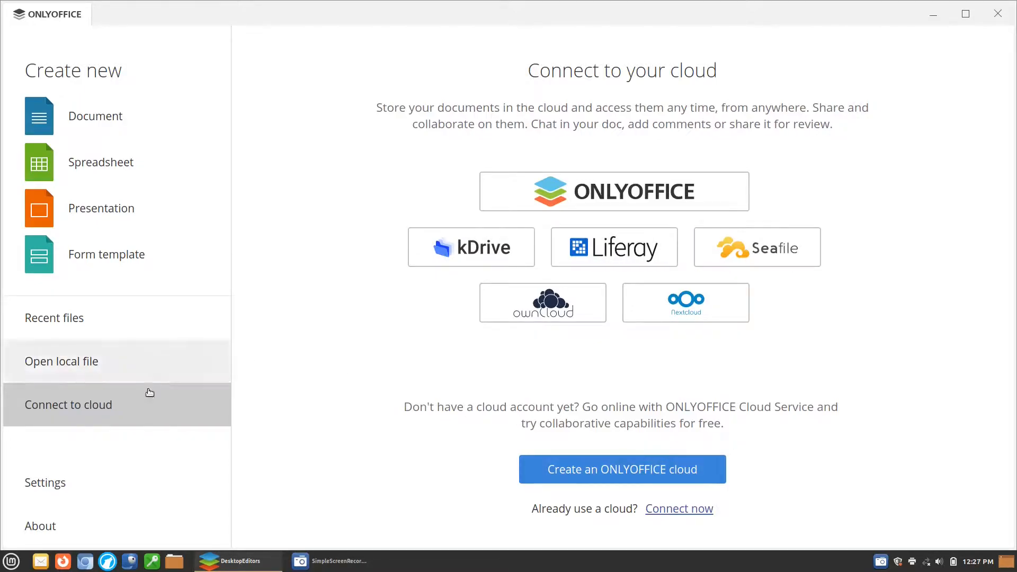
# Step: Glance at recent folders, then show the list of five recent files
pyautogui.click(62, 361)
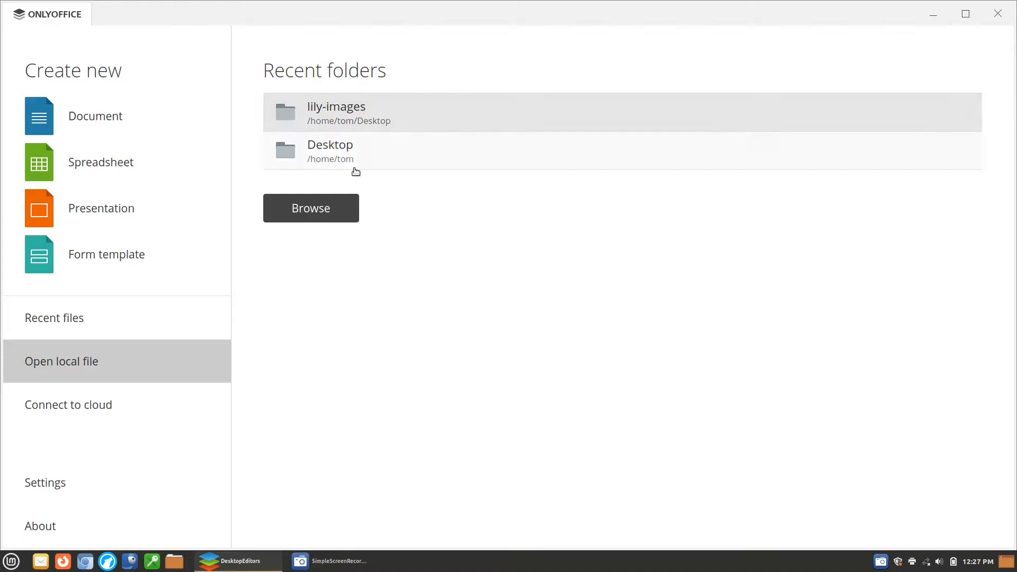
pyautogui.click(54, 318)
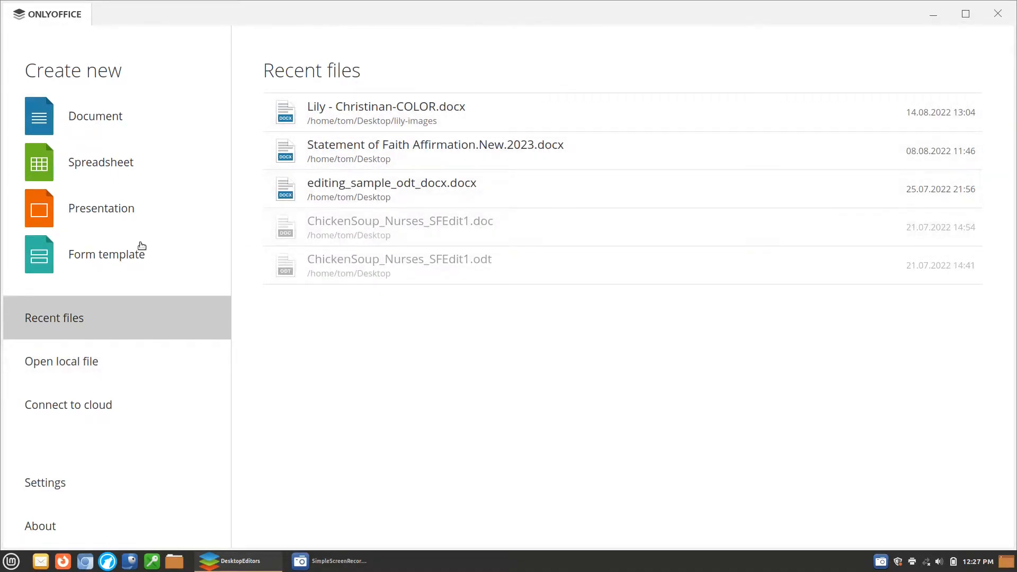
pyautogui.moveTo(106, 186)
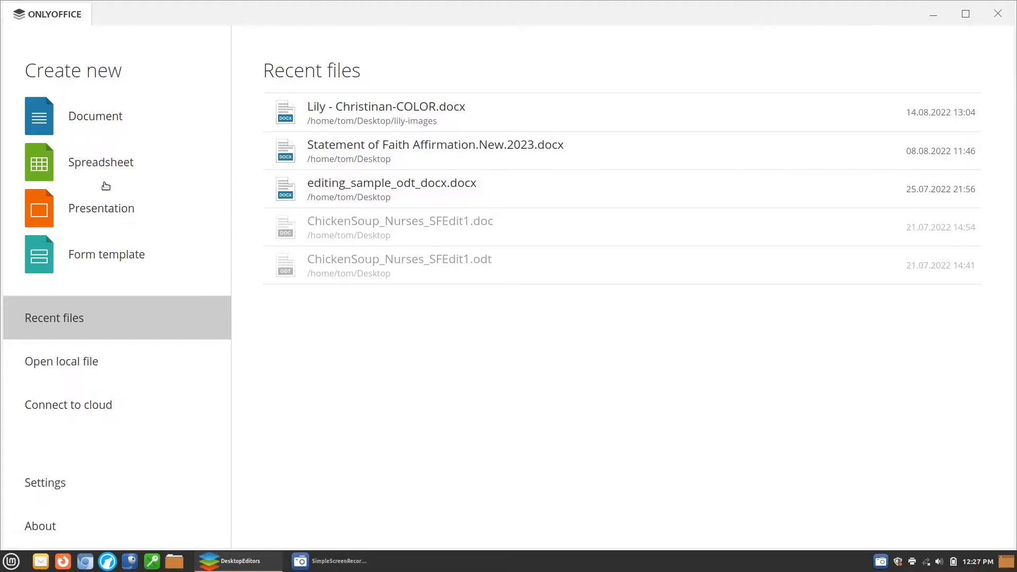
pyautogui.moveTo(103, 247)
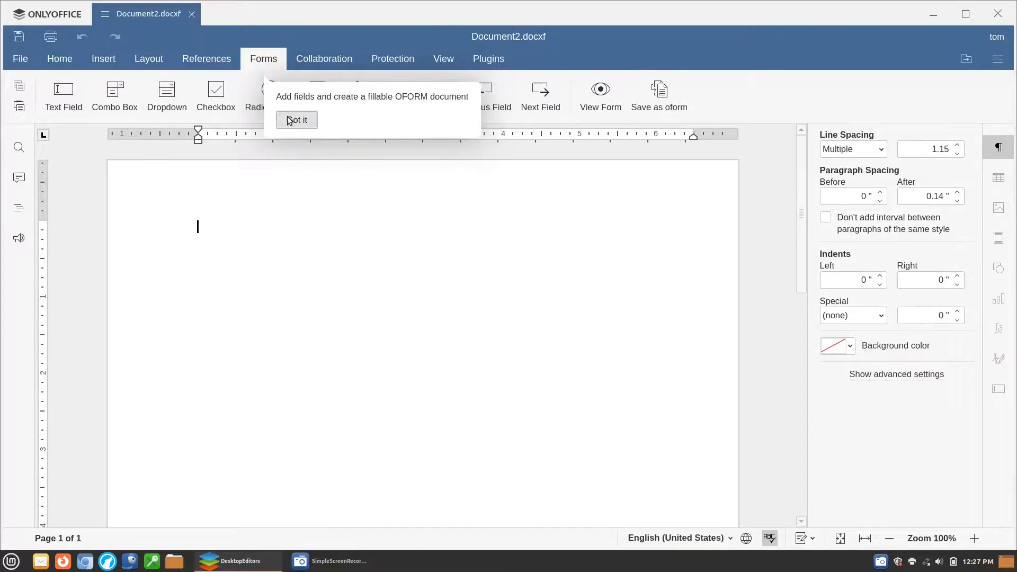
# Step: Dismiss the form tip, add a text field, then close Document2.docxf without saving
pyautogui.click(296, 120)
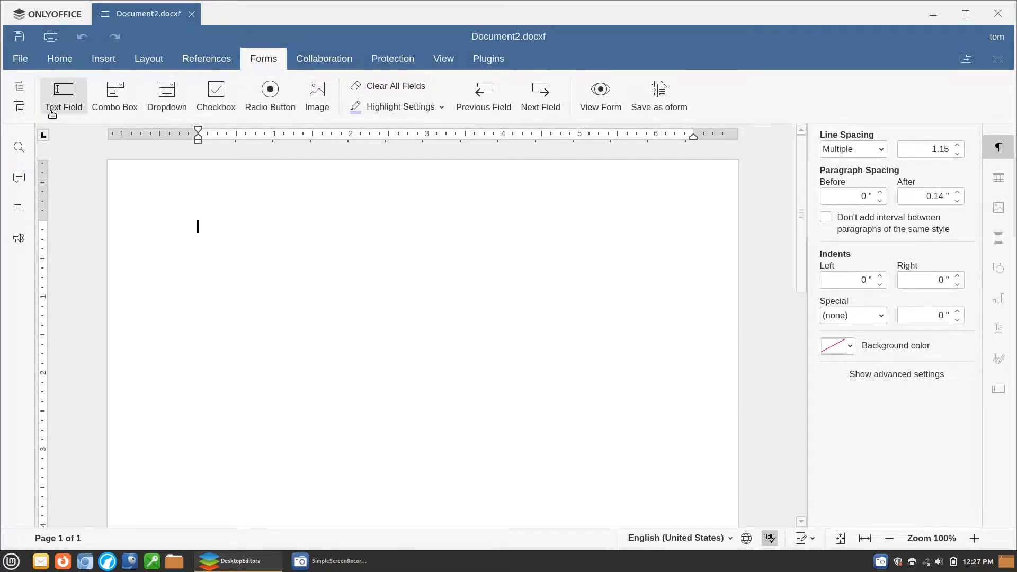
pyautogui.click(63, 89)
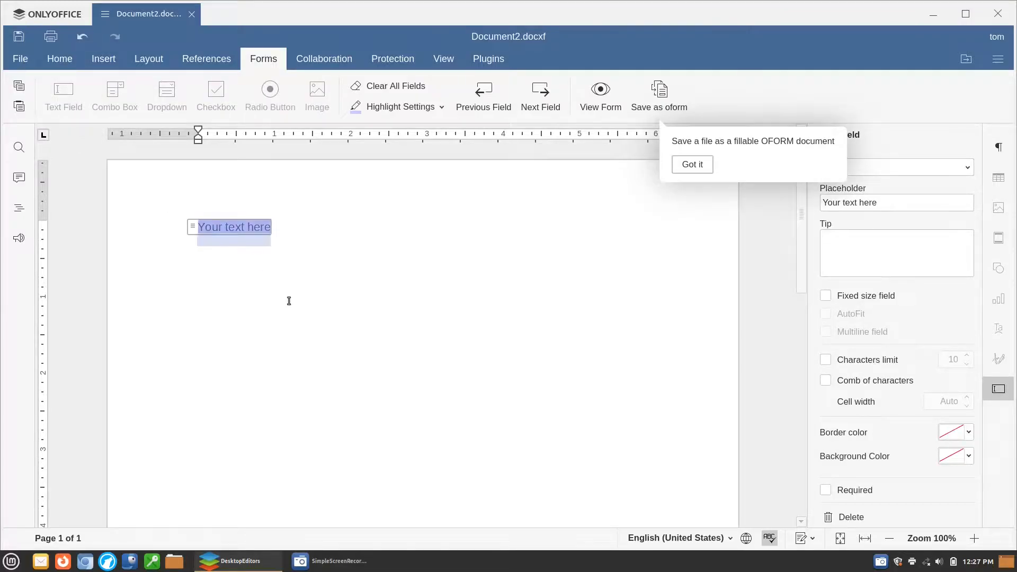
pyautogui.moveTo(333, 273)
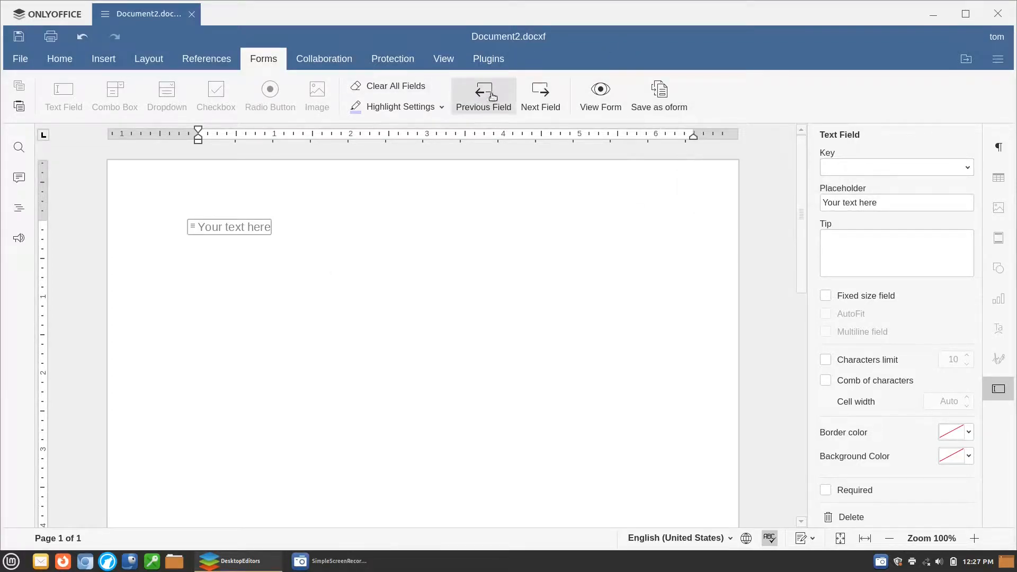
pyautogui.moveTo(253, 137)
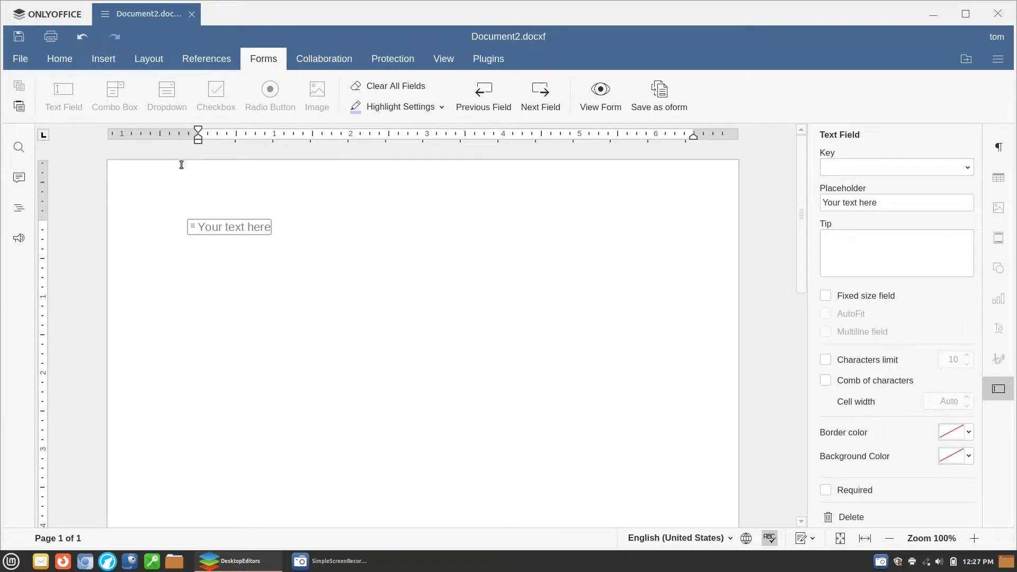
pyautogui.moveTo(311, 50)
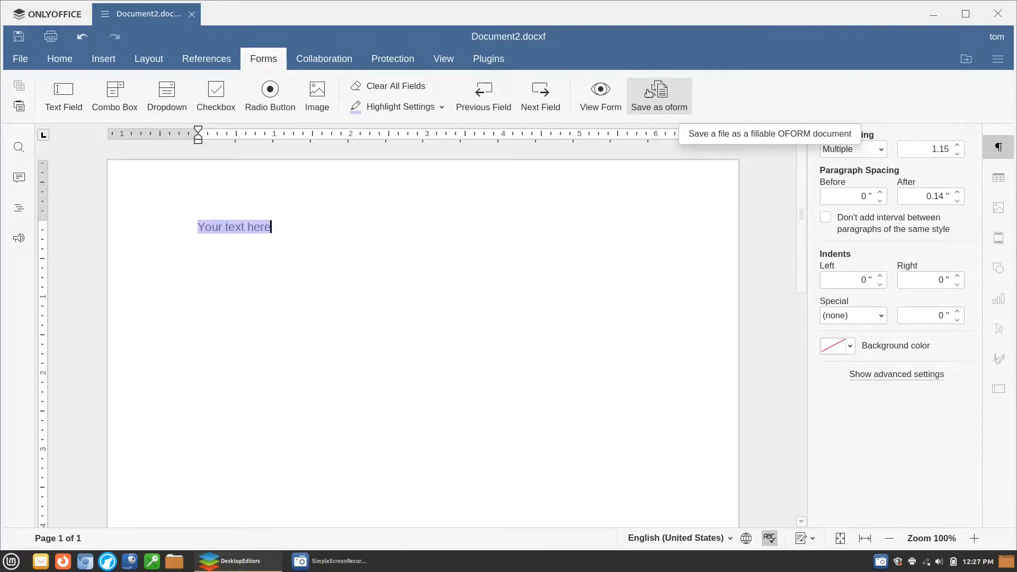
pyautogui.moveTo(205, 14)
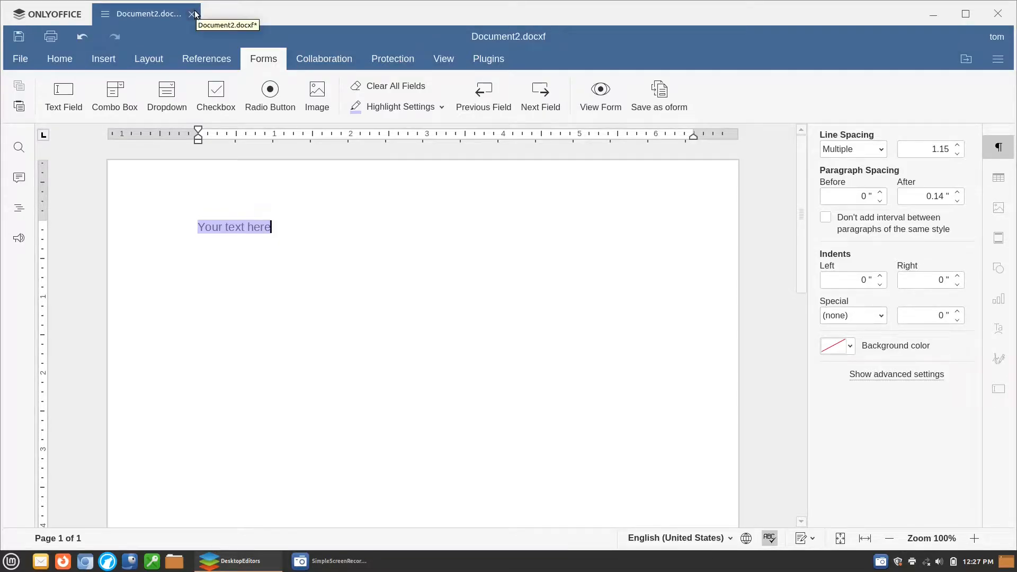
pyautogui.click(191, 14)
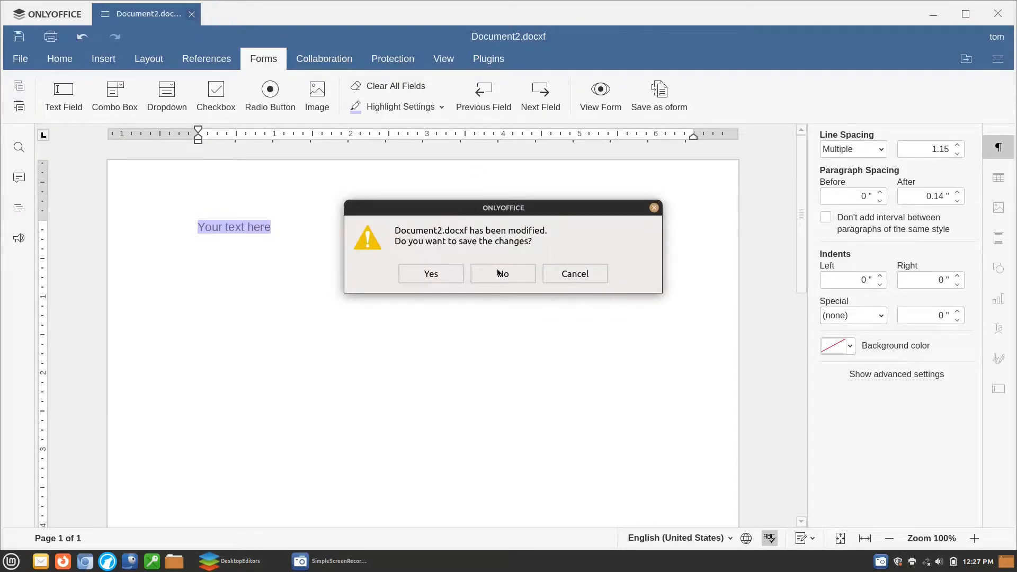
pyautogui.click(503, 274)
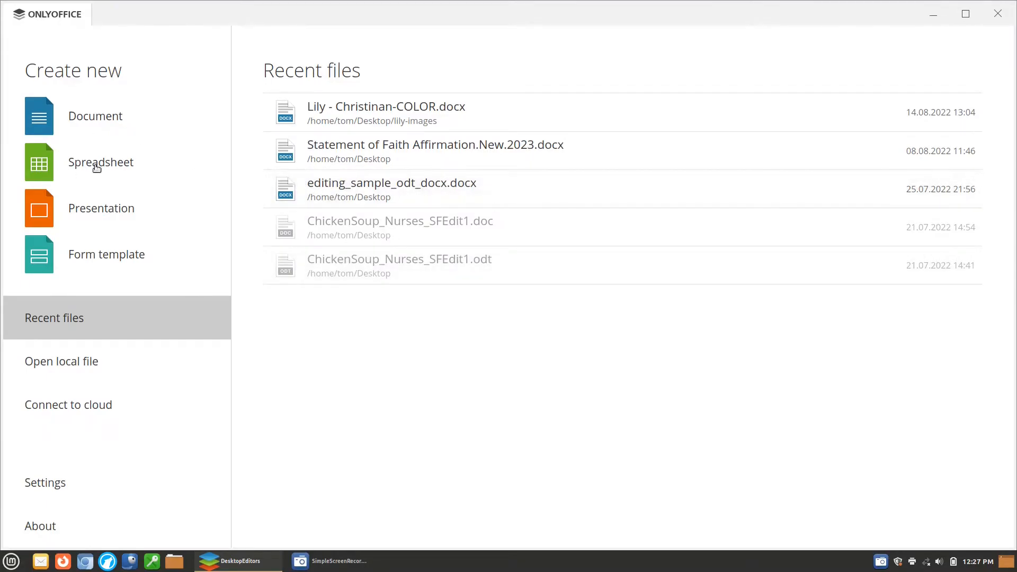
# Step: Create a presentation with a Picture with Caption slide, trying blue and orange themes before plain white
pyautogui.click(101, 208)
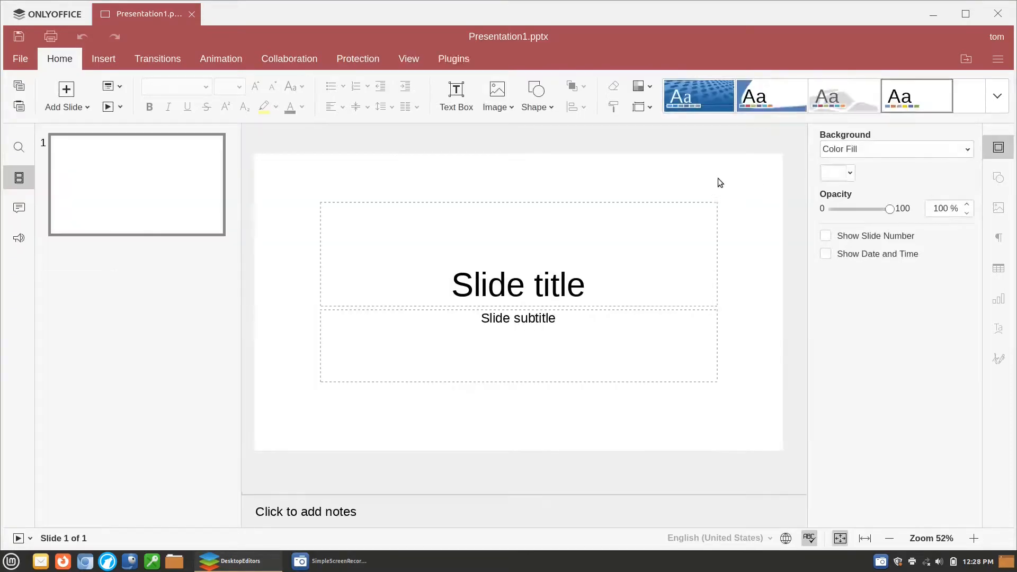
pyautogui.moveTo(846, 91)
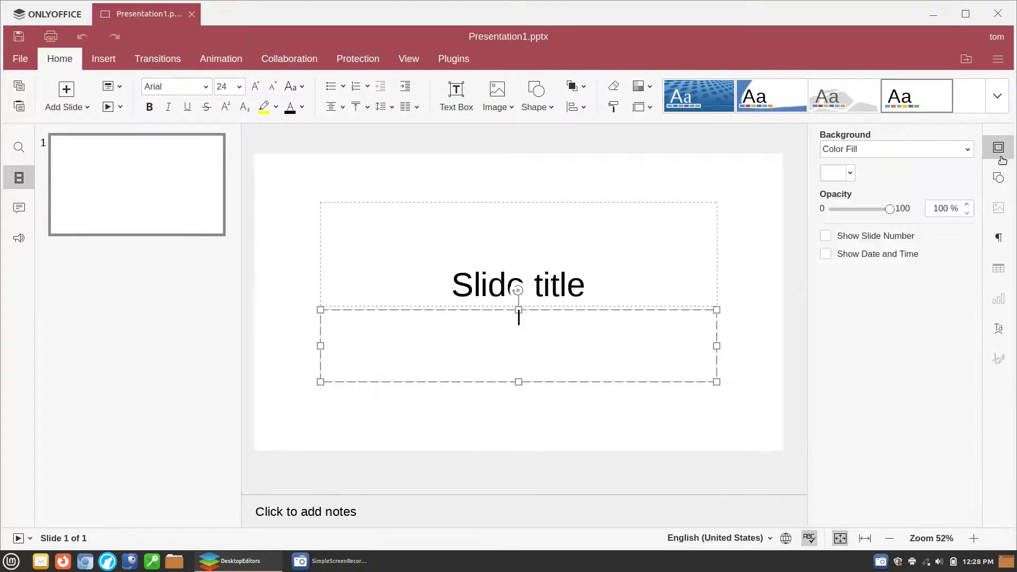
pyautogui.moveTo(200, 257)
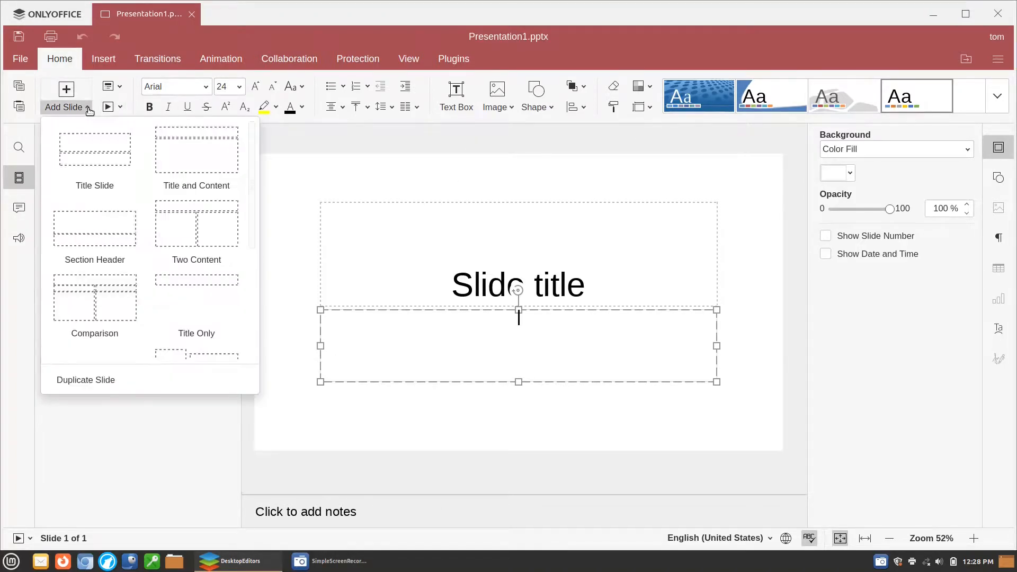
pyautogui.moveTo(94, 226)
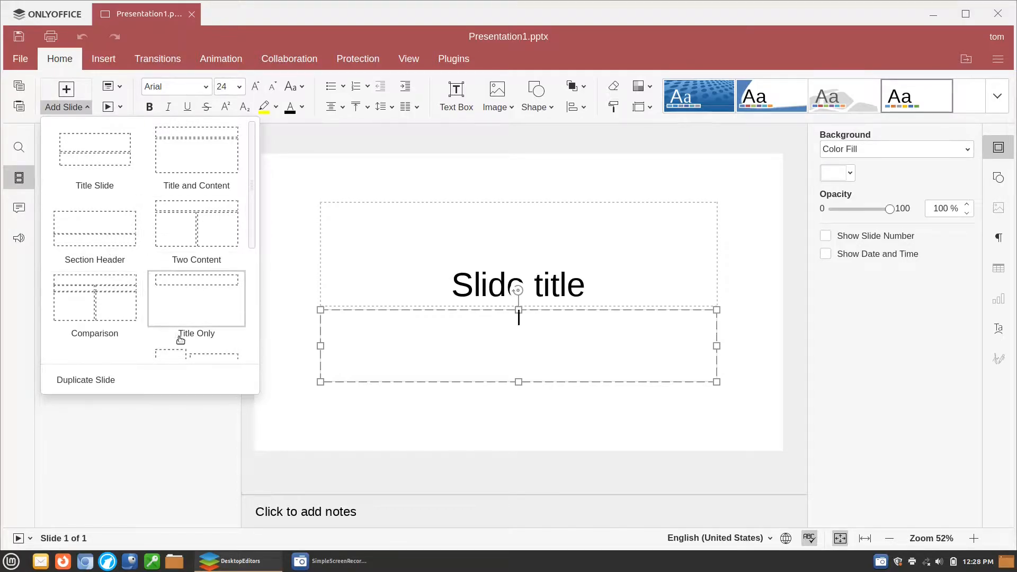
pyautogui.scroll(-3)
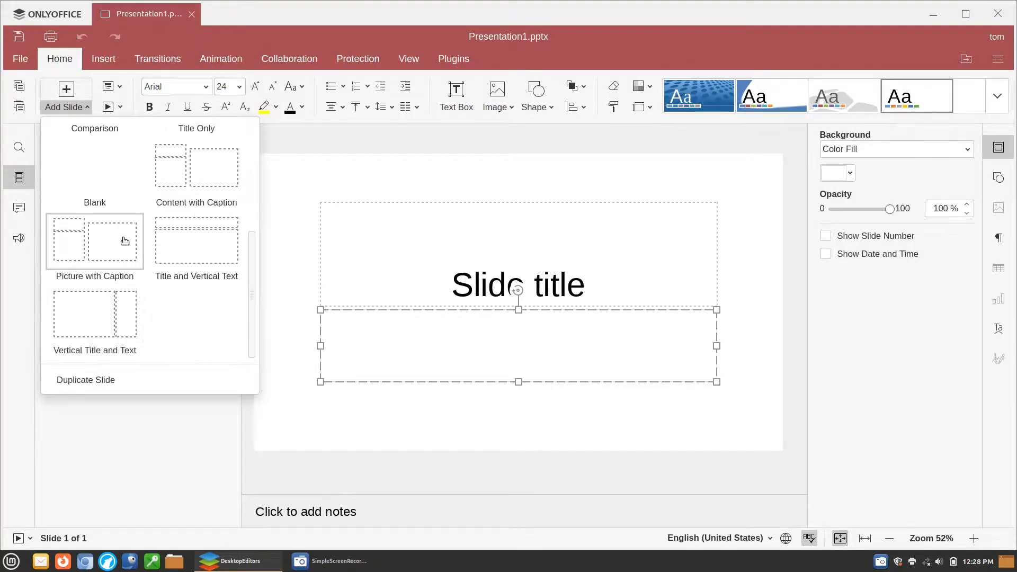
pyautogui.click(94, 241)
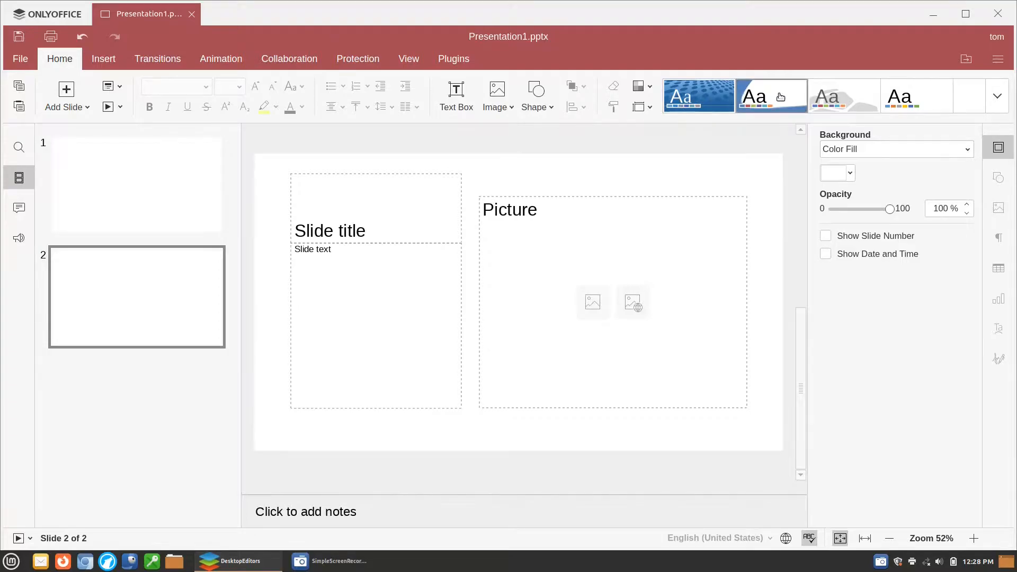
pyautogui.click(844, 95)
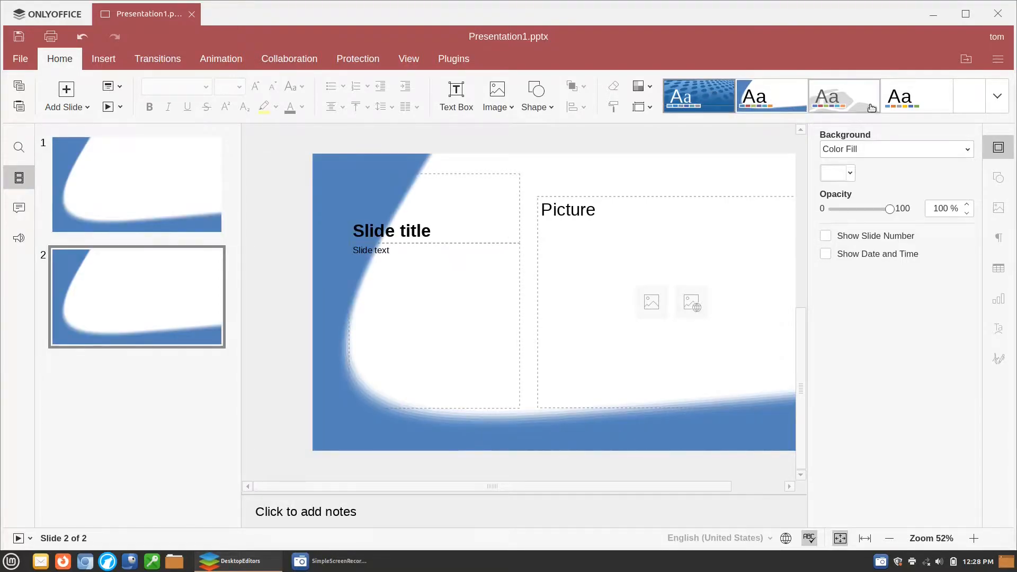
pyautogui.click(996, 96)
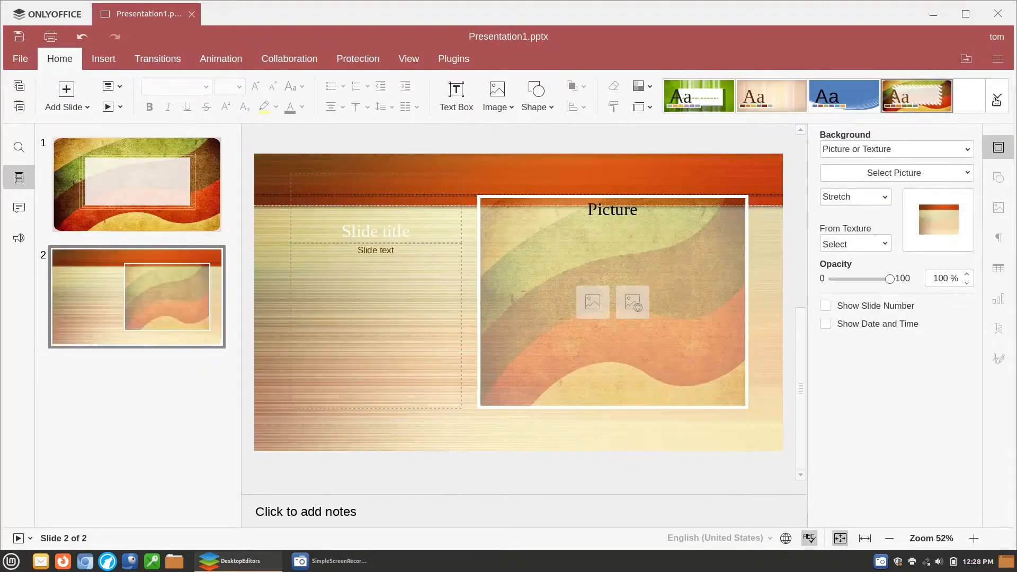
pyautogui.click(699, 96)
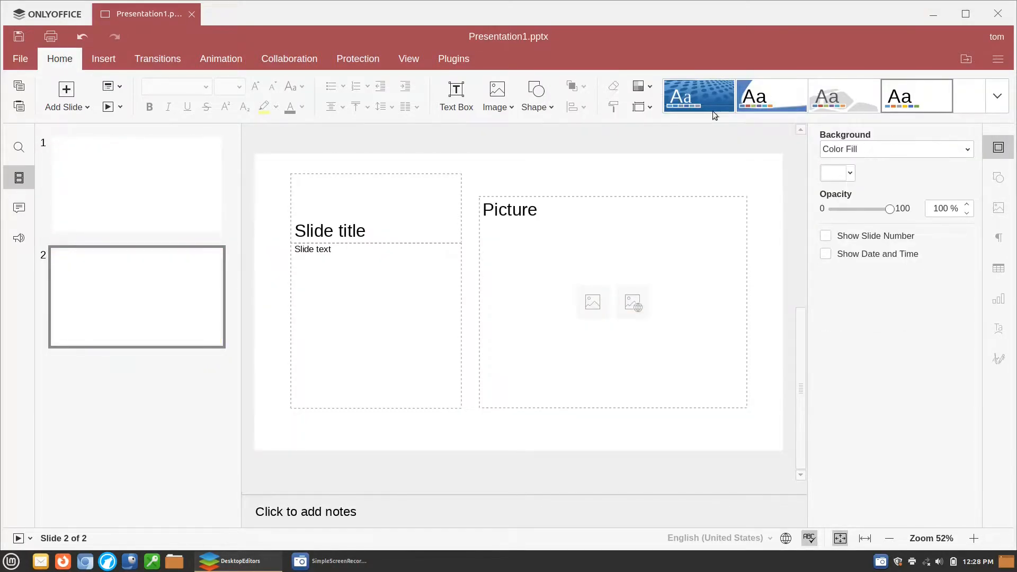
pyautogui.moveTo(195, 76)
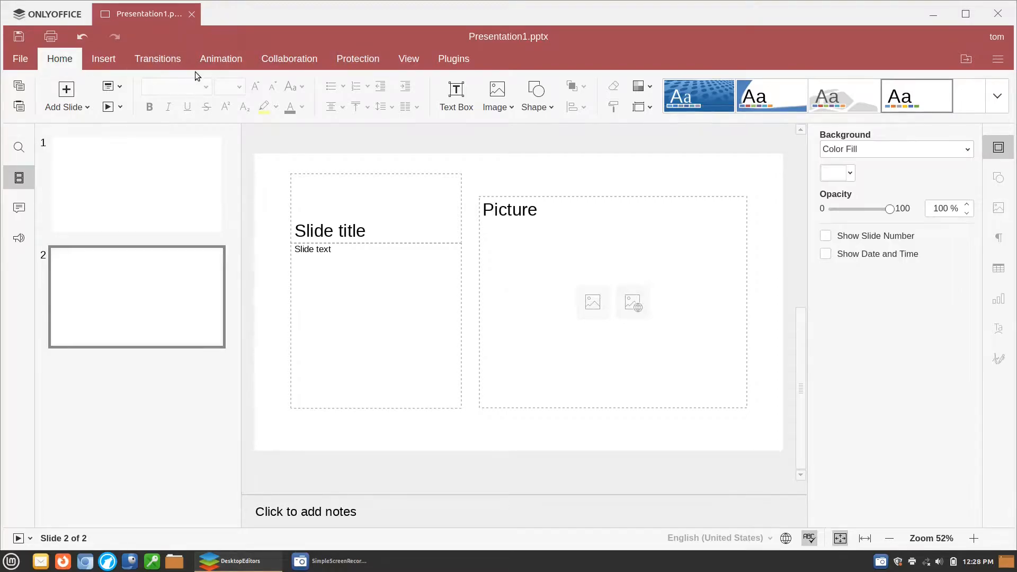
# Step: Look through the Insert, Collaboration and Plugins tabs, then close Presentation1.pptx
pyautogui.click(103, 59)
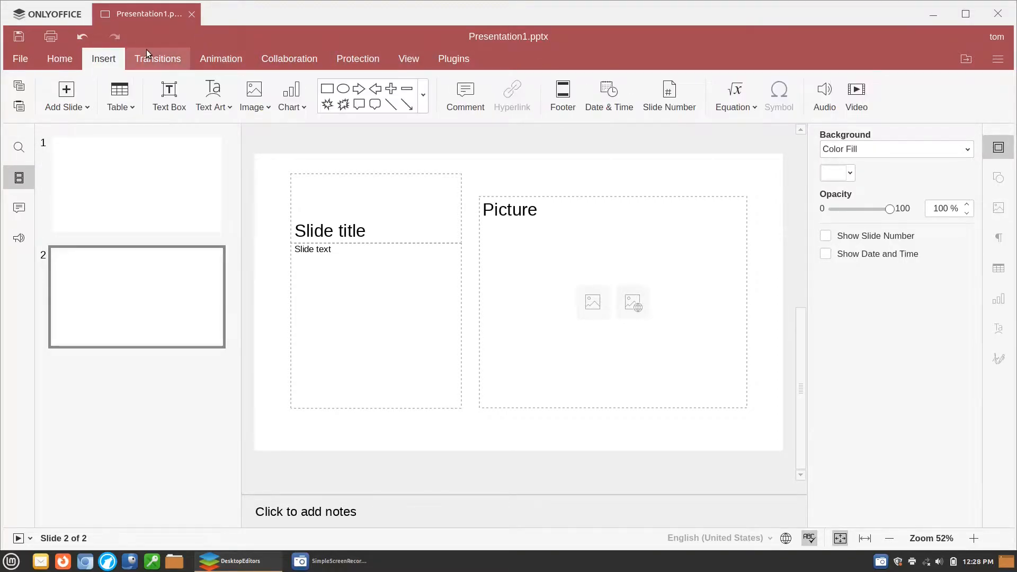
pyautogui.click(289, 59)
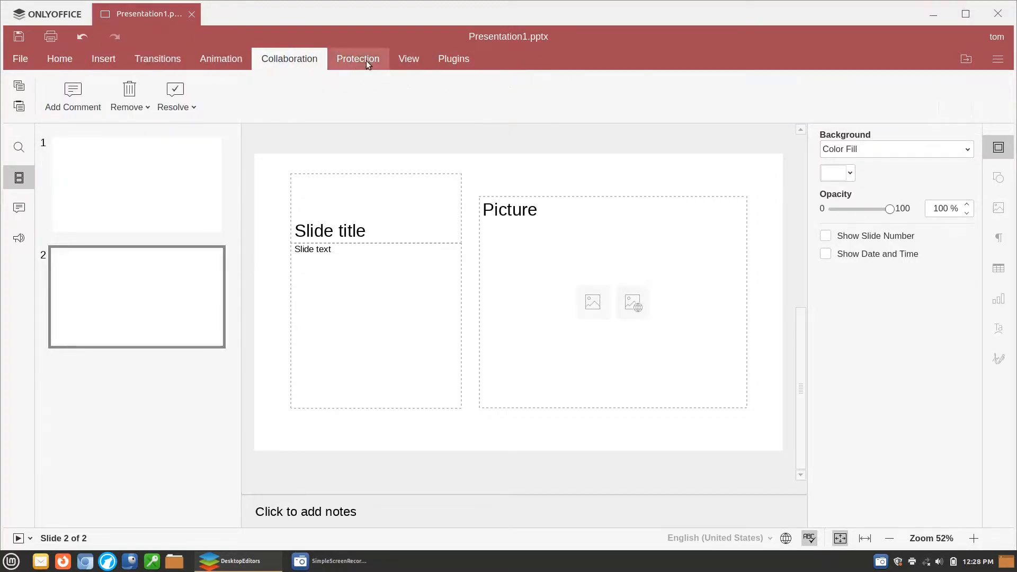
pyautogui.click(454, 59)
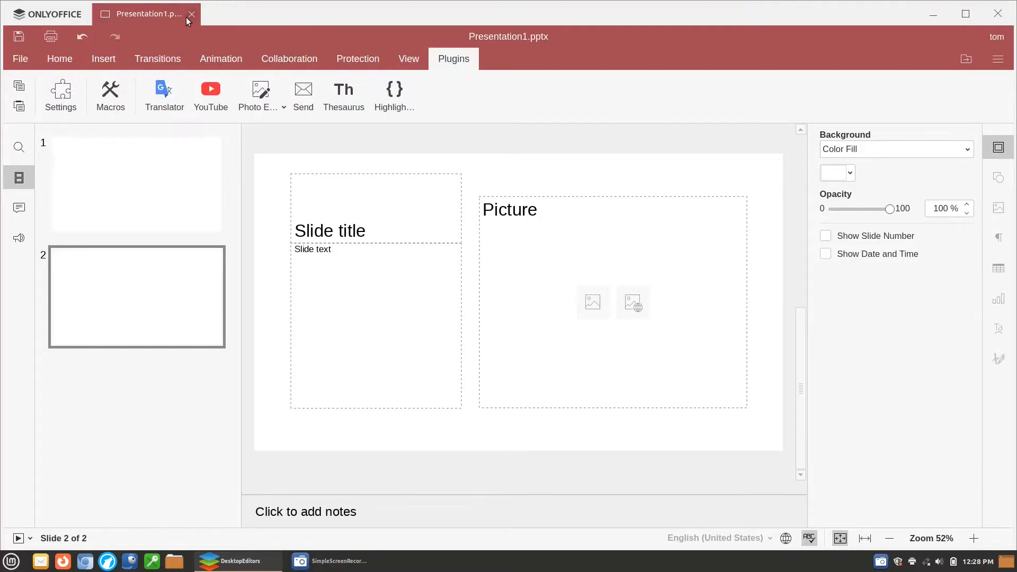
pyautogui.click(191, 14)
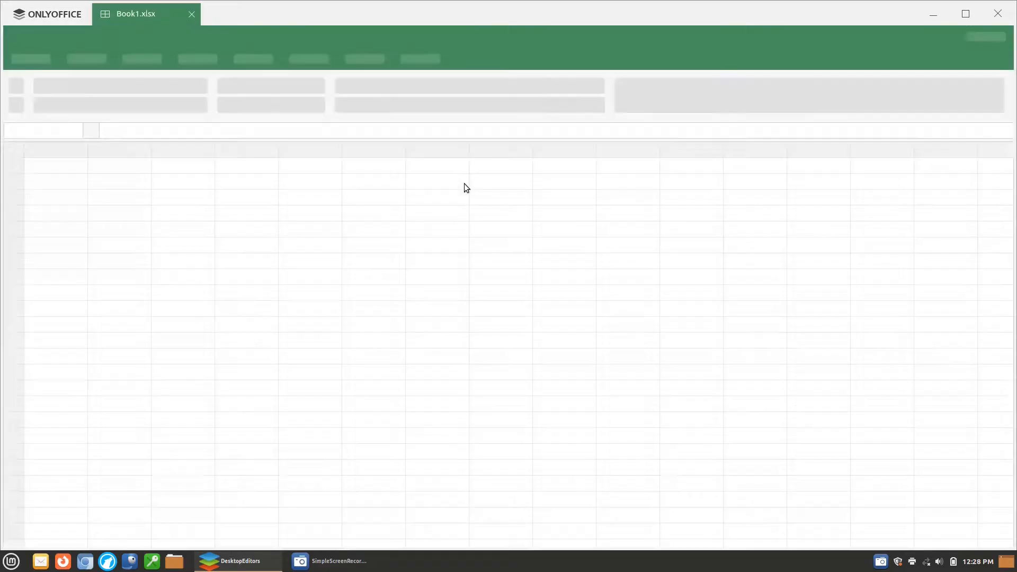
pyautogui.moveTo(451, 214)
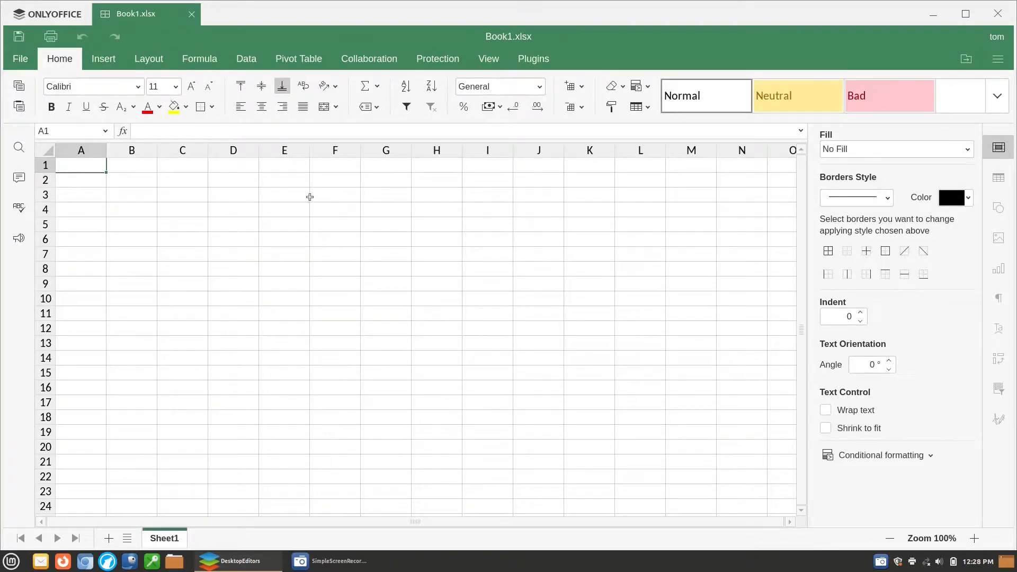
pyautogui.moveTo(325, 185)
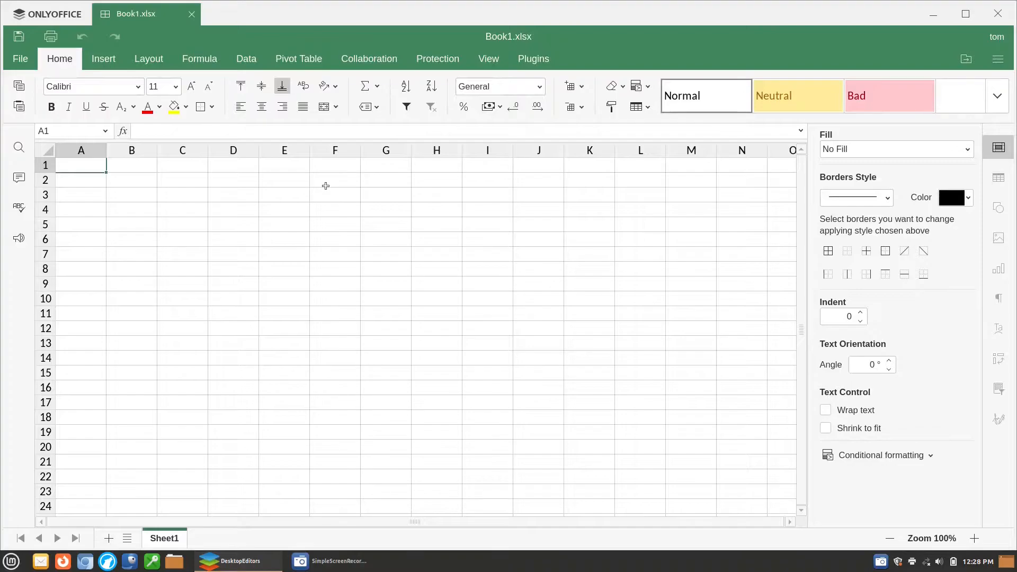
pyautogui.moveTo(334, 183)
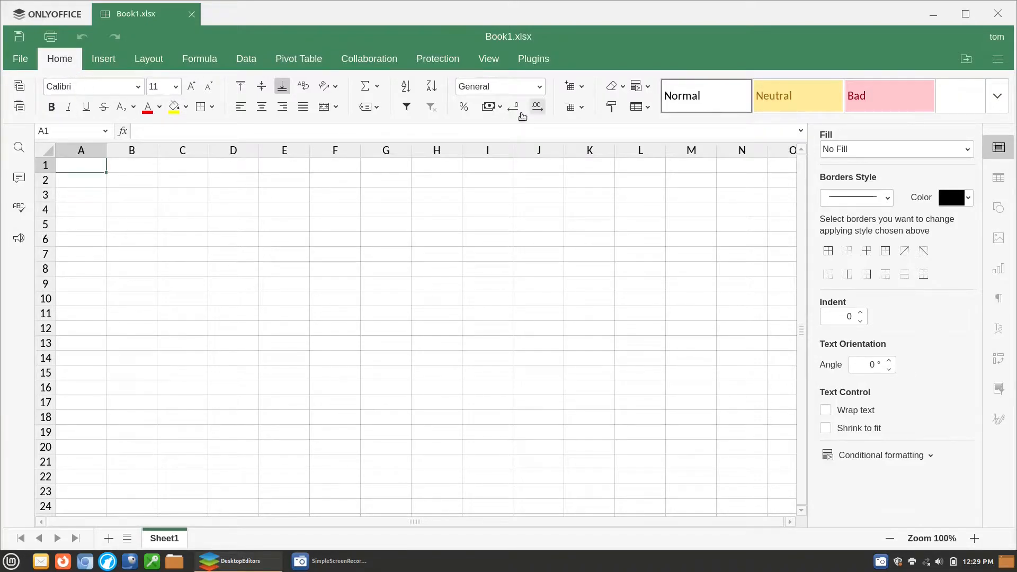
# Step: Select cell F2, then close the empty Book1.xlsx spreadsheet
pyautogui.click(335, 179)
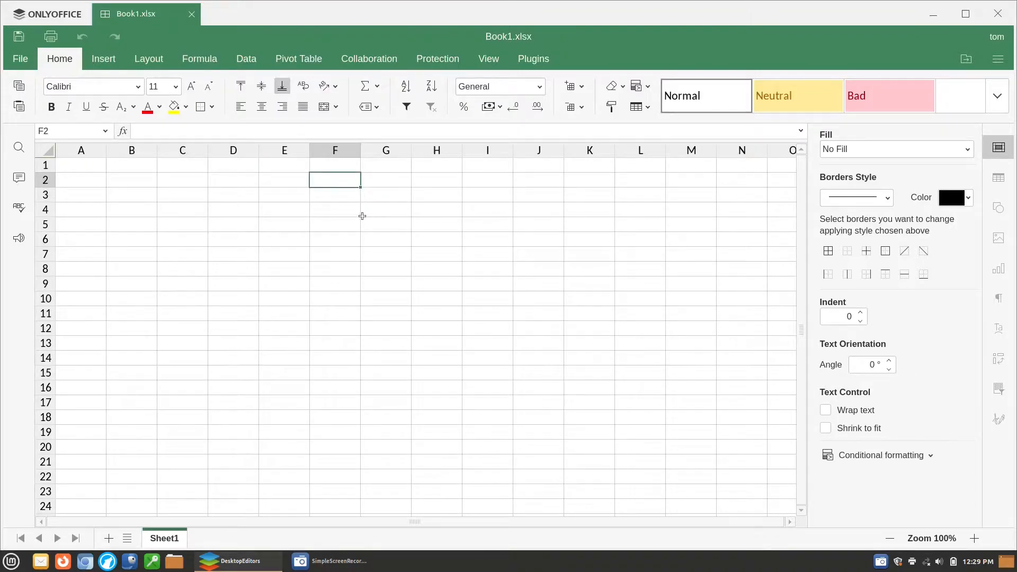
pyautogui.moveTo(364, 214)
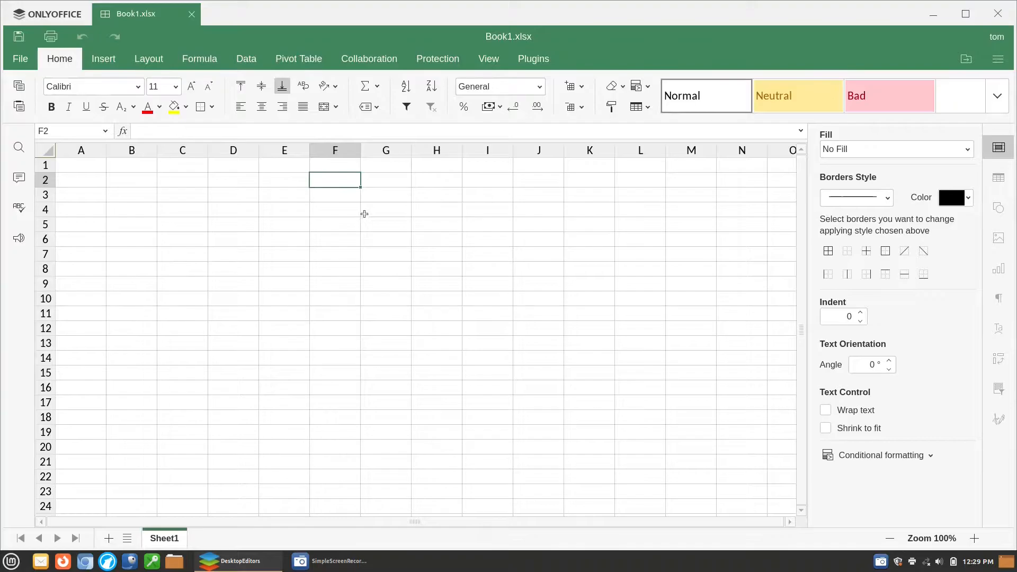
pyautogui.moveTo(375, 104)
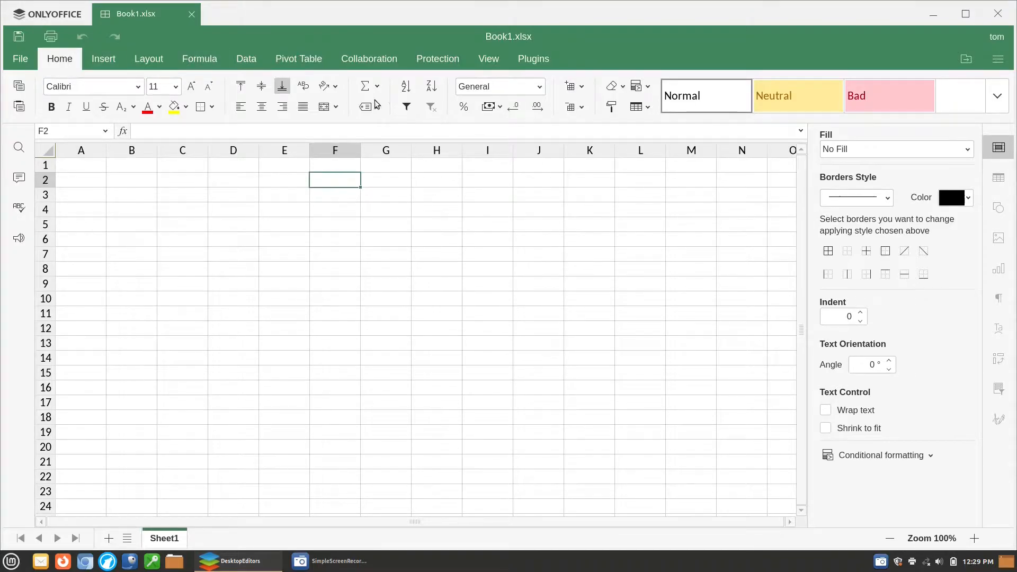
pyautogui.moveTo(428, 41)
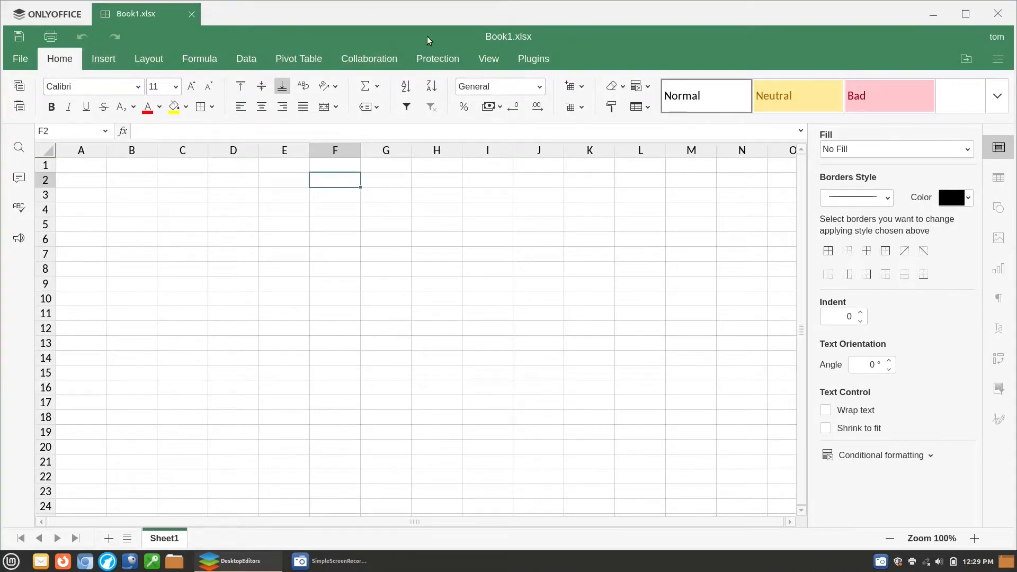
pyautogui.moveTo(546, 32)
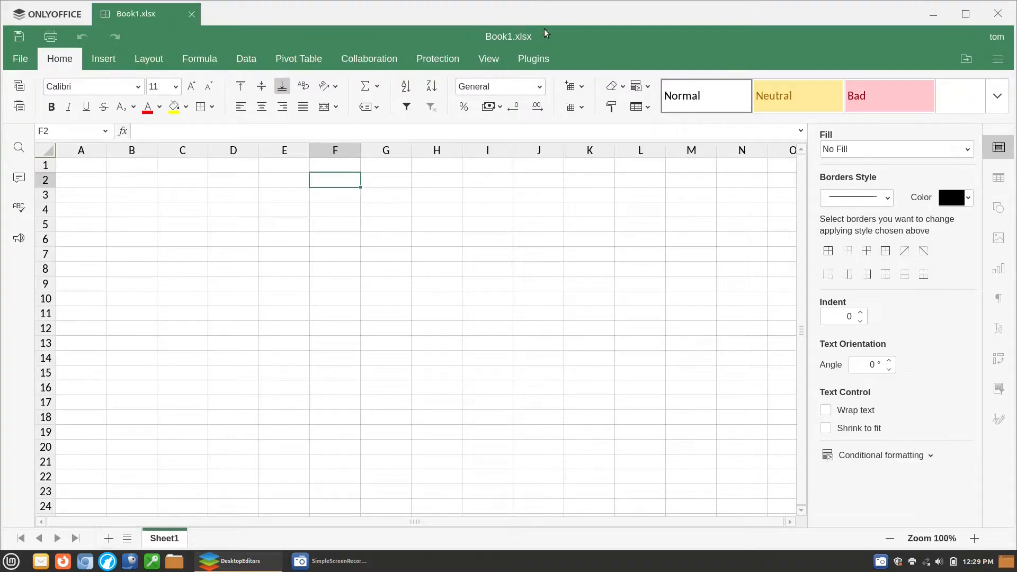
pyautogui.moveTo(518, 58)
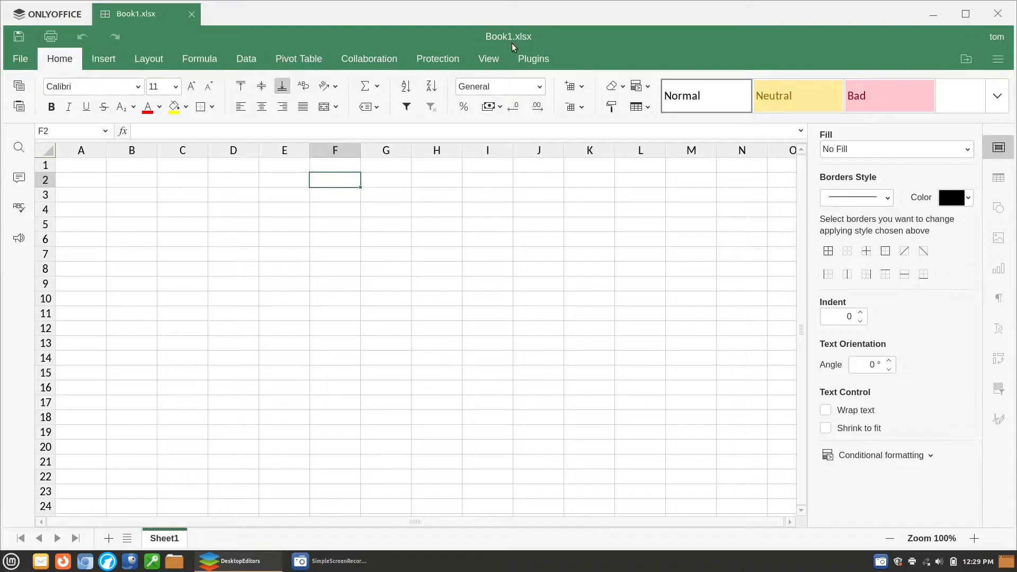
pyautogui.moveTo(535, 46)
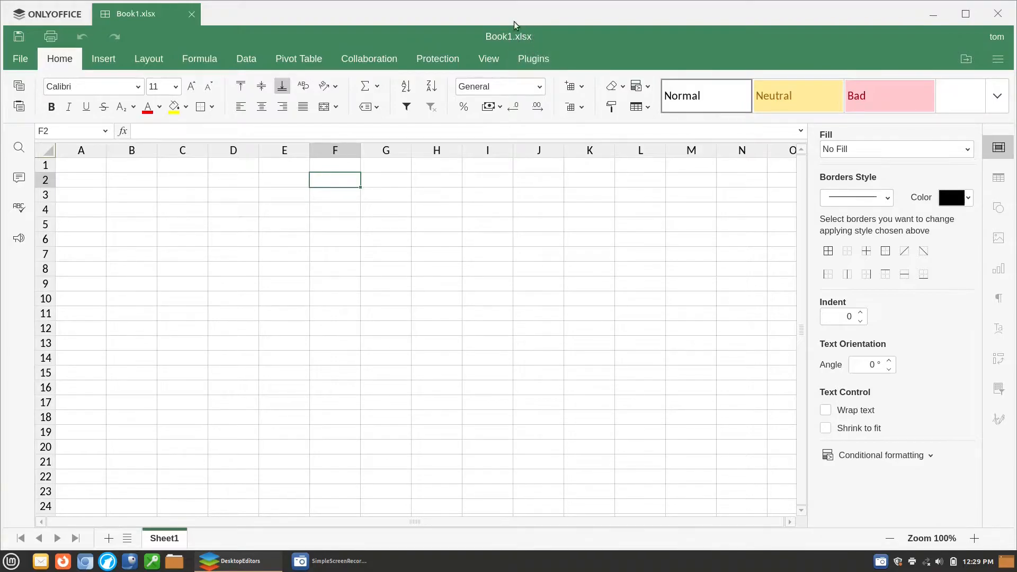
pyautogui.moveTo(519, 41)
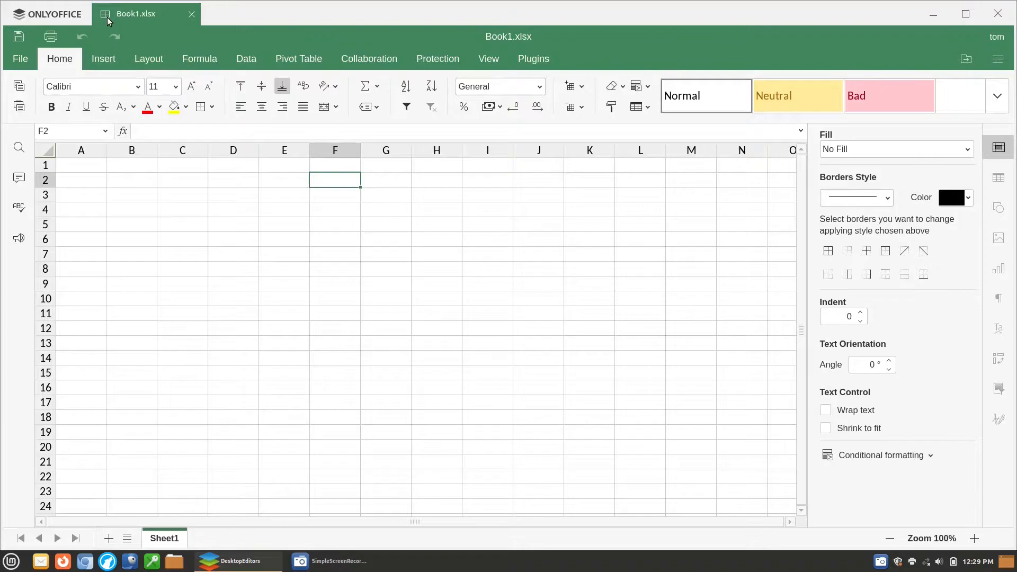
pyautogui.moveTo(191, 14)
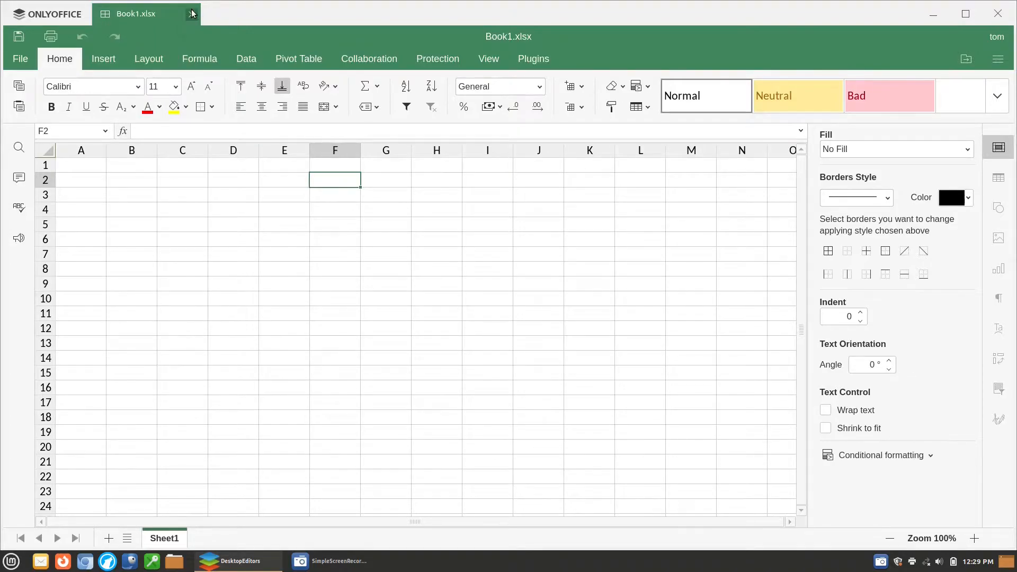
pyautogui.click(191, 13)
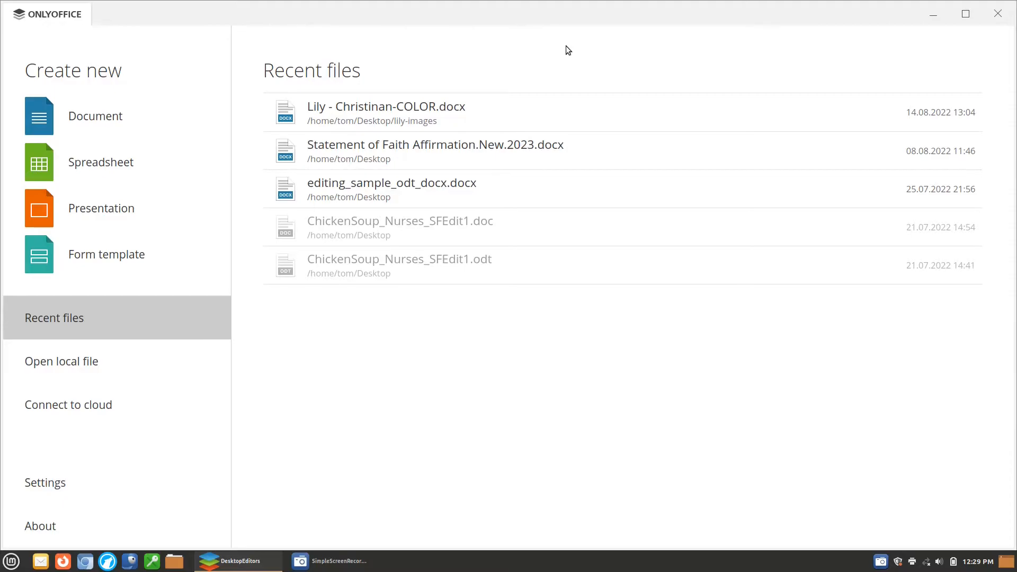
pyautogui.moveTo(503, 32)
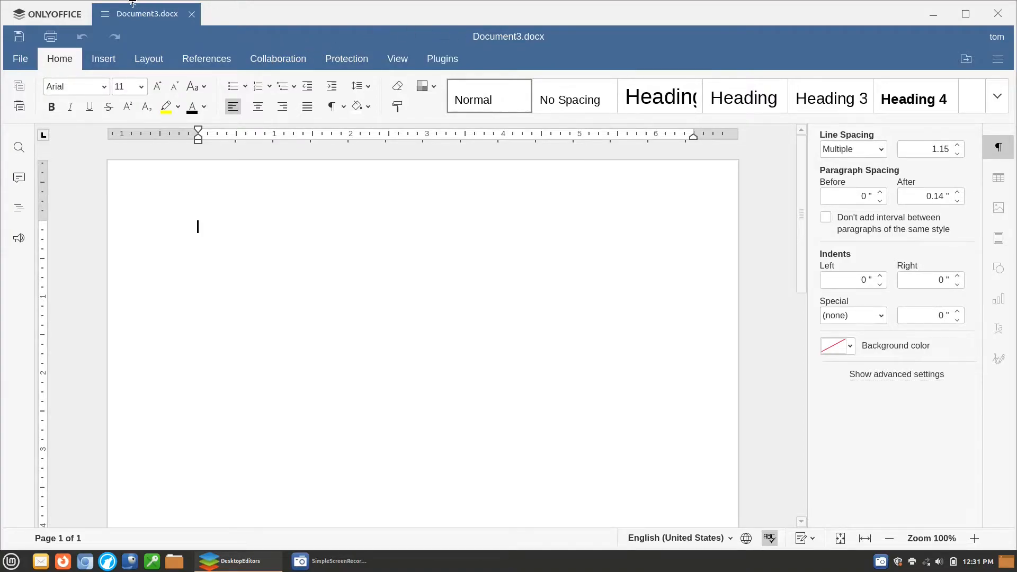
pyautogui.click(19, 58)
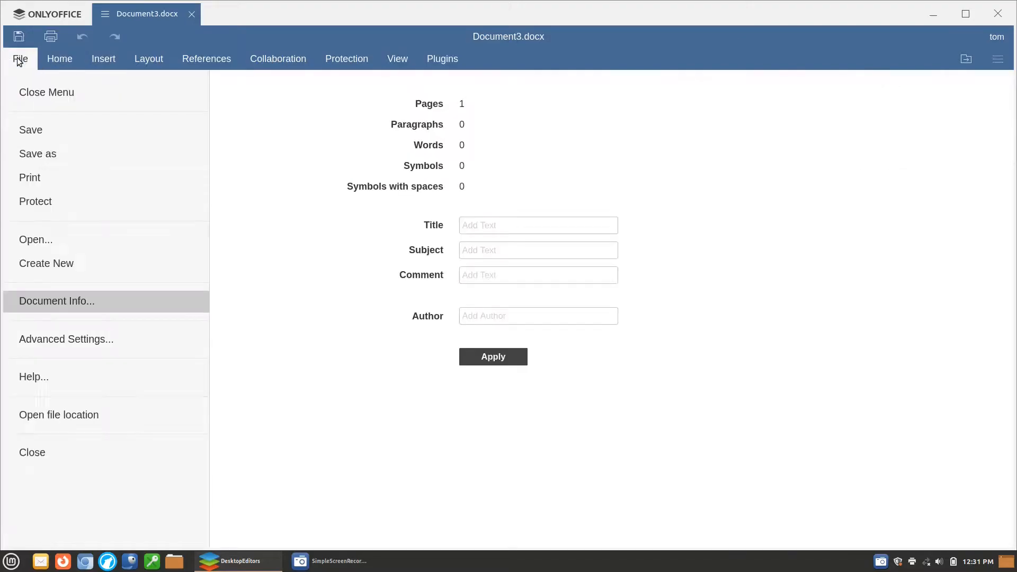
pyautogui.moveTo(35, 336)
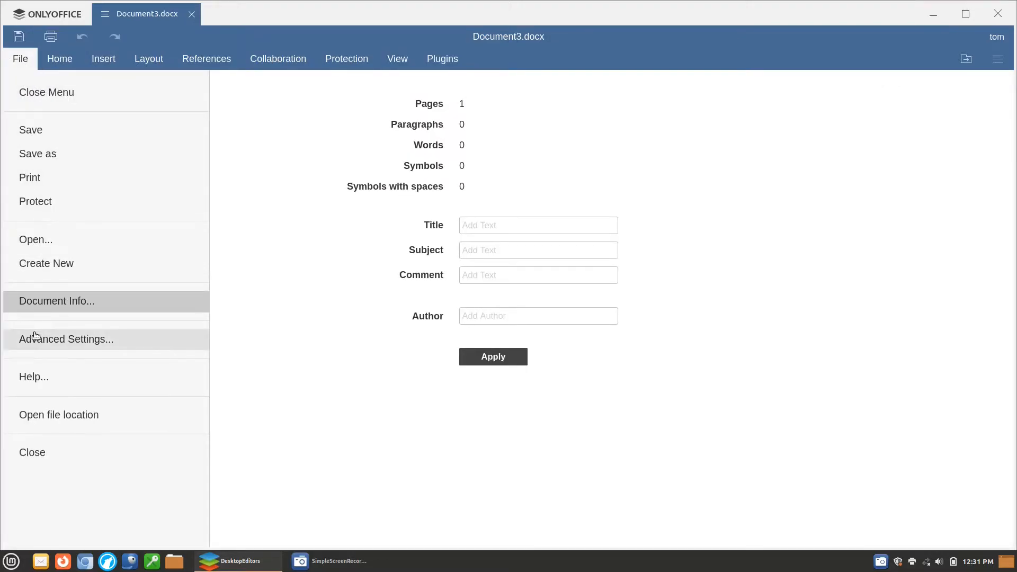
pyautogui.click(66, 339)
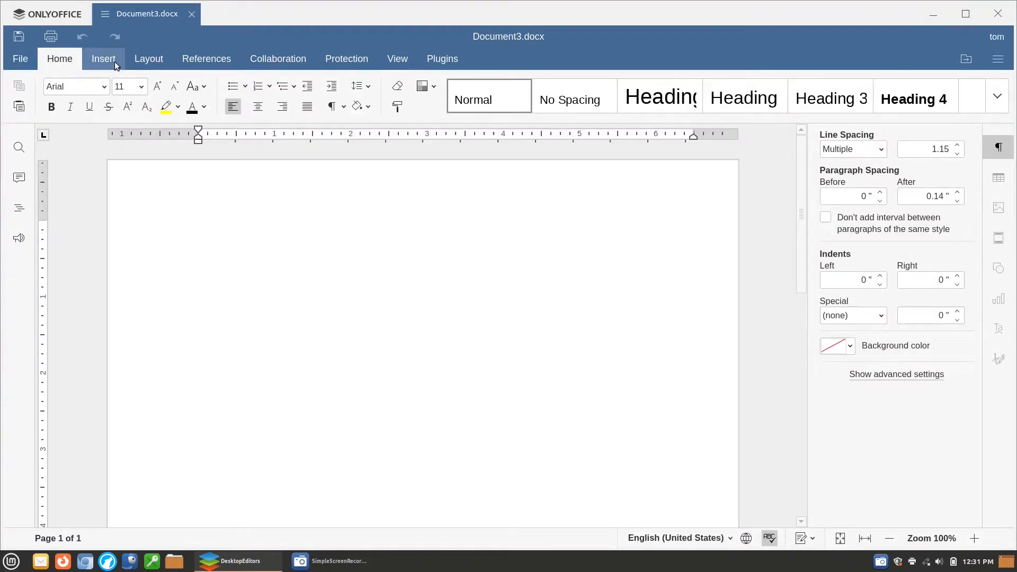
pyautogui.moveTo(121, 63)
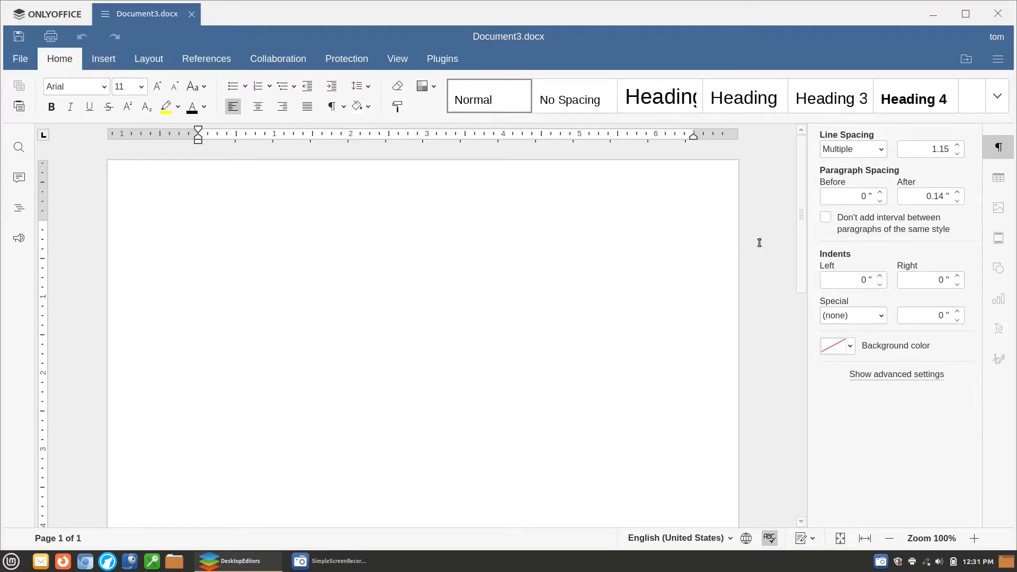
pyautogui.click(149, 59)
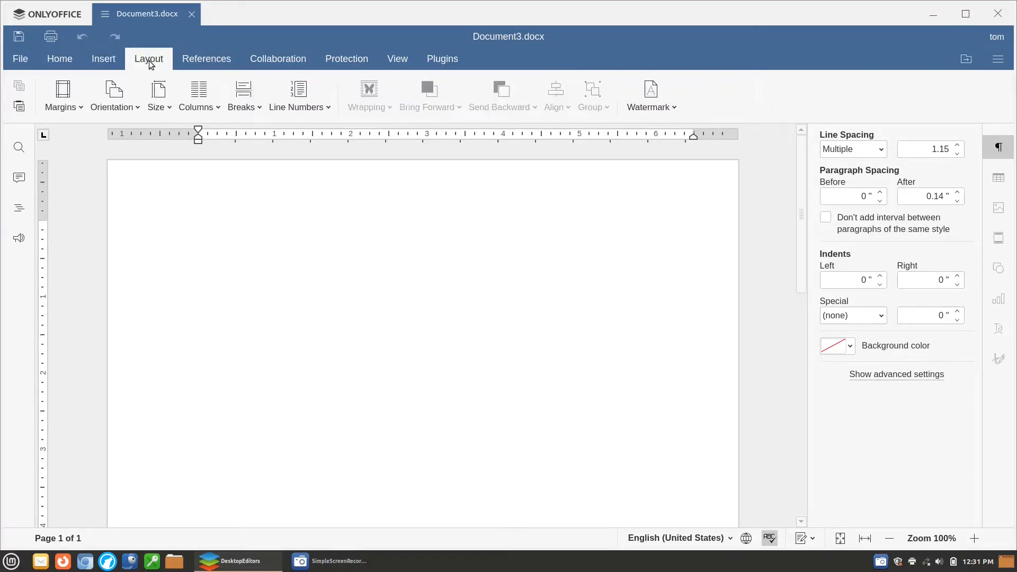
pyautogui.click(206, 59)
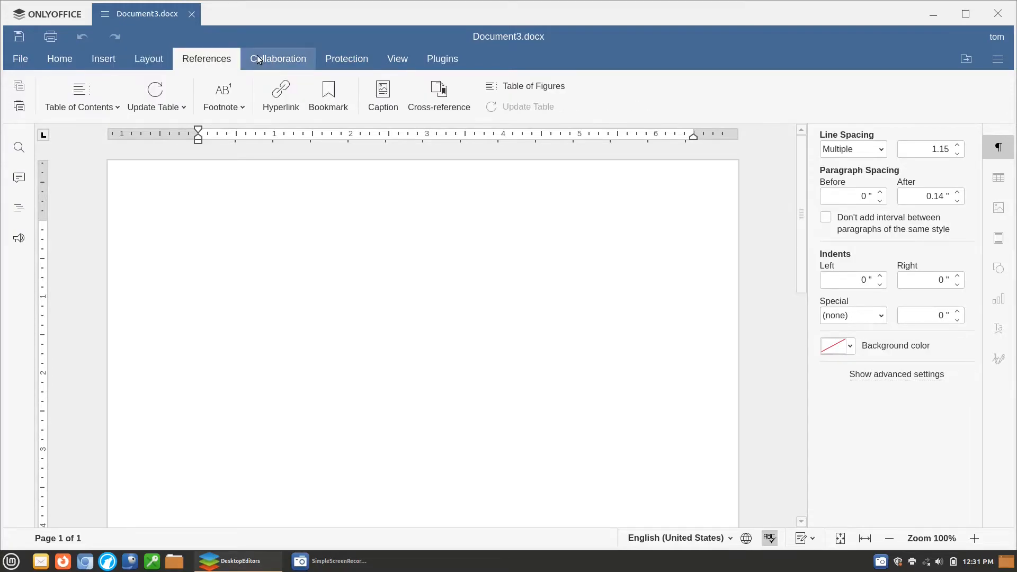
pyautogui.click(397, 59)
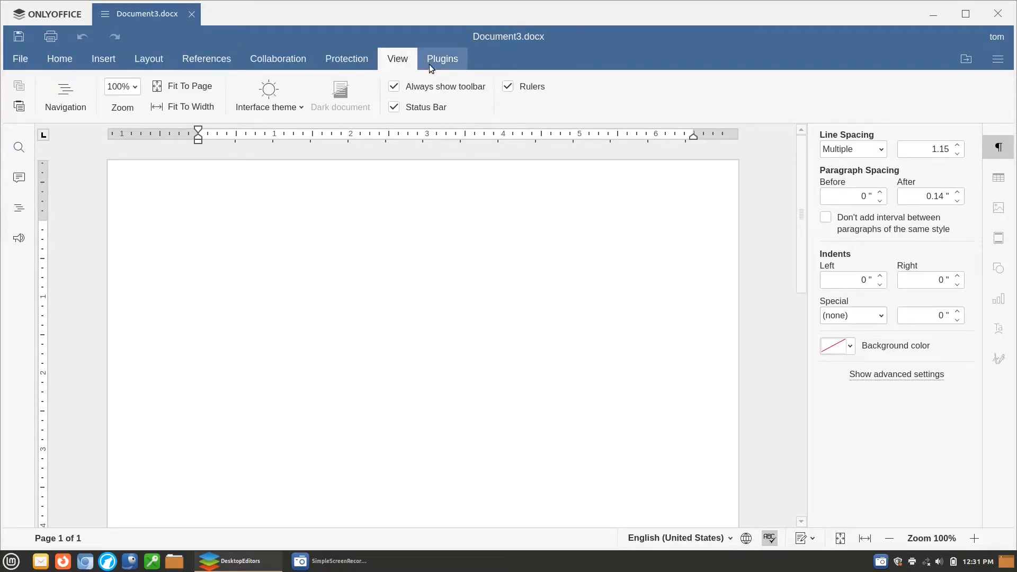
pyautogui.click(278, 59)
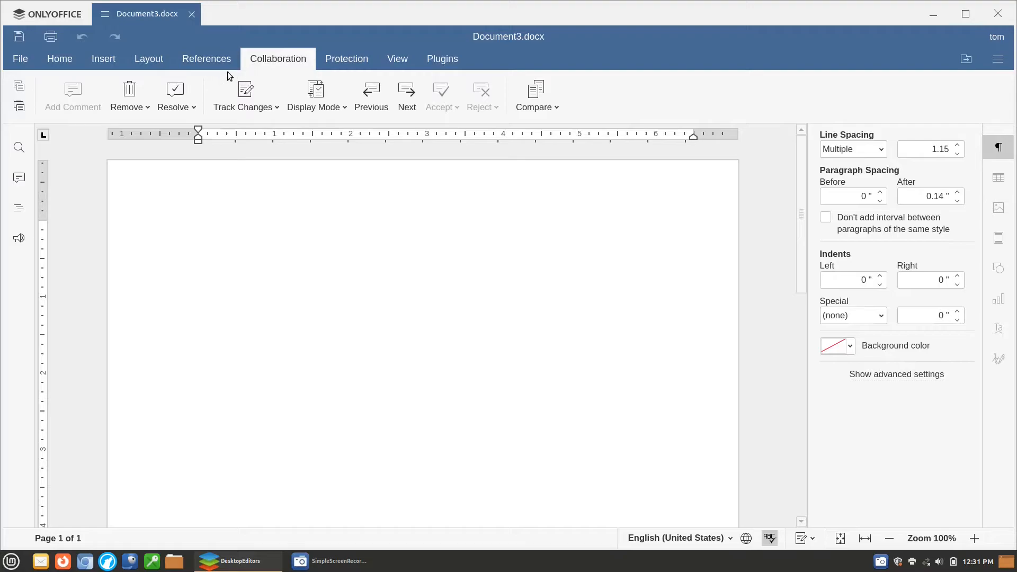
pyautogui.click(59, 59)
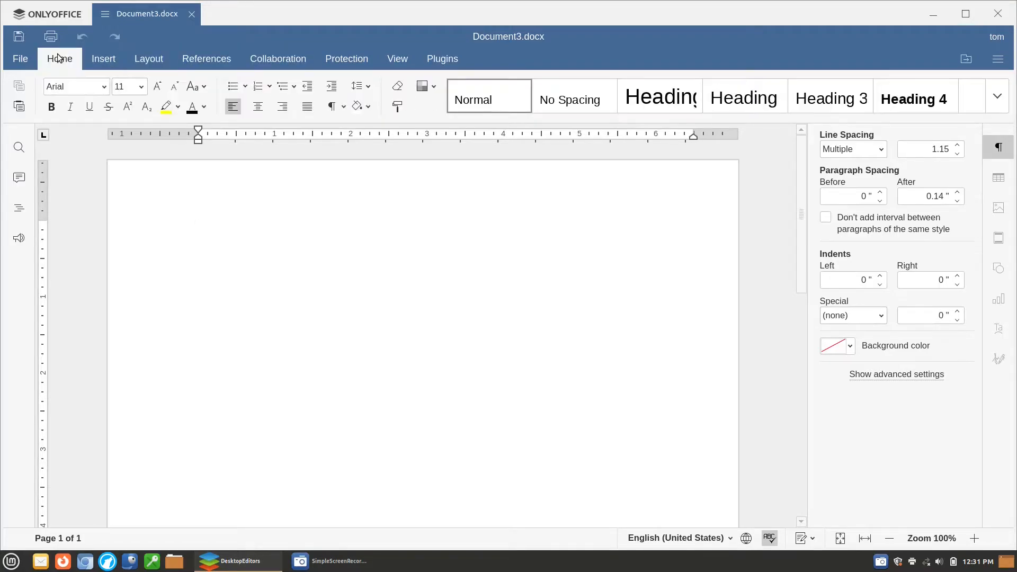
pyautogui.moveTo(223, 184)
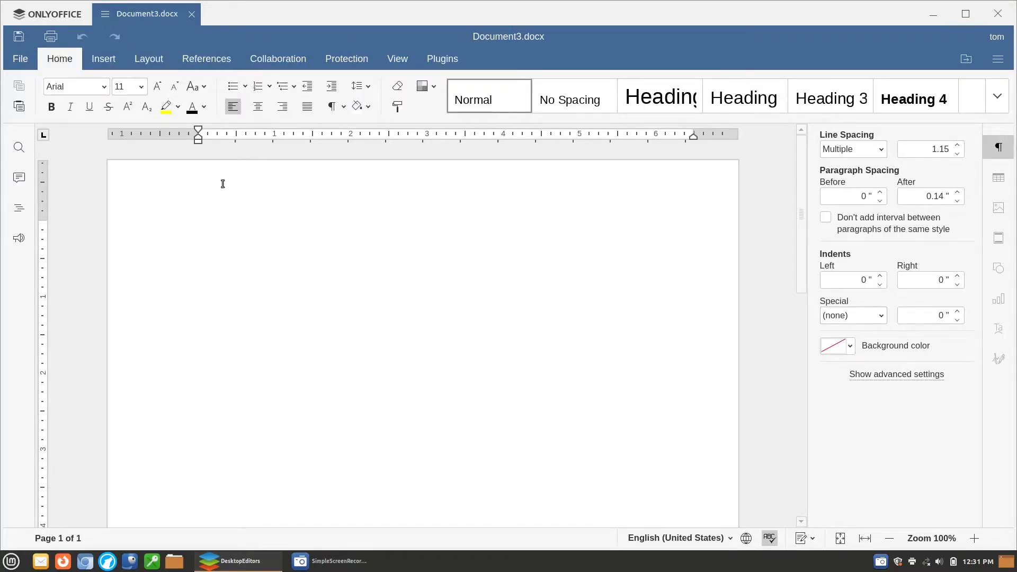
pyautogui.moveTo(103, 185)
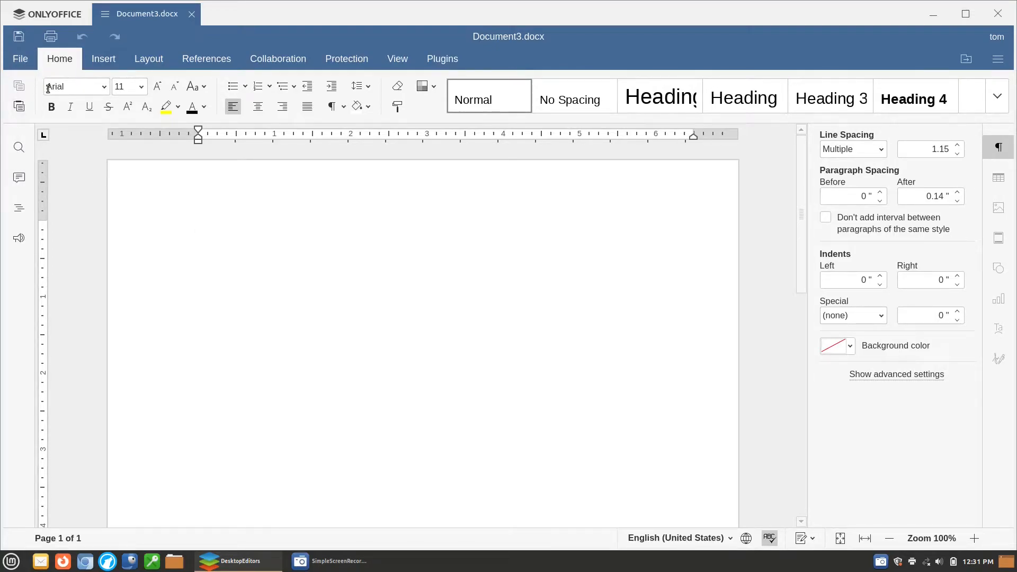
pyautogui.moveTo(19, 36)
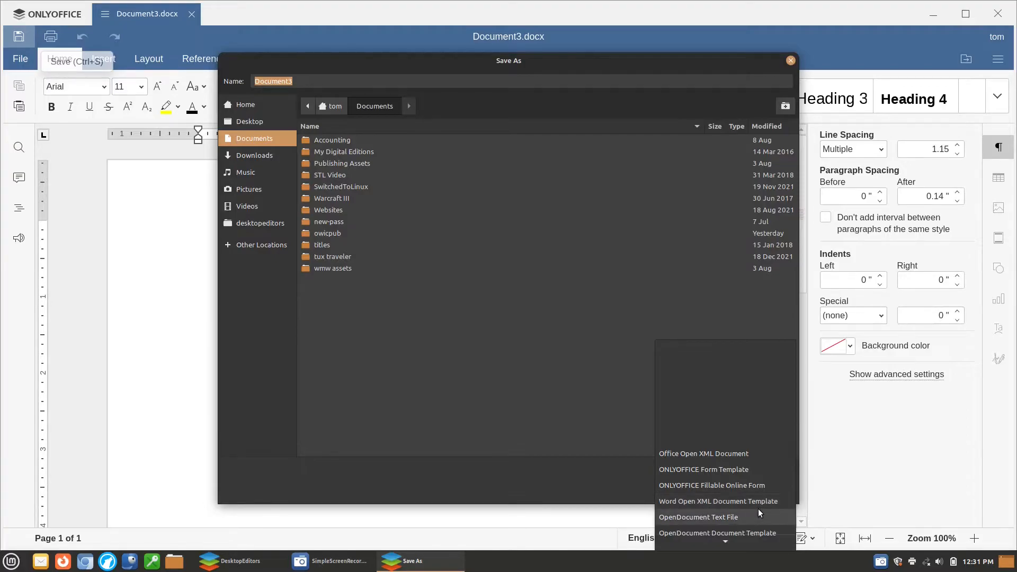
pyautogui.moveTo(742, 507)
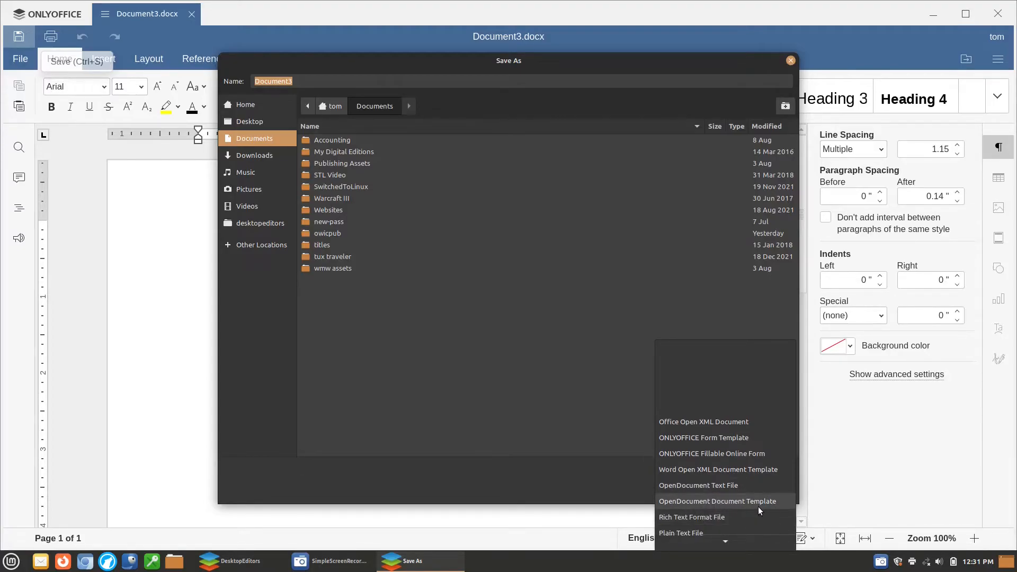
pyautogui.moveTo(763, 512)
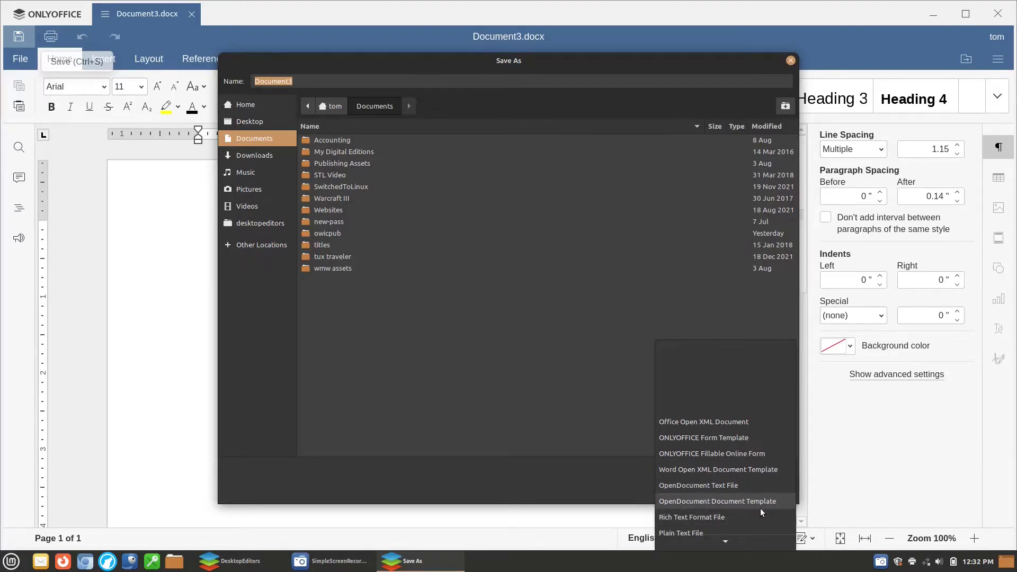
# Step: Browse Save As formats such as Word Open XML Template, then choose File > Open
pyautogui.scroll(-3)
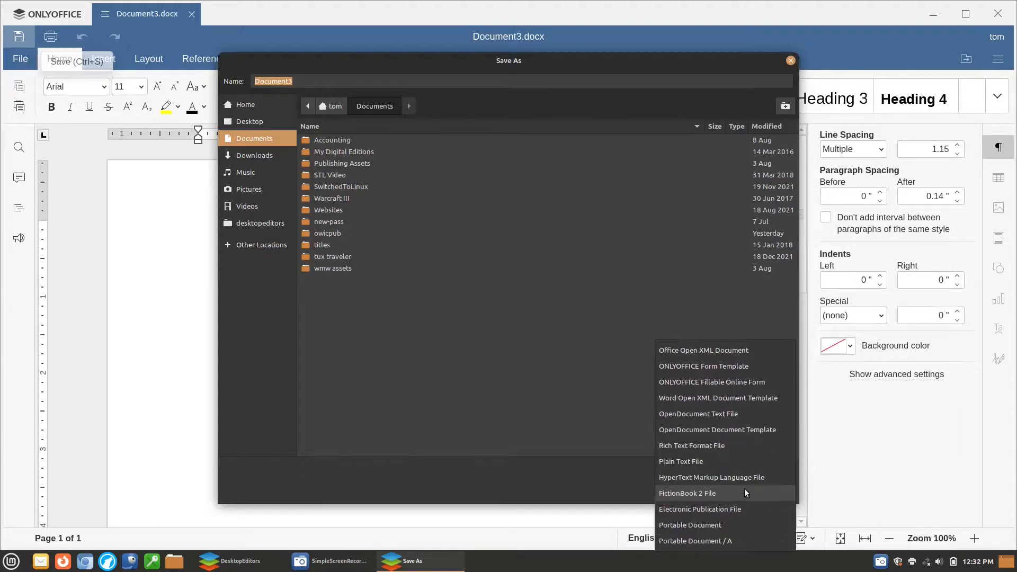
pyautogui.moveTo(724, 538)
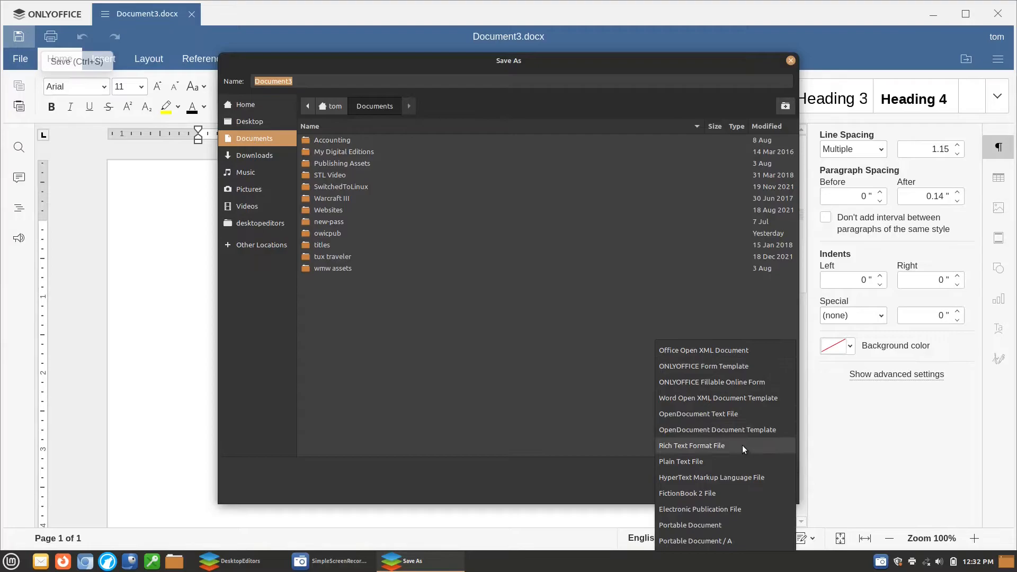
pyautogui.moveTo(736, 499)
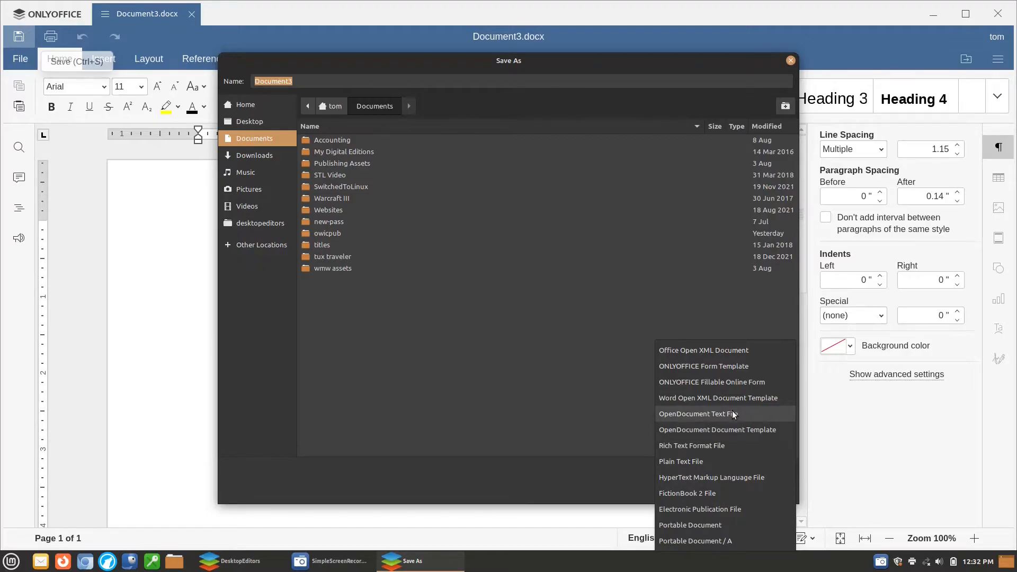
pyautogui.moveTo(720, 460)
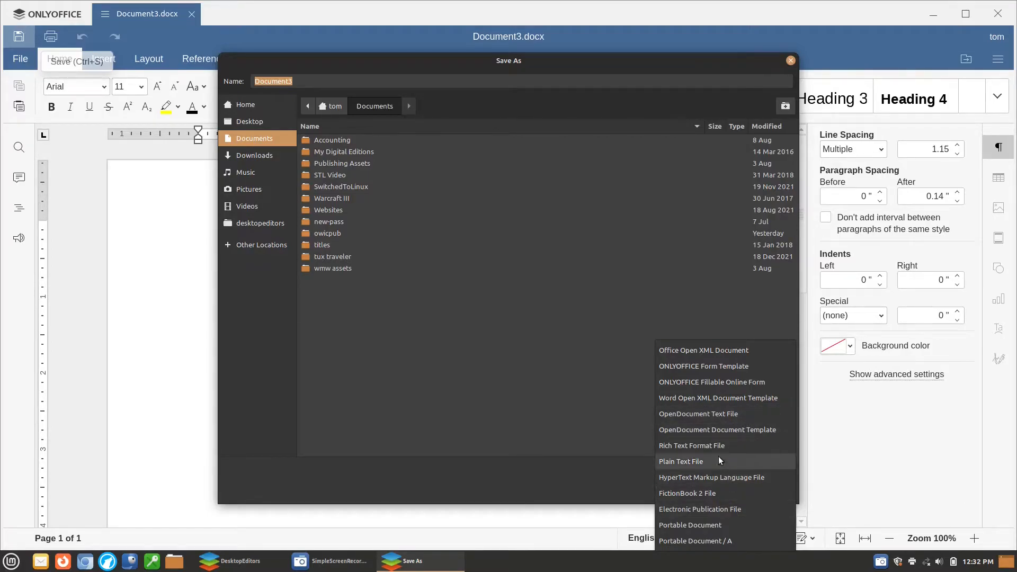
pyautogui.moveTo(723, 432)
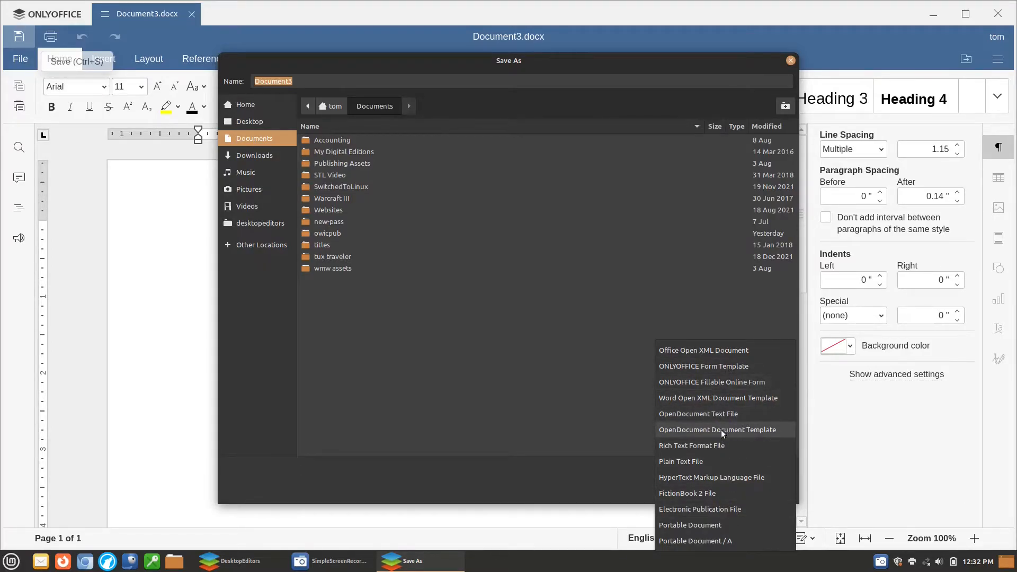
pyautogui.moveTo(704, 404)
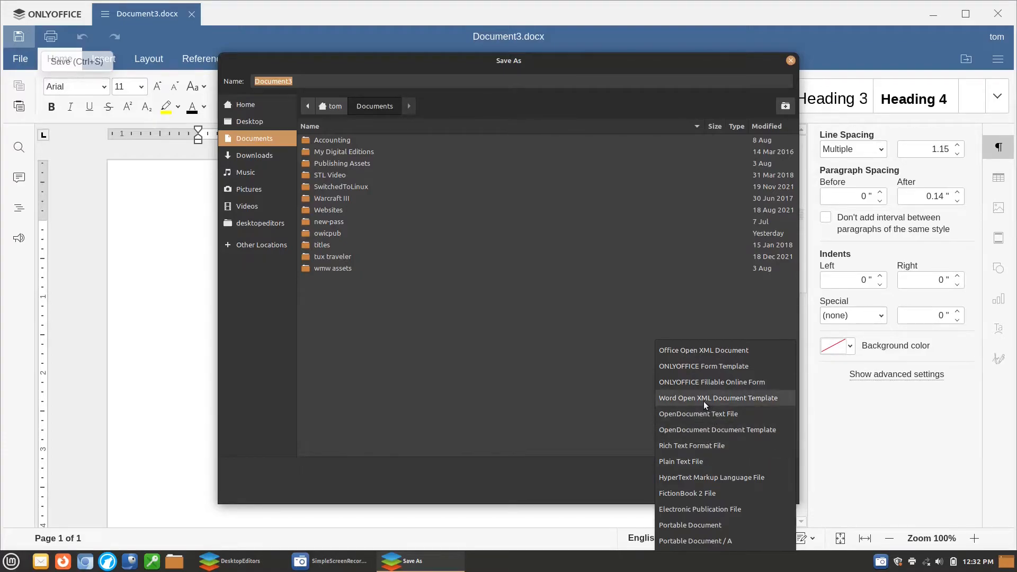
pyautogui.click(718, 398)
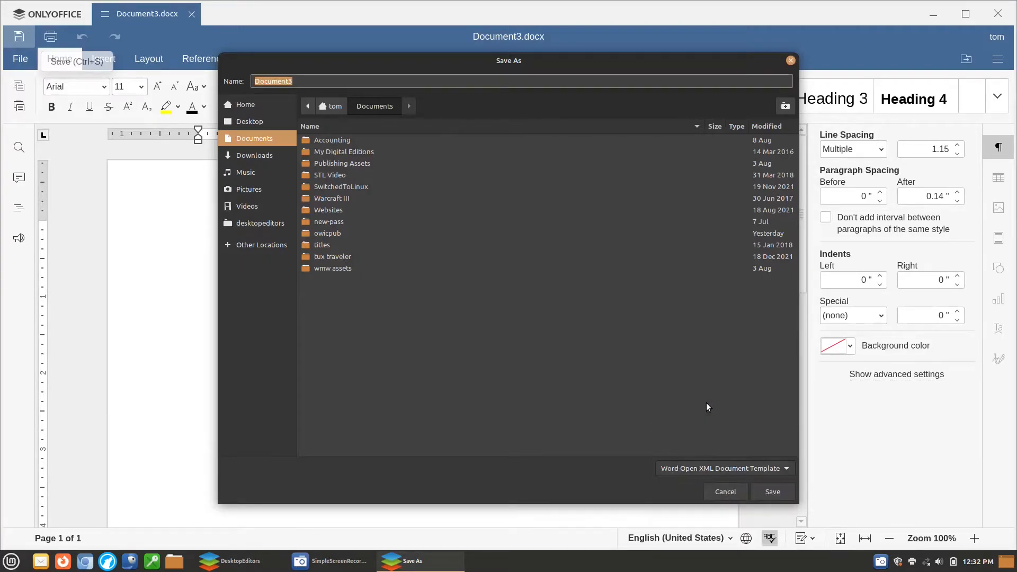
pyautogui.moveTo(335, 198)
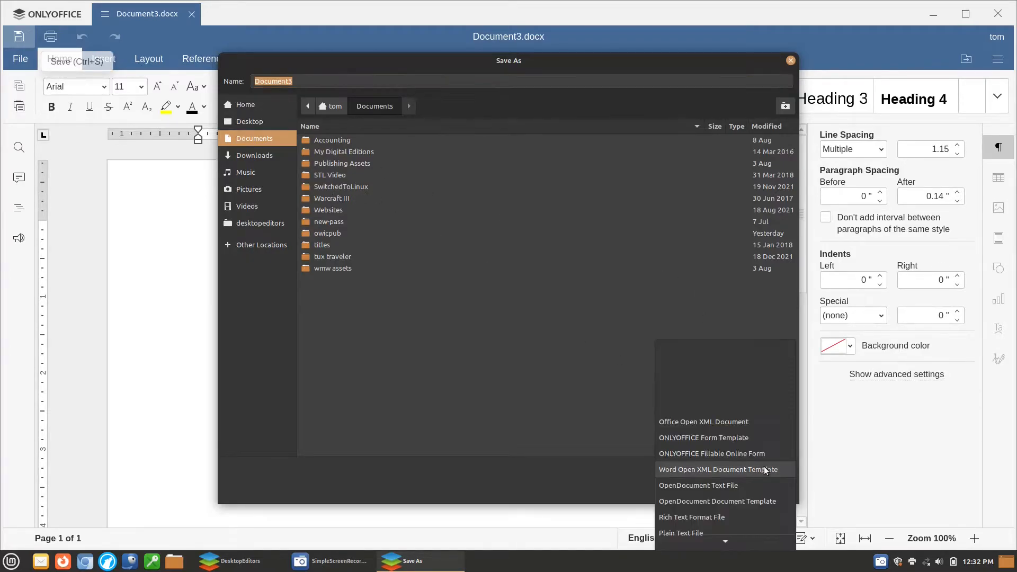
pyautogui.scroll(-3)
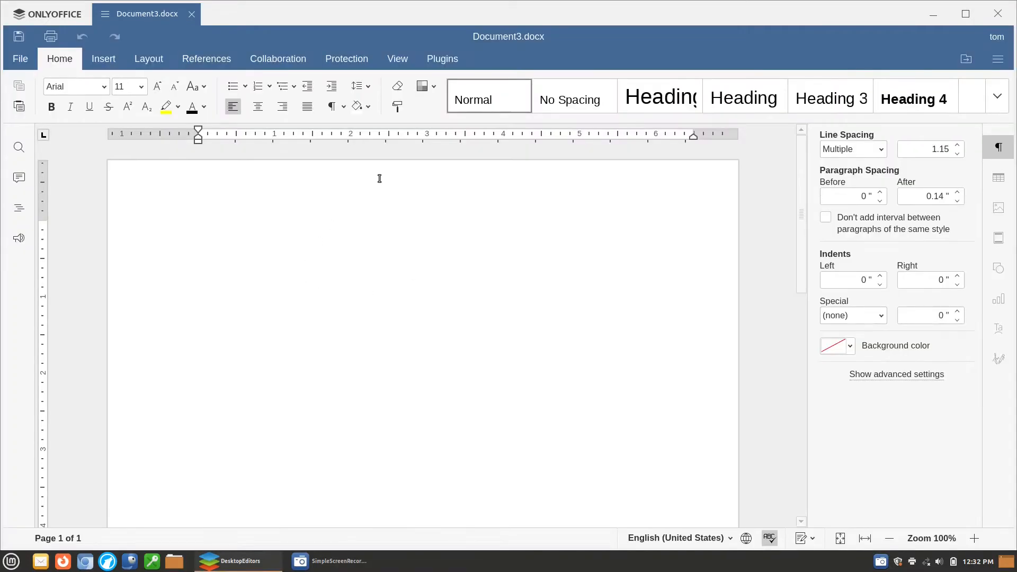
pyautogui.moveTo(20, 54)
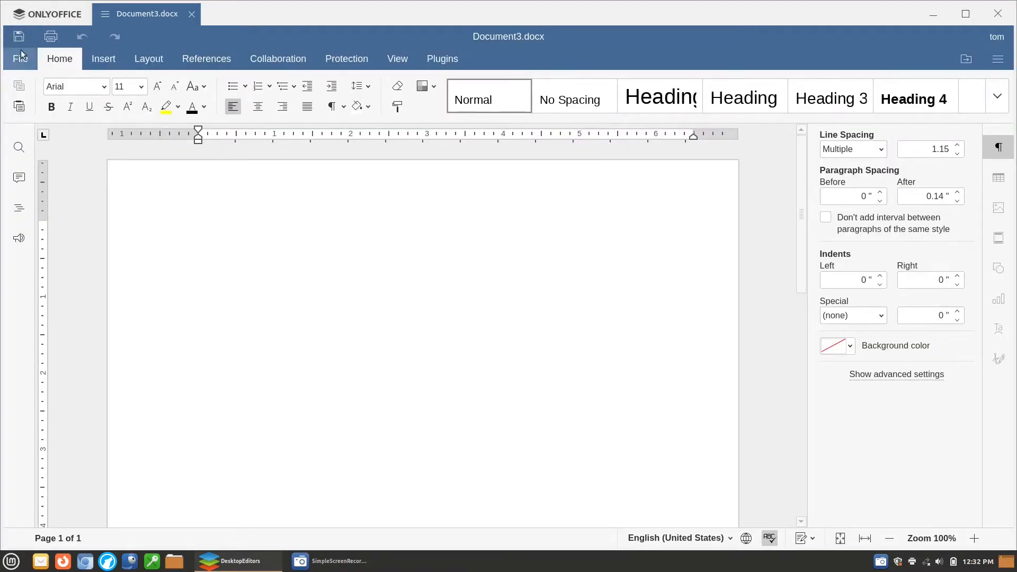
pyautogui.click(20, 58)
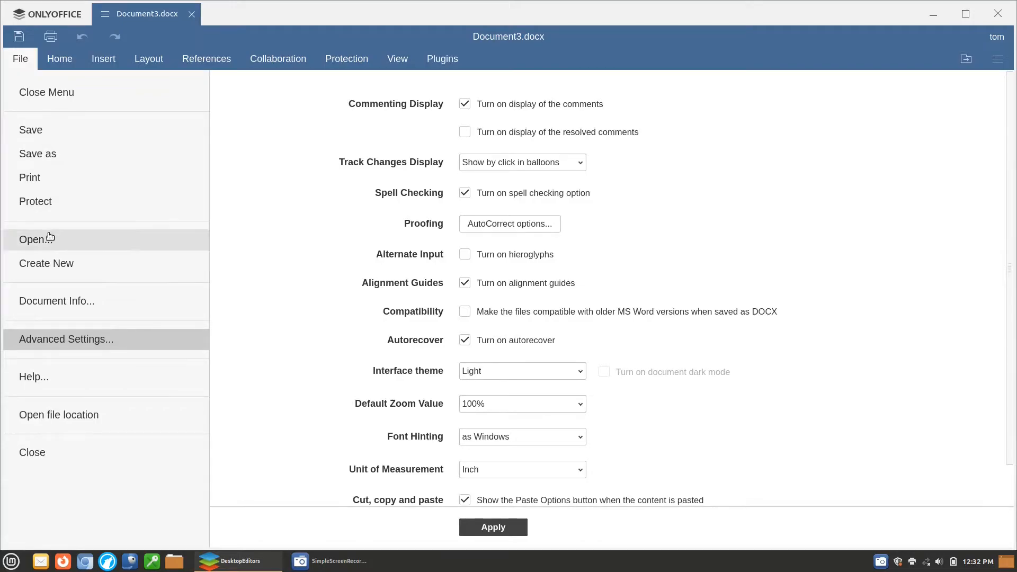
pyautogui.click(35, 240)
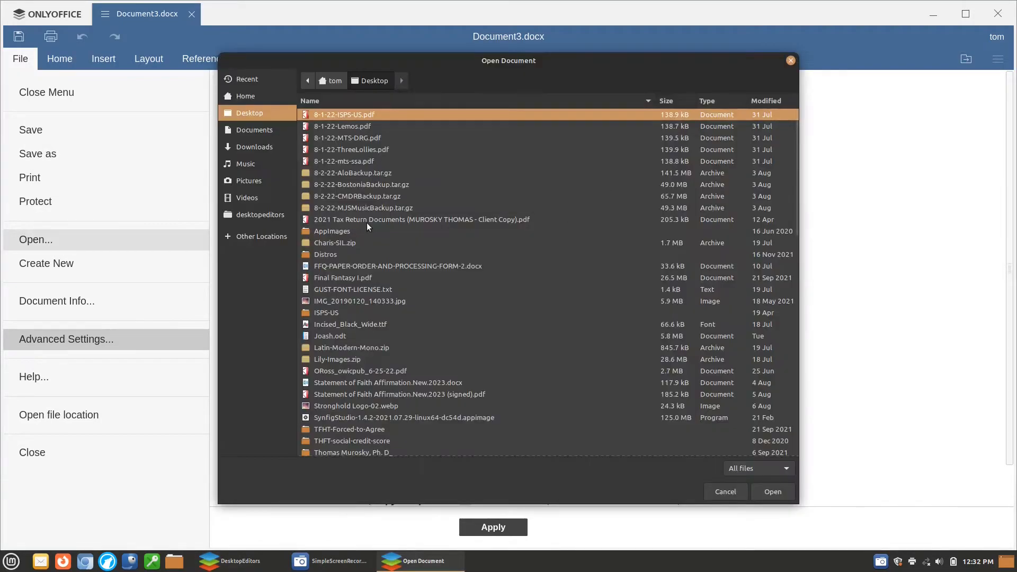
# Step: Enter the Desktop's lily-images folder and open Lily - Christinan-BW.odt
pyautogui.scroll(-3)
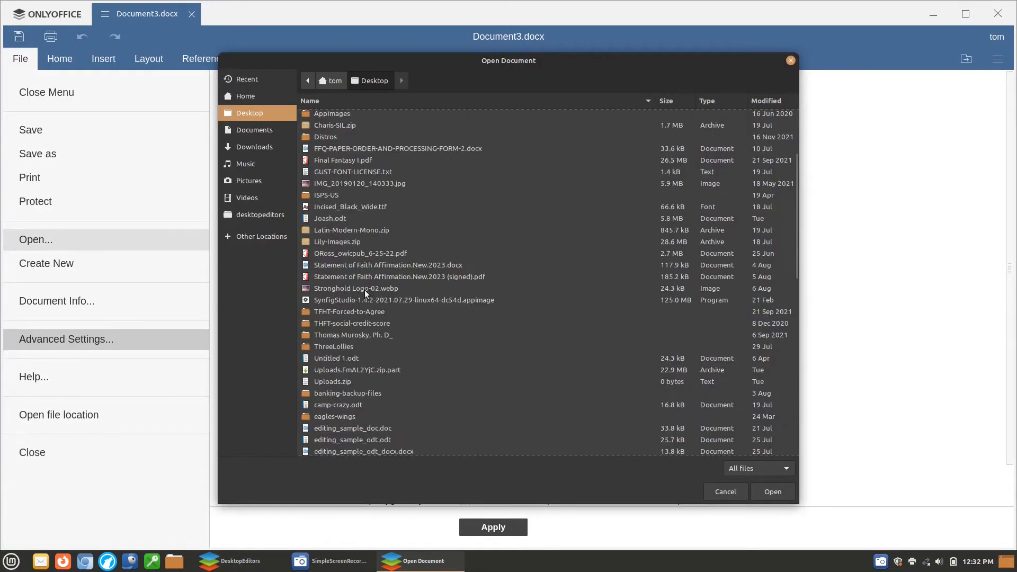
pyautogui.scroll(-3)
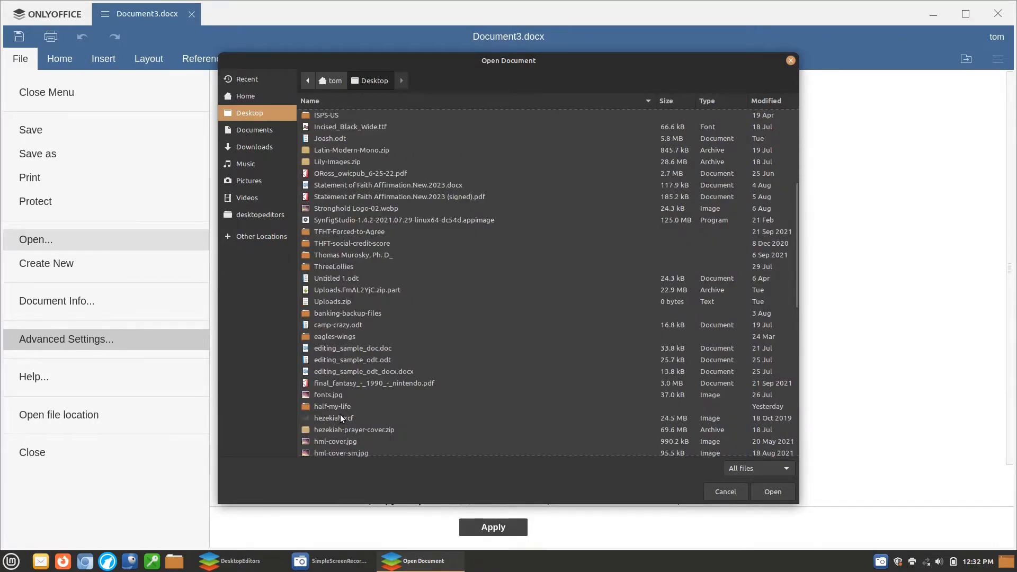
pyautogui.moveTo(350, 260)
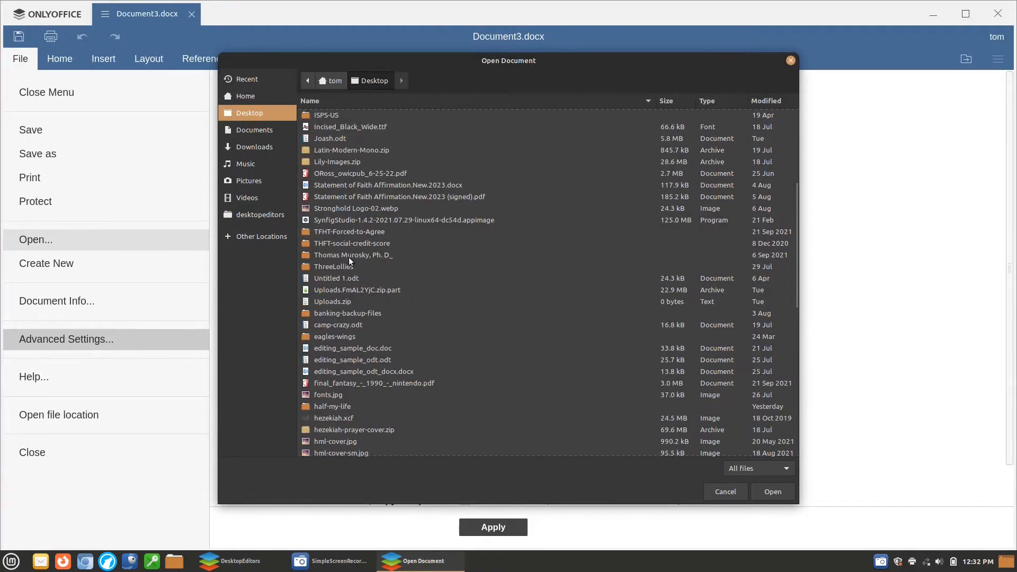
pyautogui.scroll(-3)
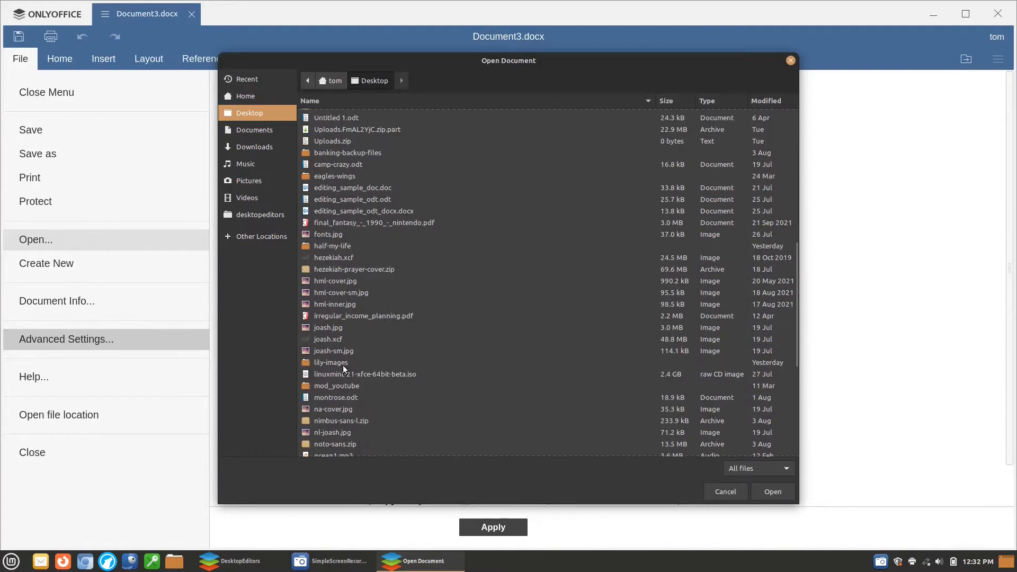
pyautogui.doubleClick(330, 362)
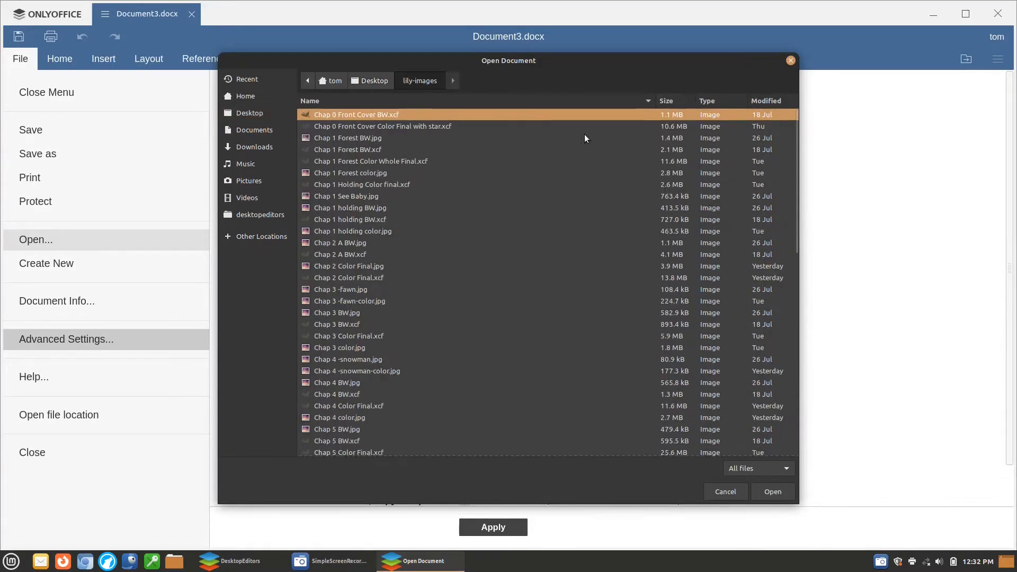
pyautogui.scroll(-3)
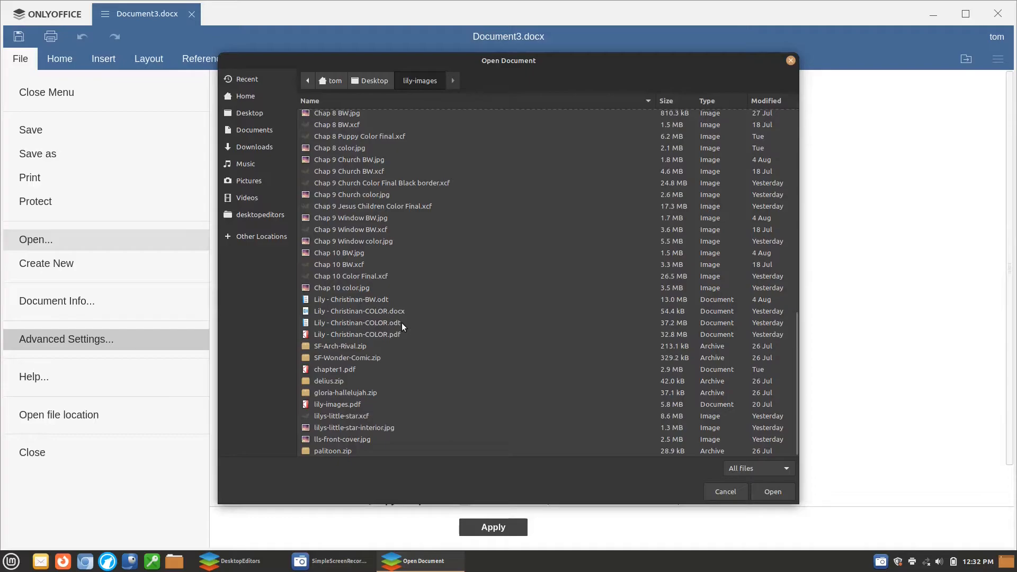
pyautogui.moveTo(372, 321)
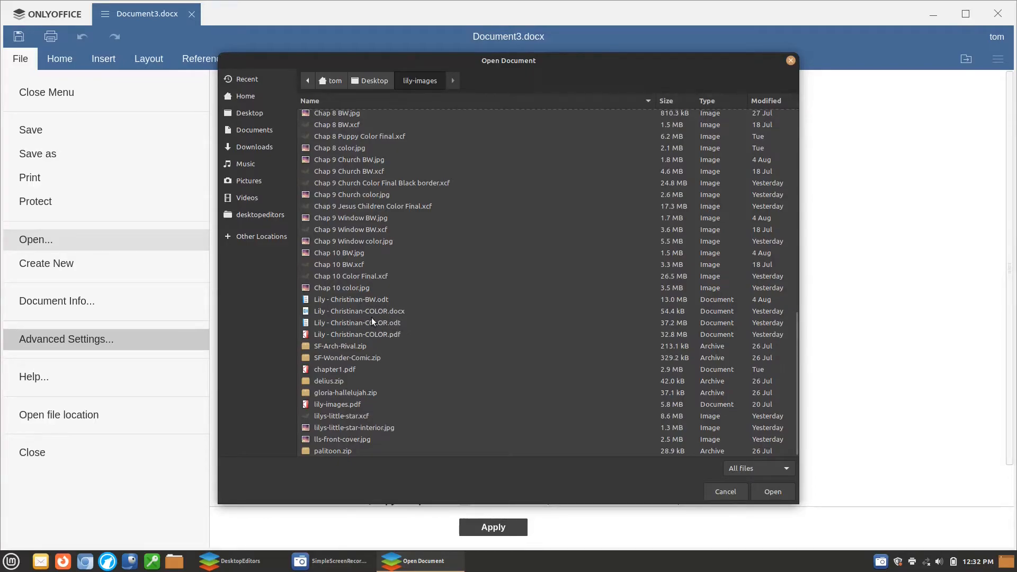
pyautogui.moveTo(384, 329)
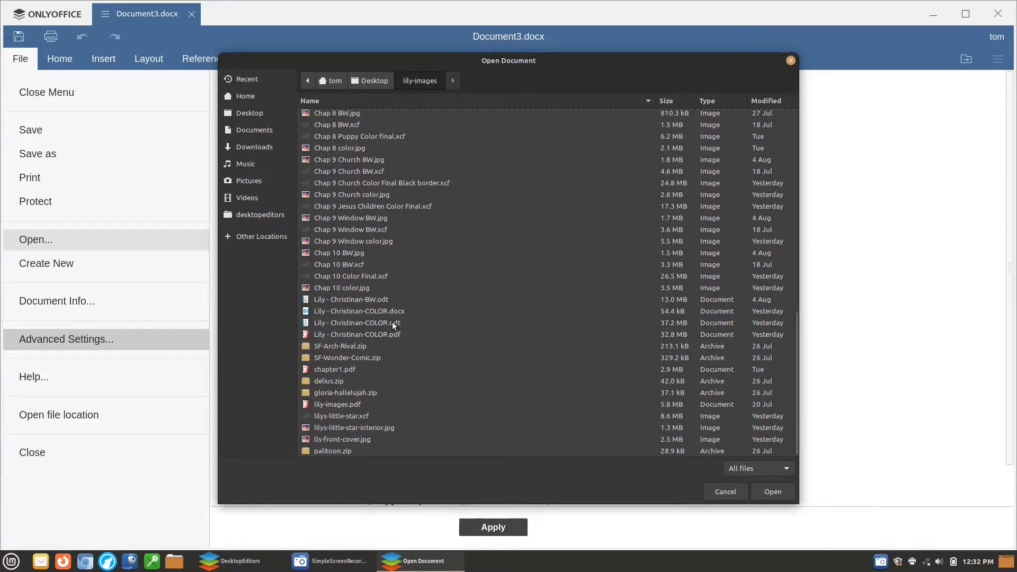
pyautogui.click(350, 299)
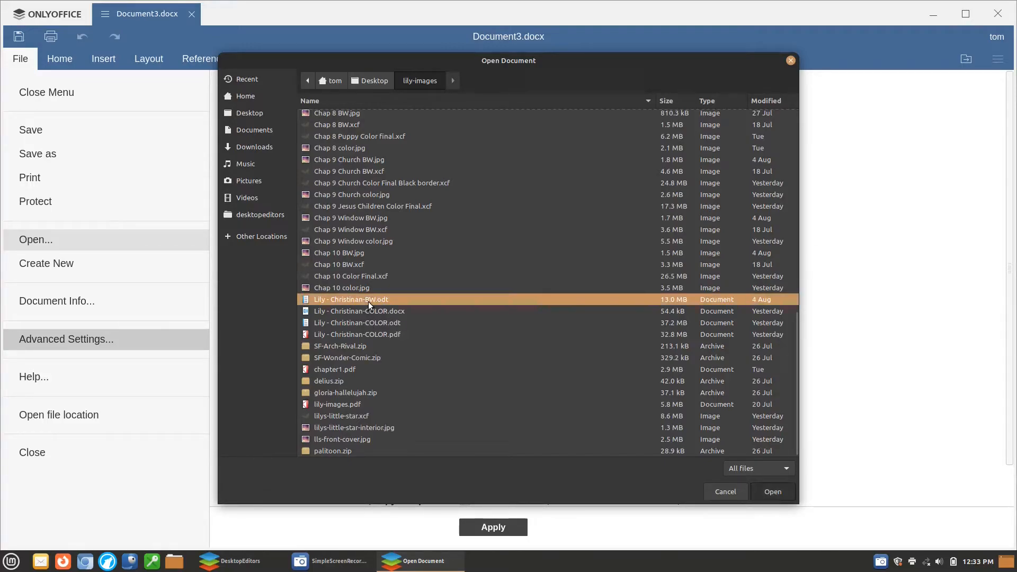
pyautogui.click(772, 492)
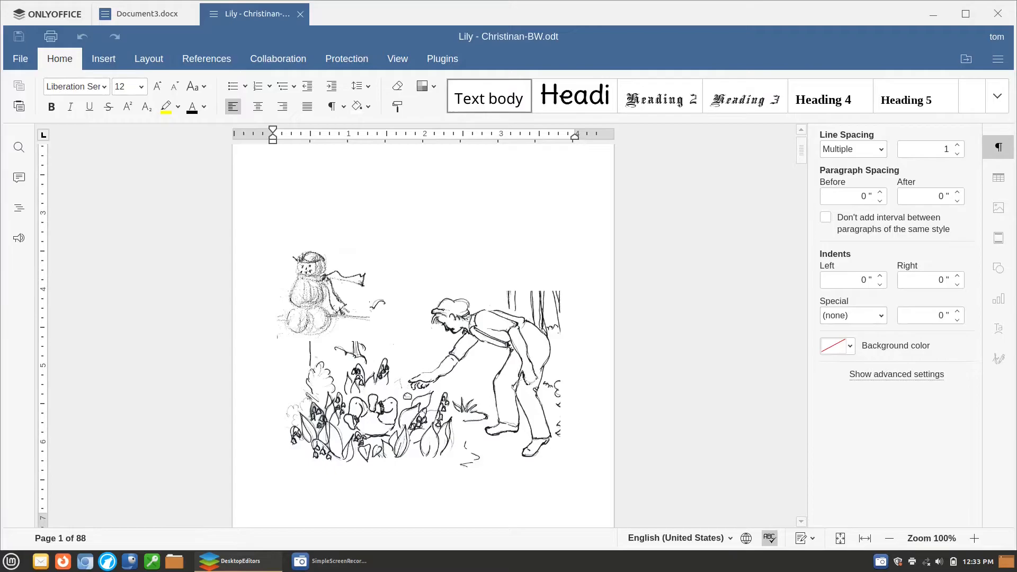
# Step: Scroll through the Lily book's opening pages to page 13 and the chapter 'The Fawn'
pyautogui.click(320, 294)
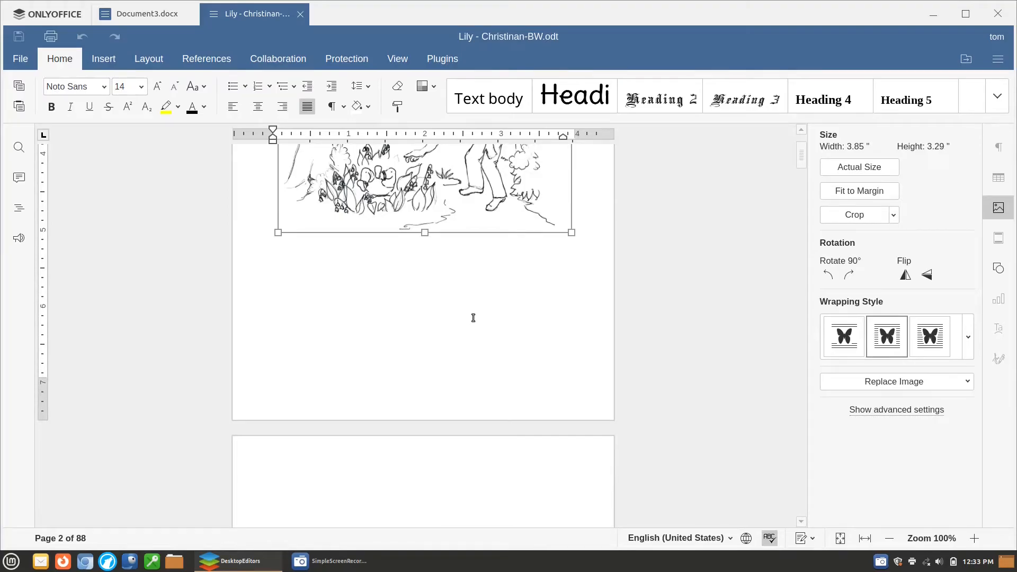
pyautogui.scroll(-3)
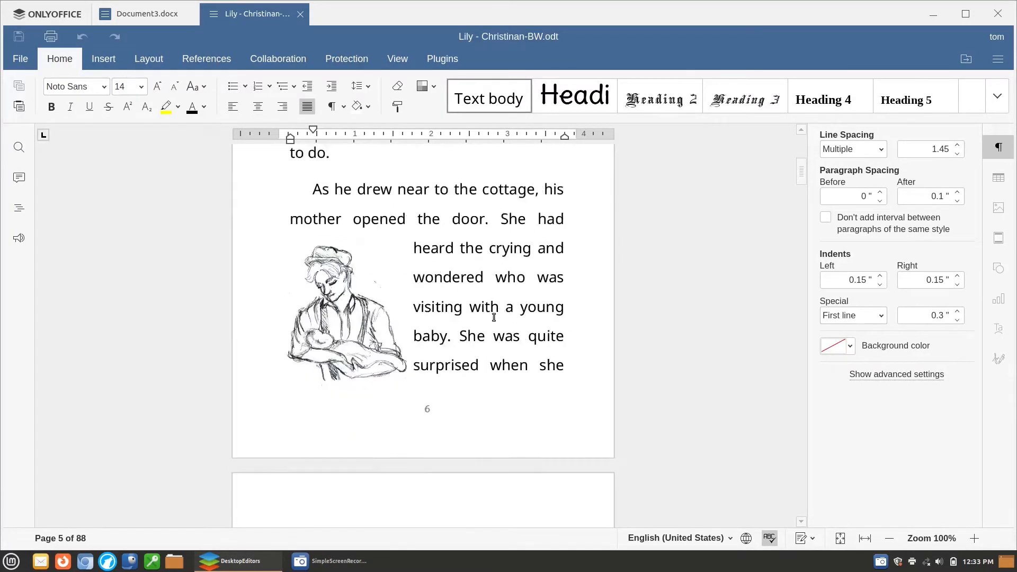
pyautogui.scroll(-3)
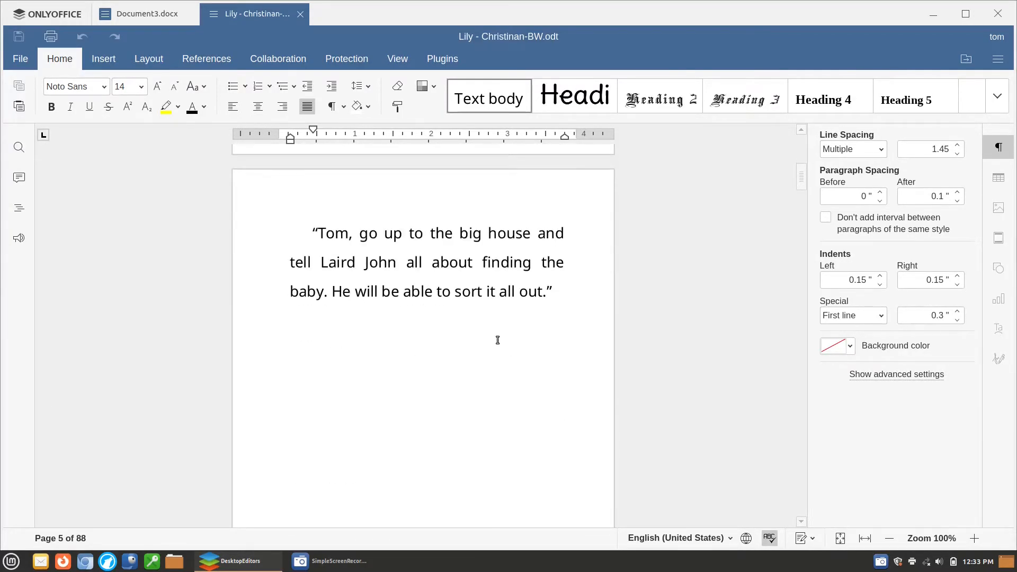
pyautogui.scroll(-3)
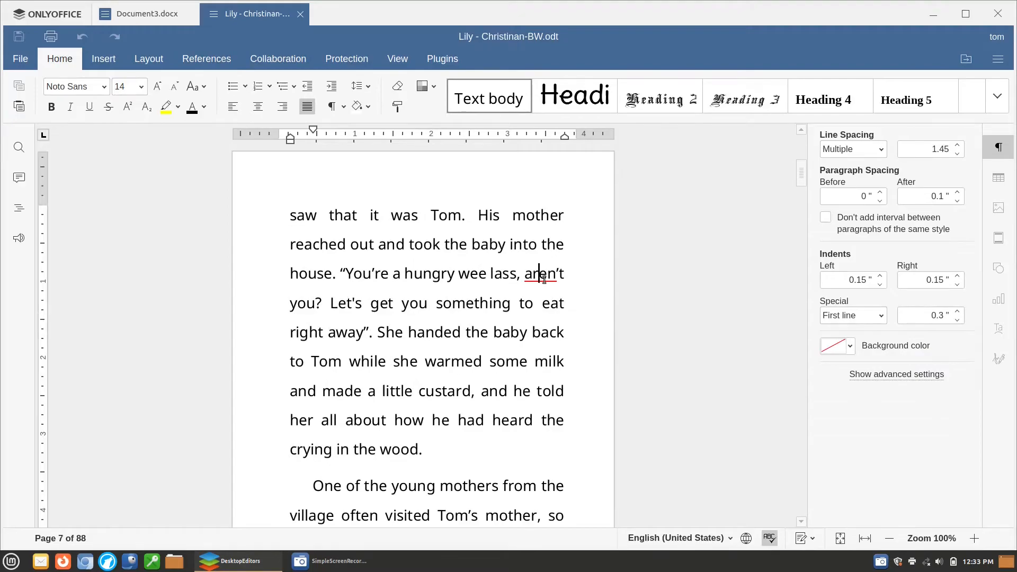
pyautogui.rightClick(543, 274)
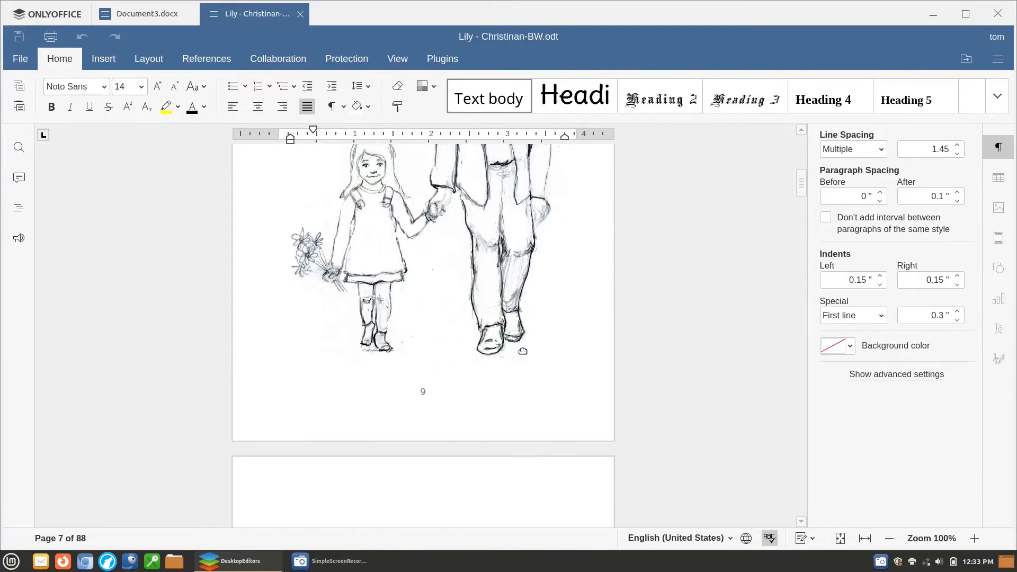
pyautogui.scroll(-3)
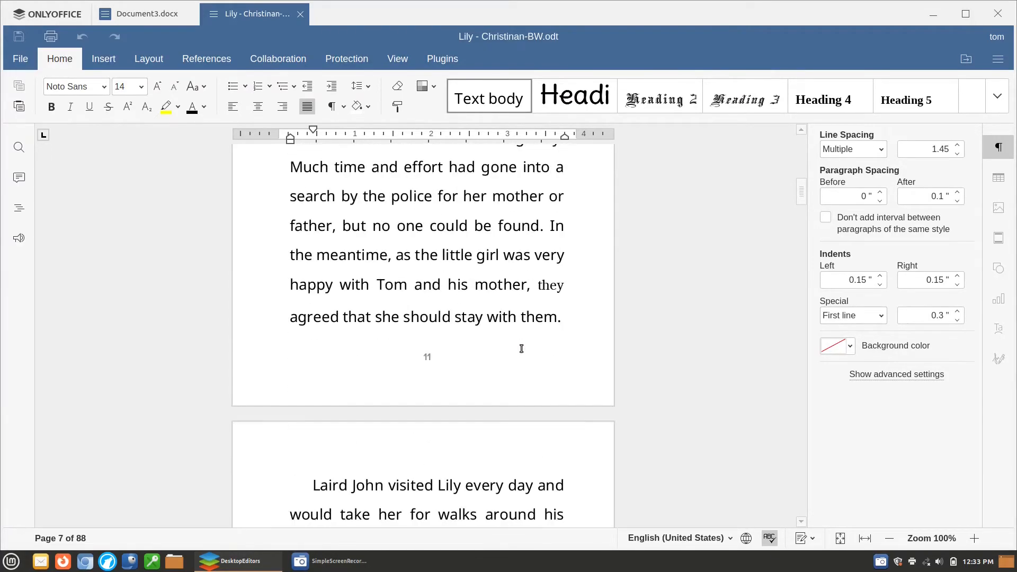
pyautogui.scroll(-3)
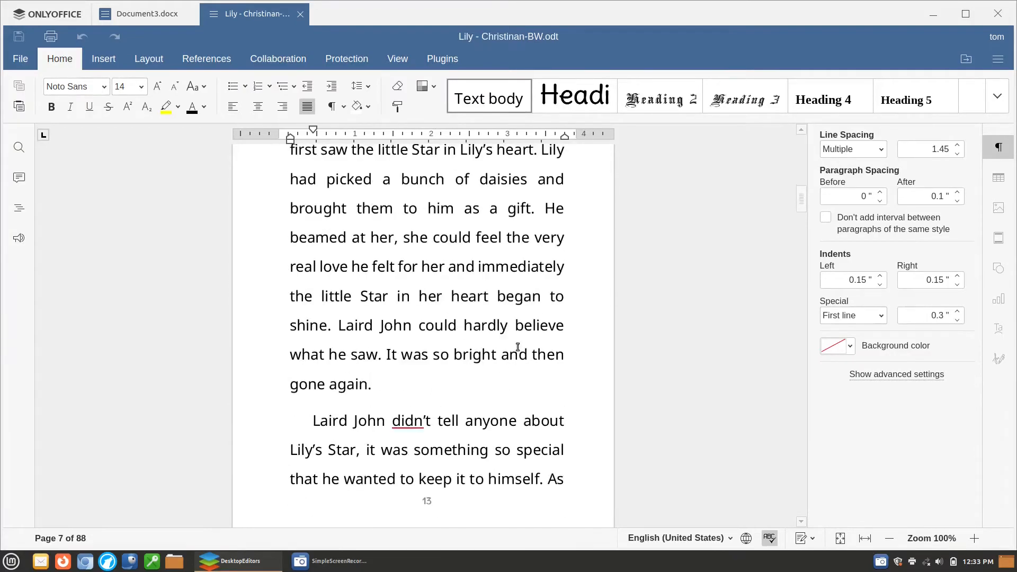
pyautogui.scroll(-3)
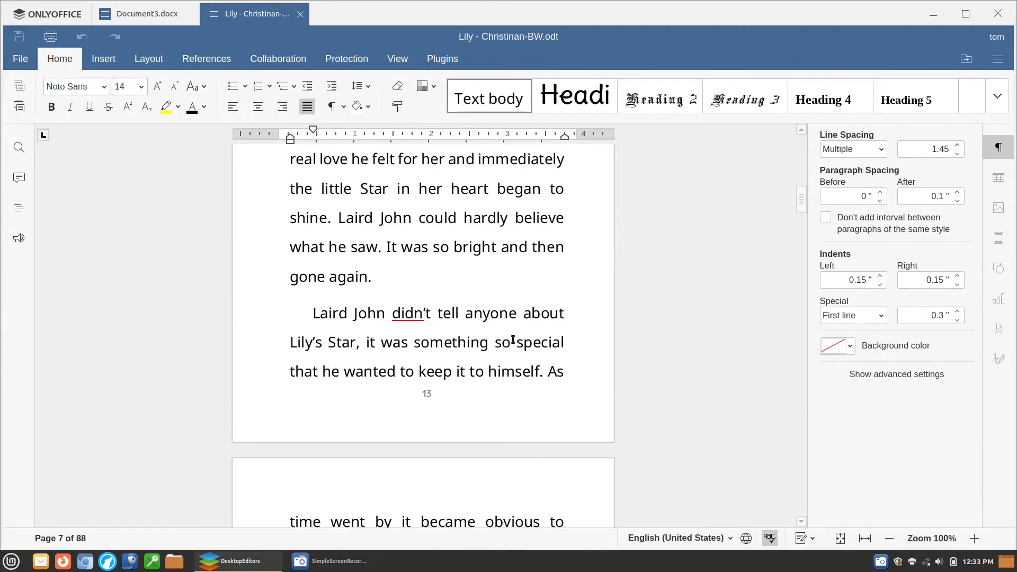
pyautogui.rightClick(407, 313)
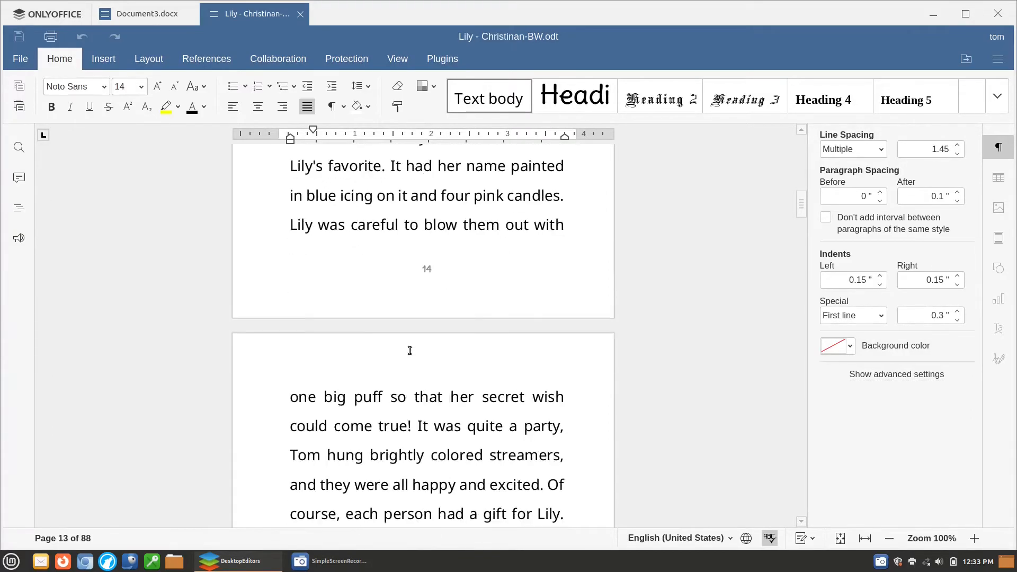
pyautogui.scroll(-3)
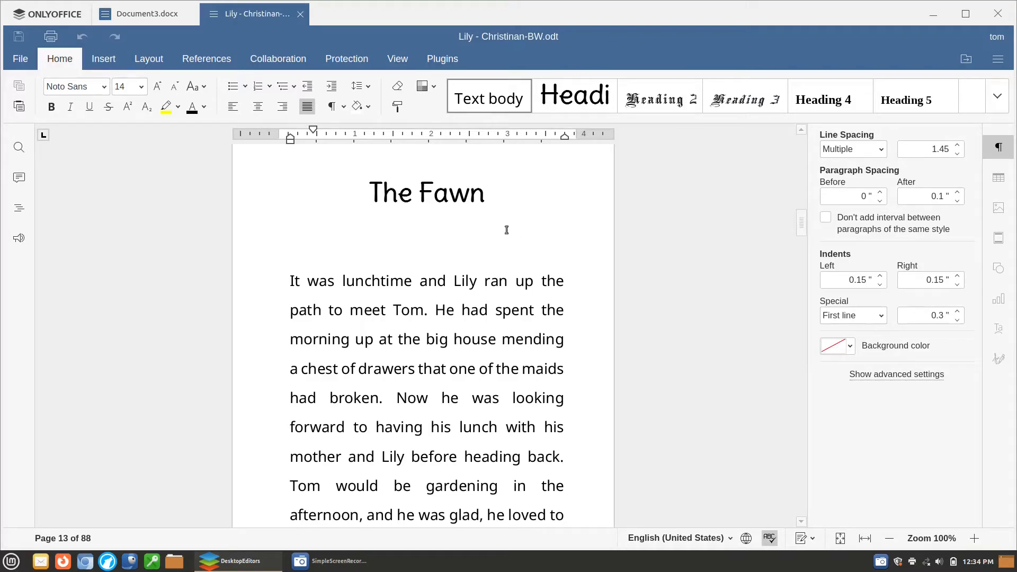
# Step: Scroll through 'The Fawn' past page 25 to the next illustration
pyautogui.scroll(-3)
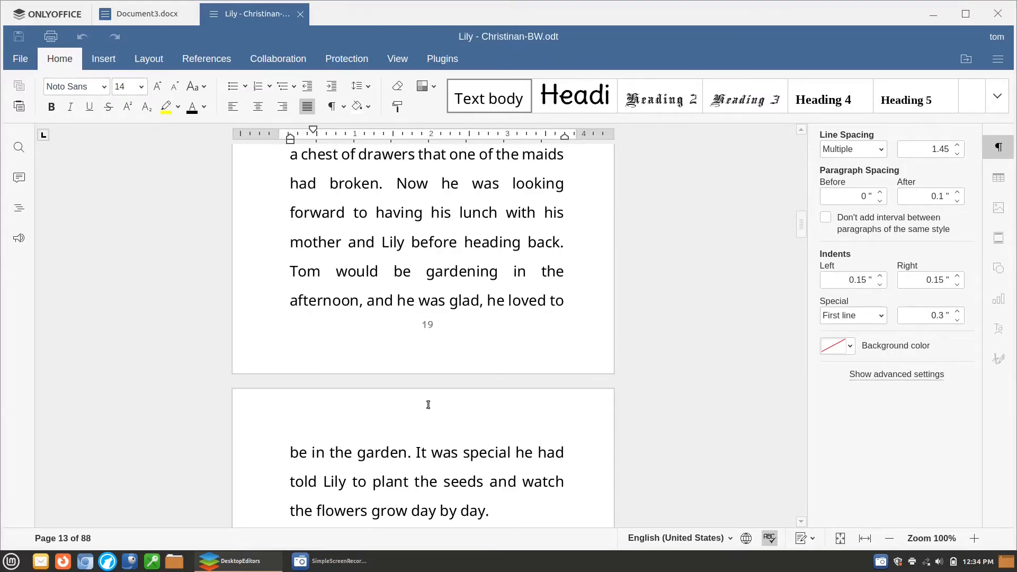
pyautogui.scroll(-3)
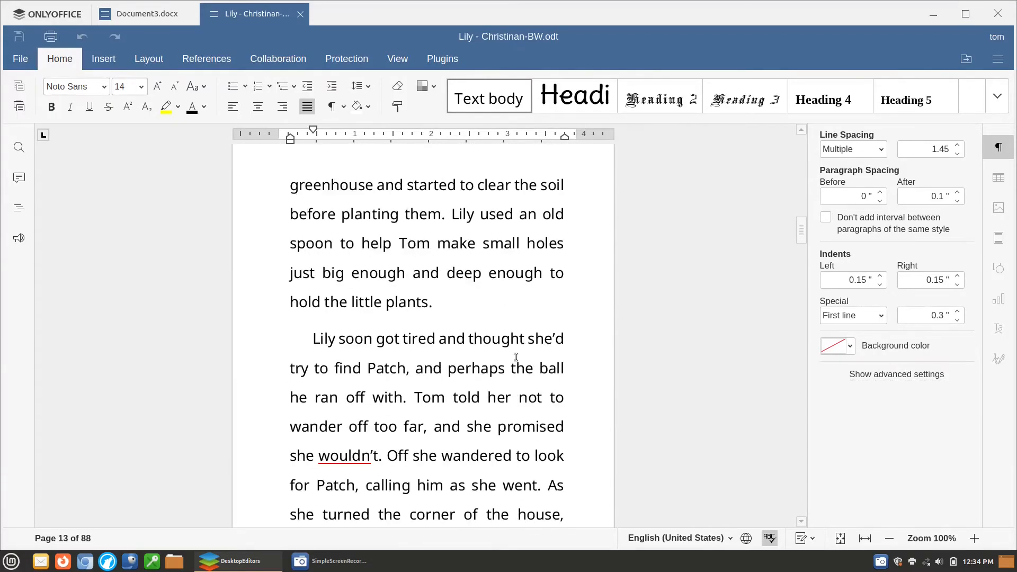
pyautogui.scroll(-3)
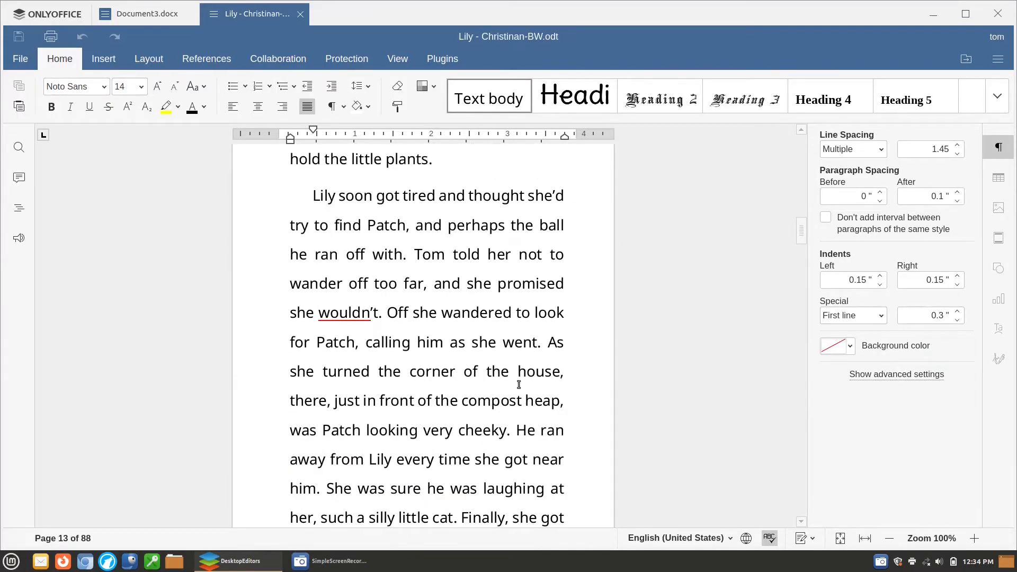
pyautogui.scroll(-3)
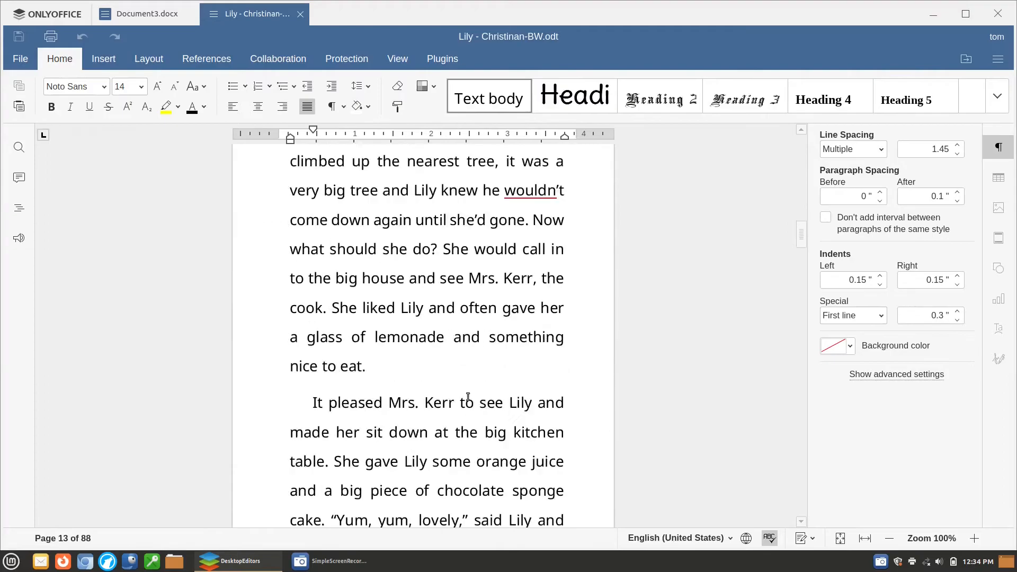
pyautogui.scroll(-3)
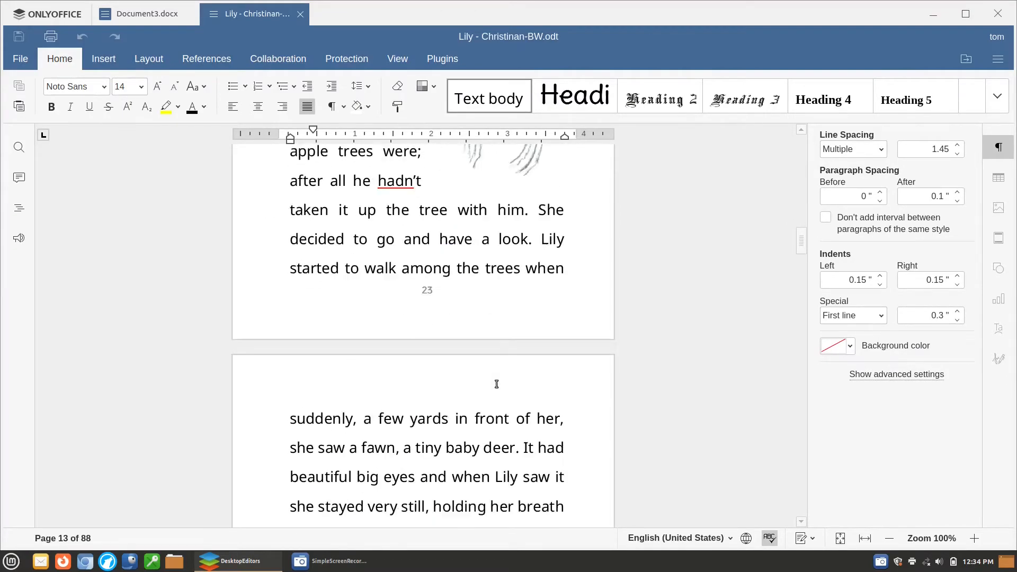
pyautogui.scroll(-3)
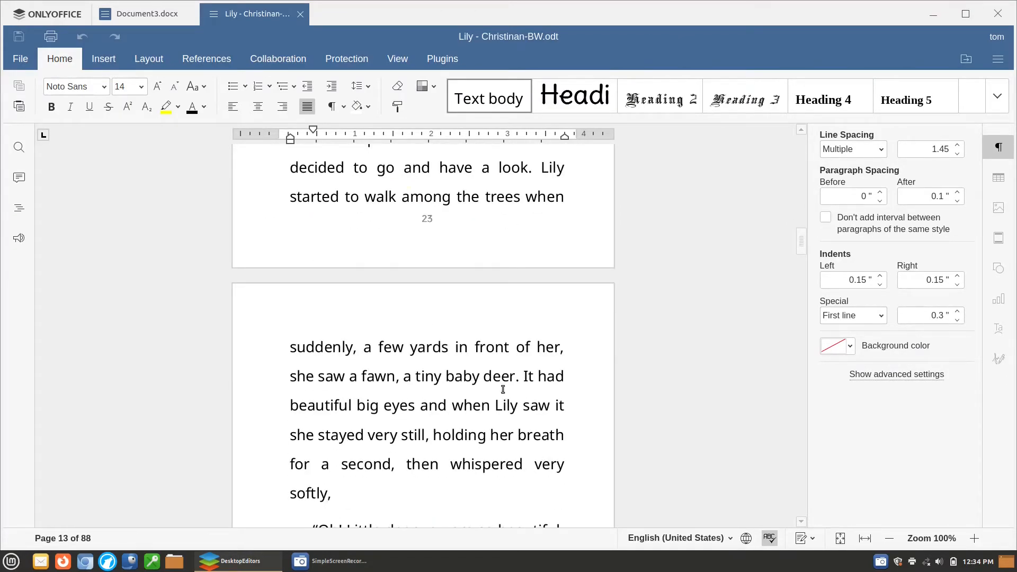
pyautogui.moveTo(510, 371)
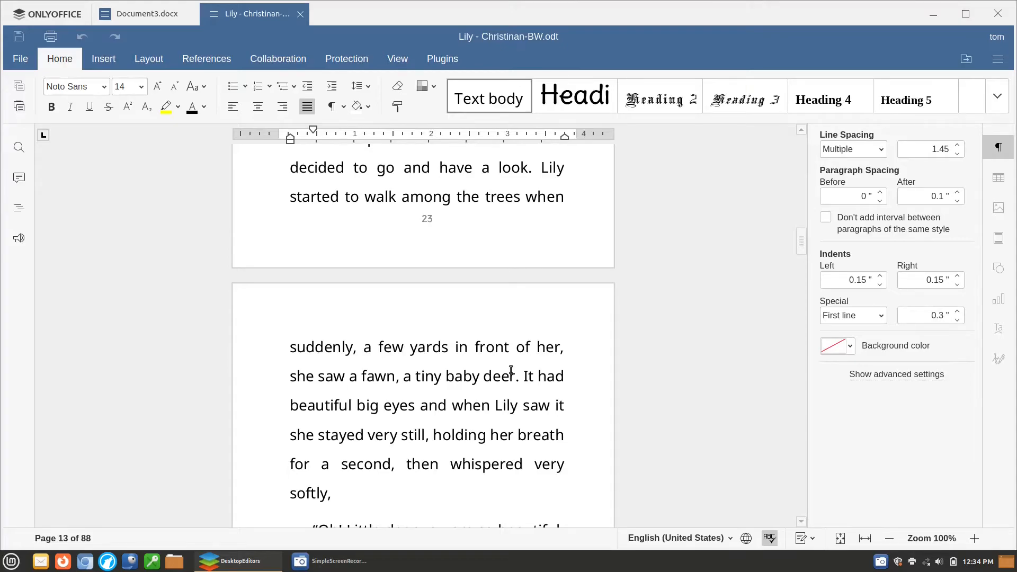
pyautogui.moveTo(504, 366)
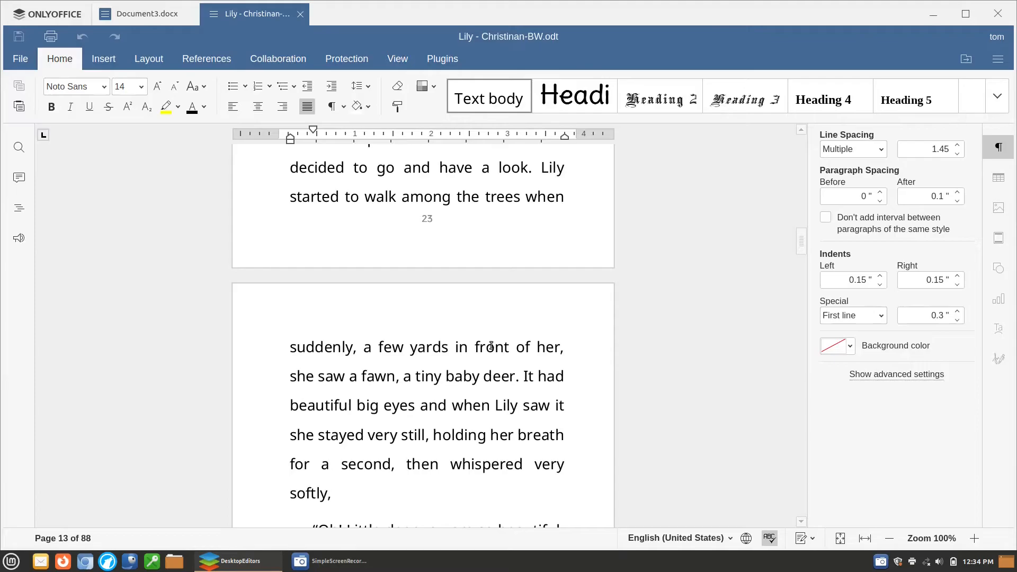
pyautogui.scroll(-3)
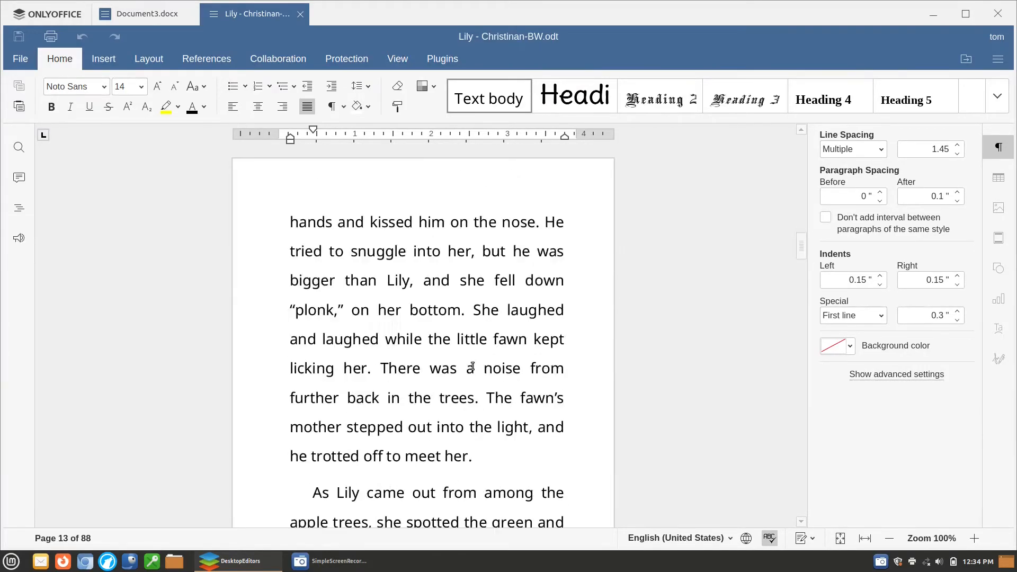
pyautogui.scroll(-3)
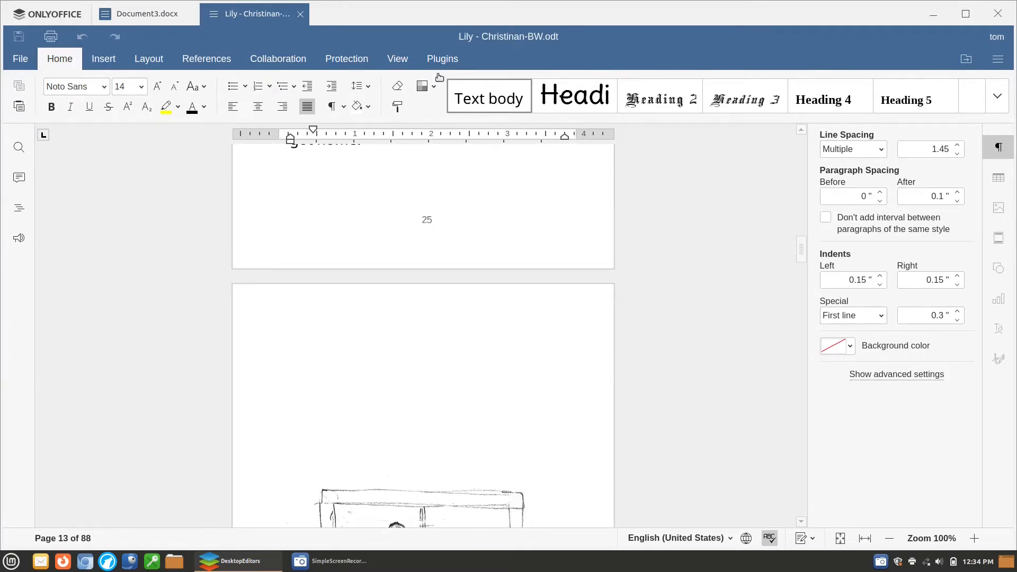
# Step: Browse the References, Plugins, Protection and Collaboration tabs, then scroll to 'Mr. Snowman'
pyautogui.click(103, 59)
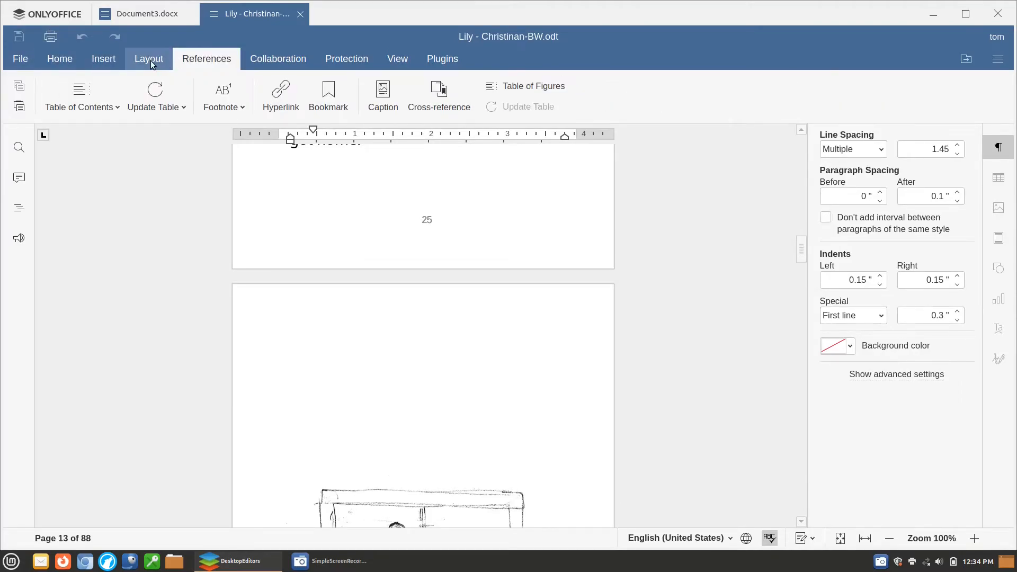
pyautogui.click(443, 59)
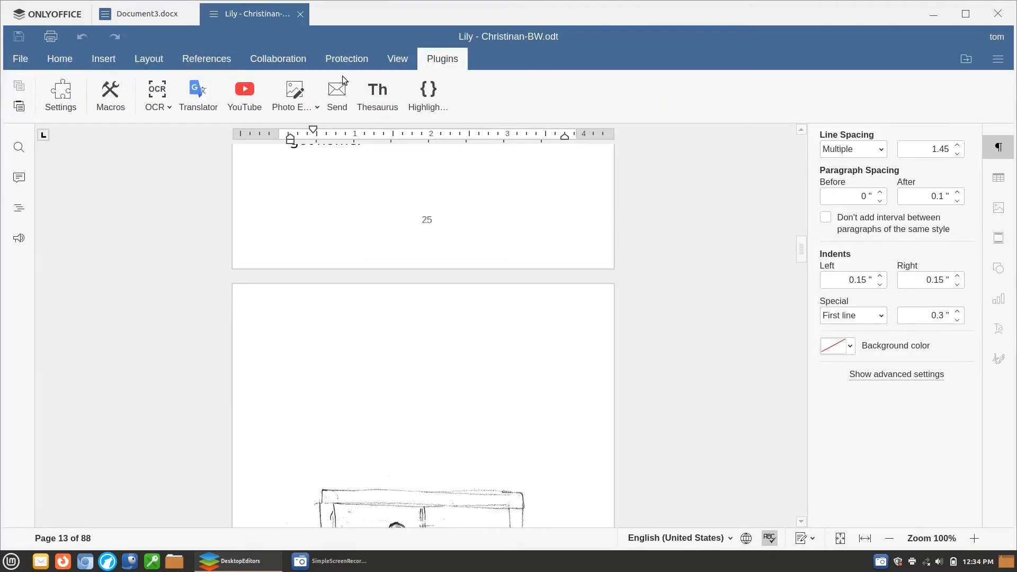
pyautogui.moveTo(374, 74)
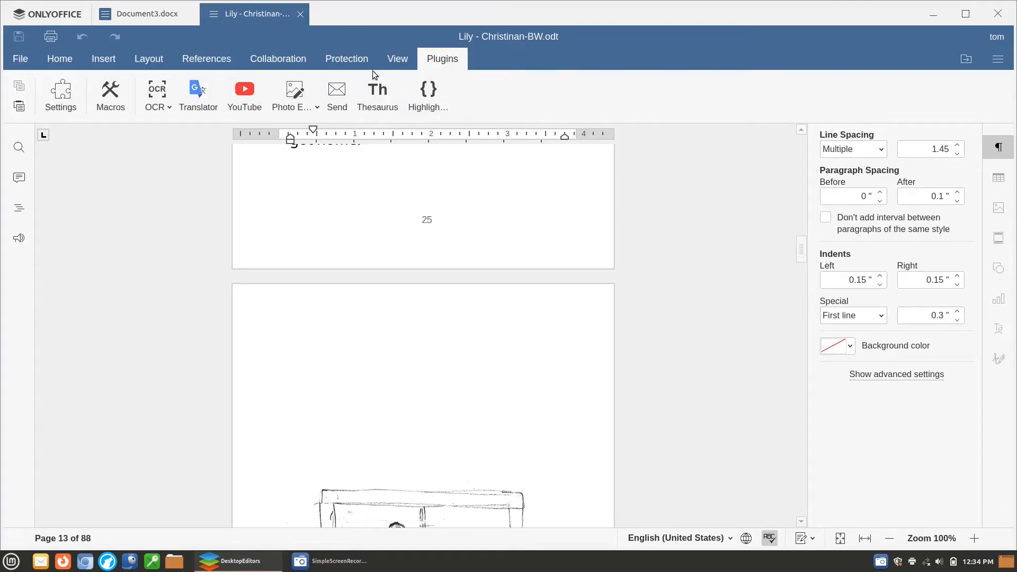
pyautogui.click(398, 58)
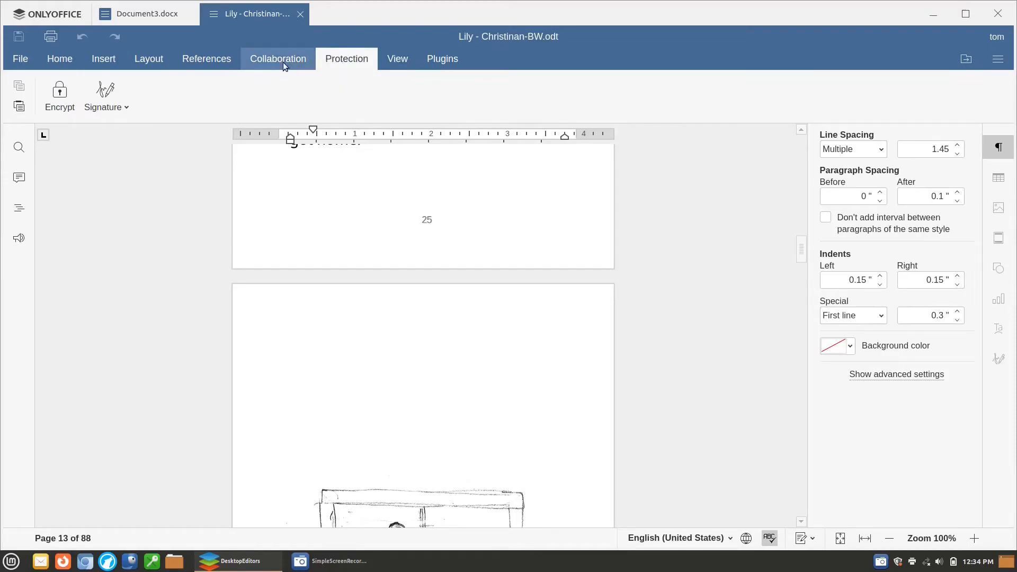
pyautogui.click(278, 59)
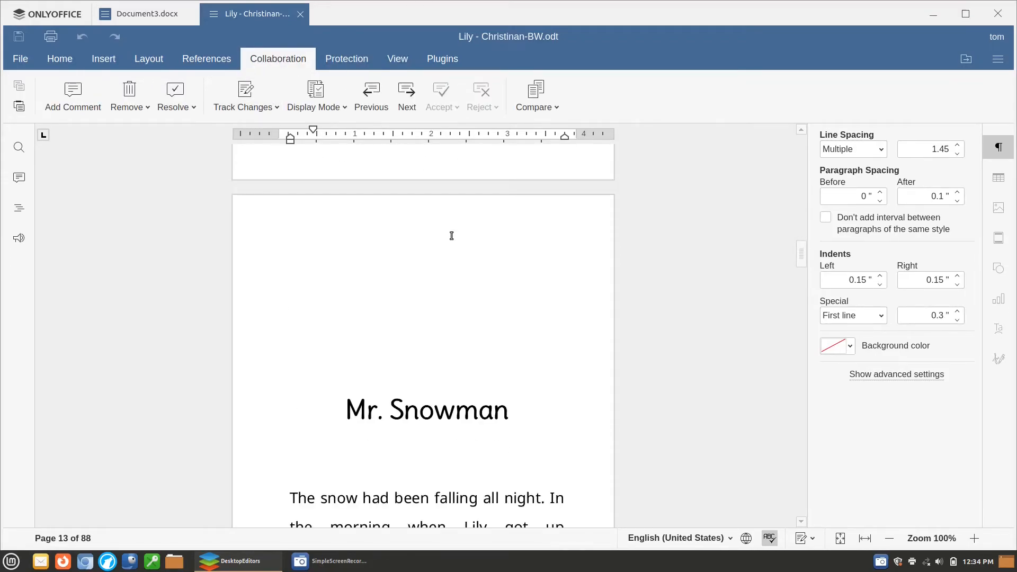
pyautogui.scroll(-3)
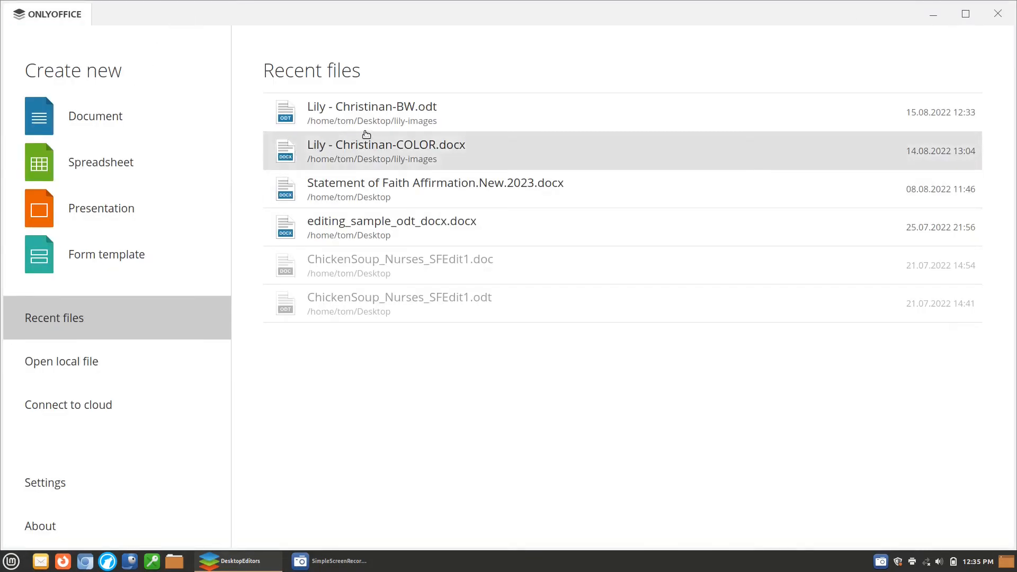
pyautogui.moveTo(555, 294)
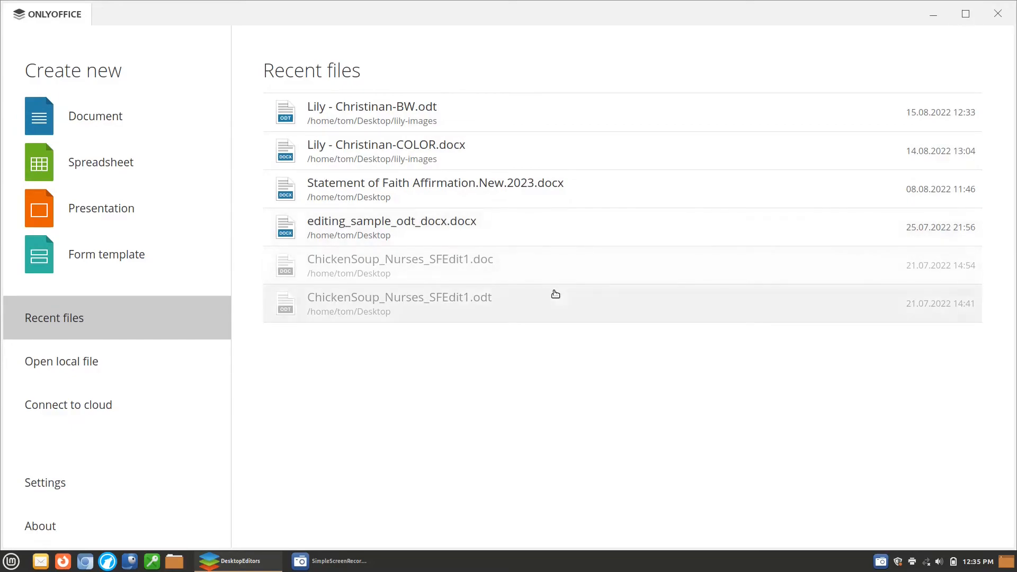
pyautogui.moveTo(466, 205)
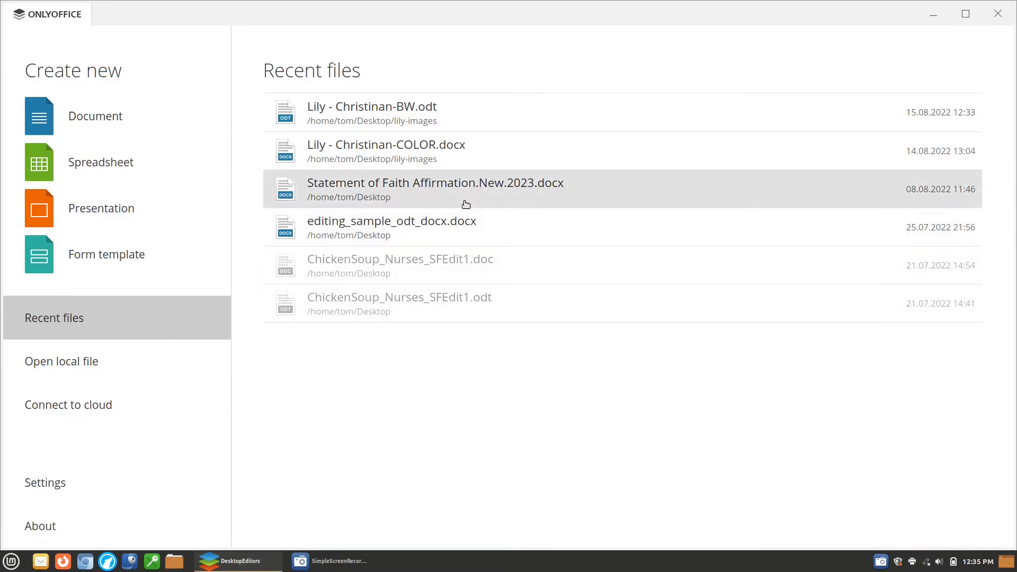